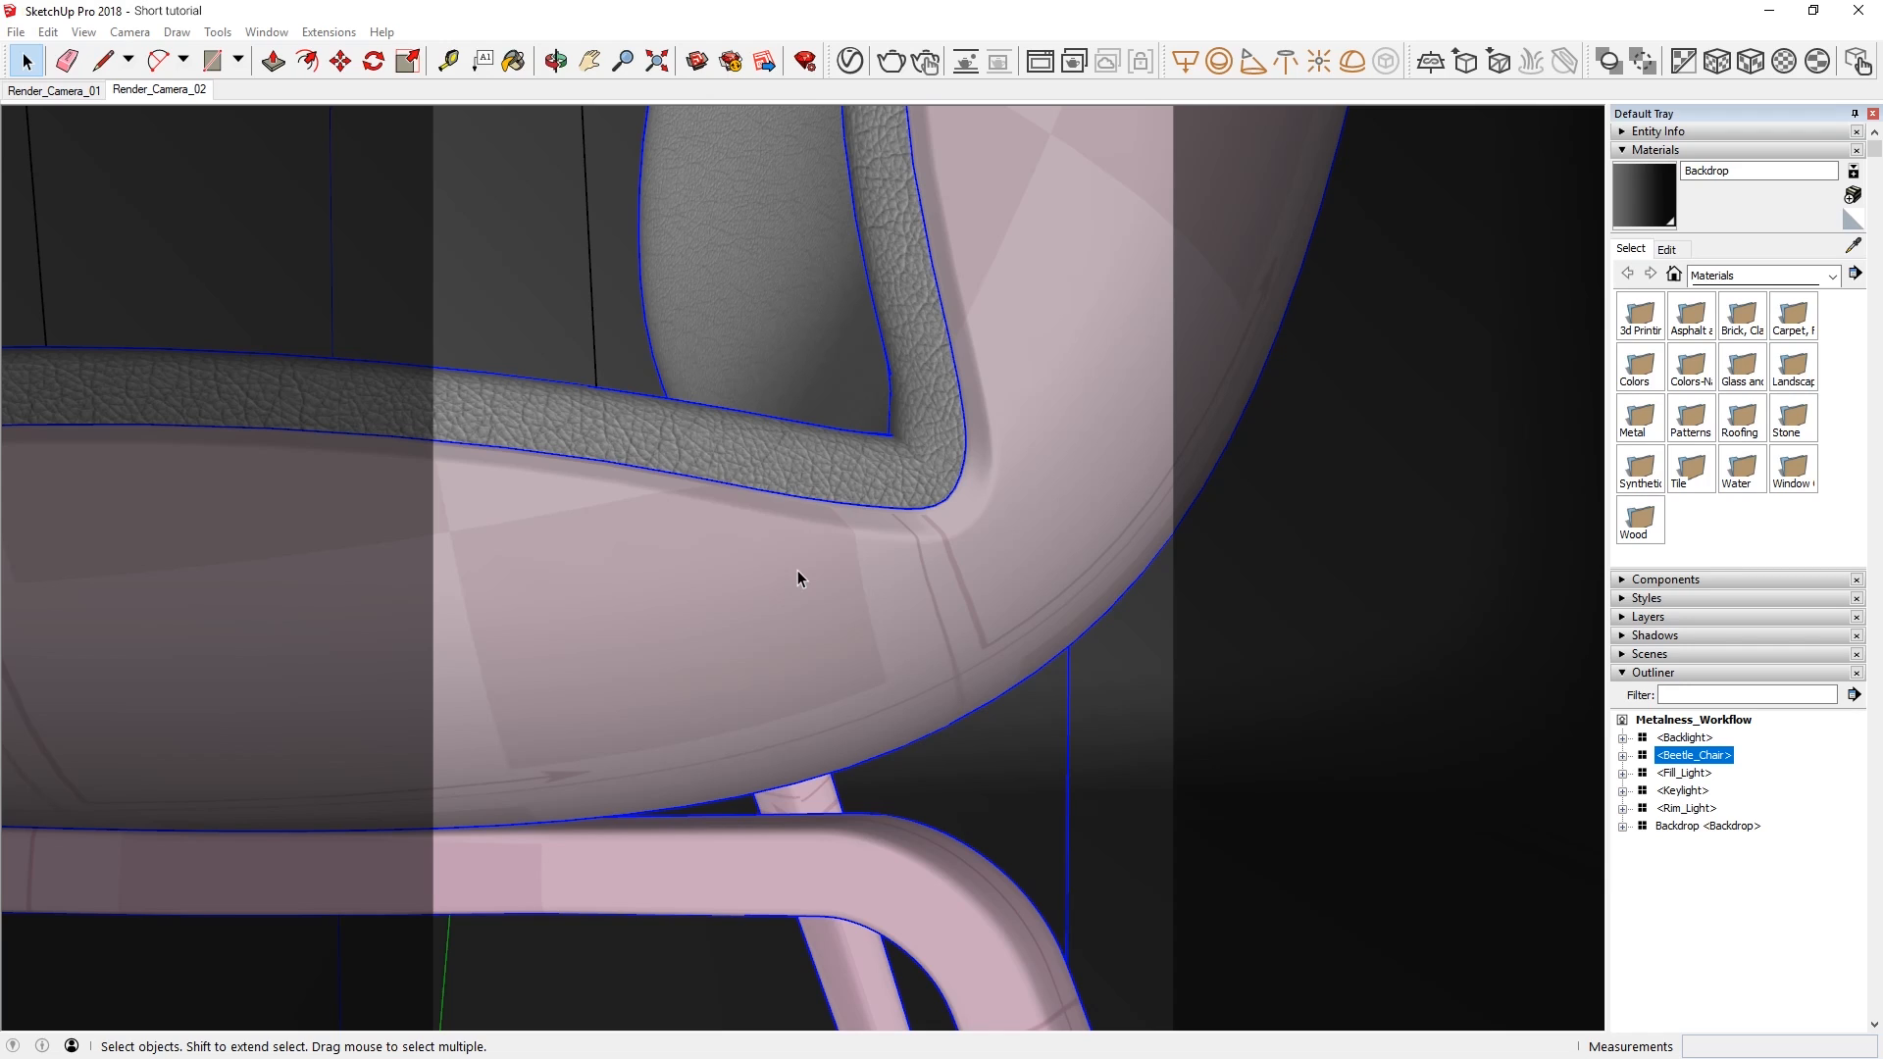
- Open the V-Ray Asset Editor and start an interactive render of the chair close-up
left_click(849, 60)
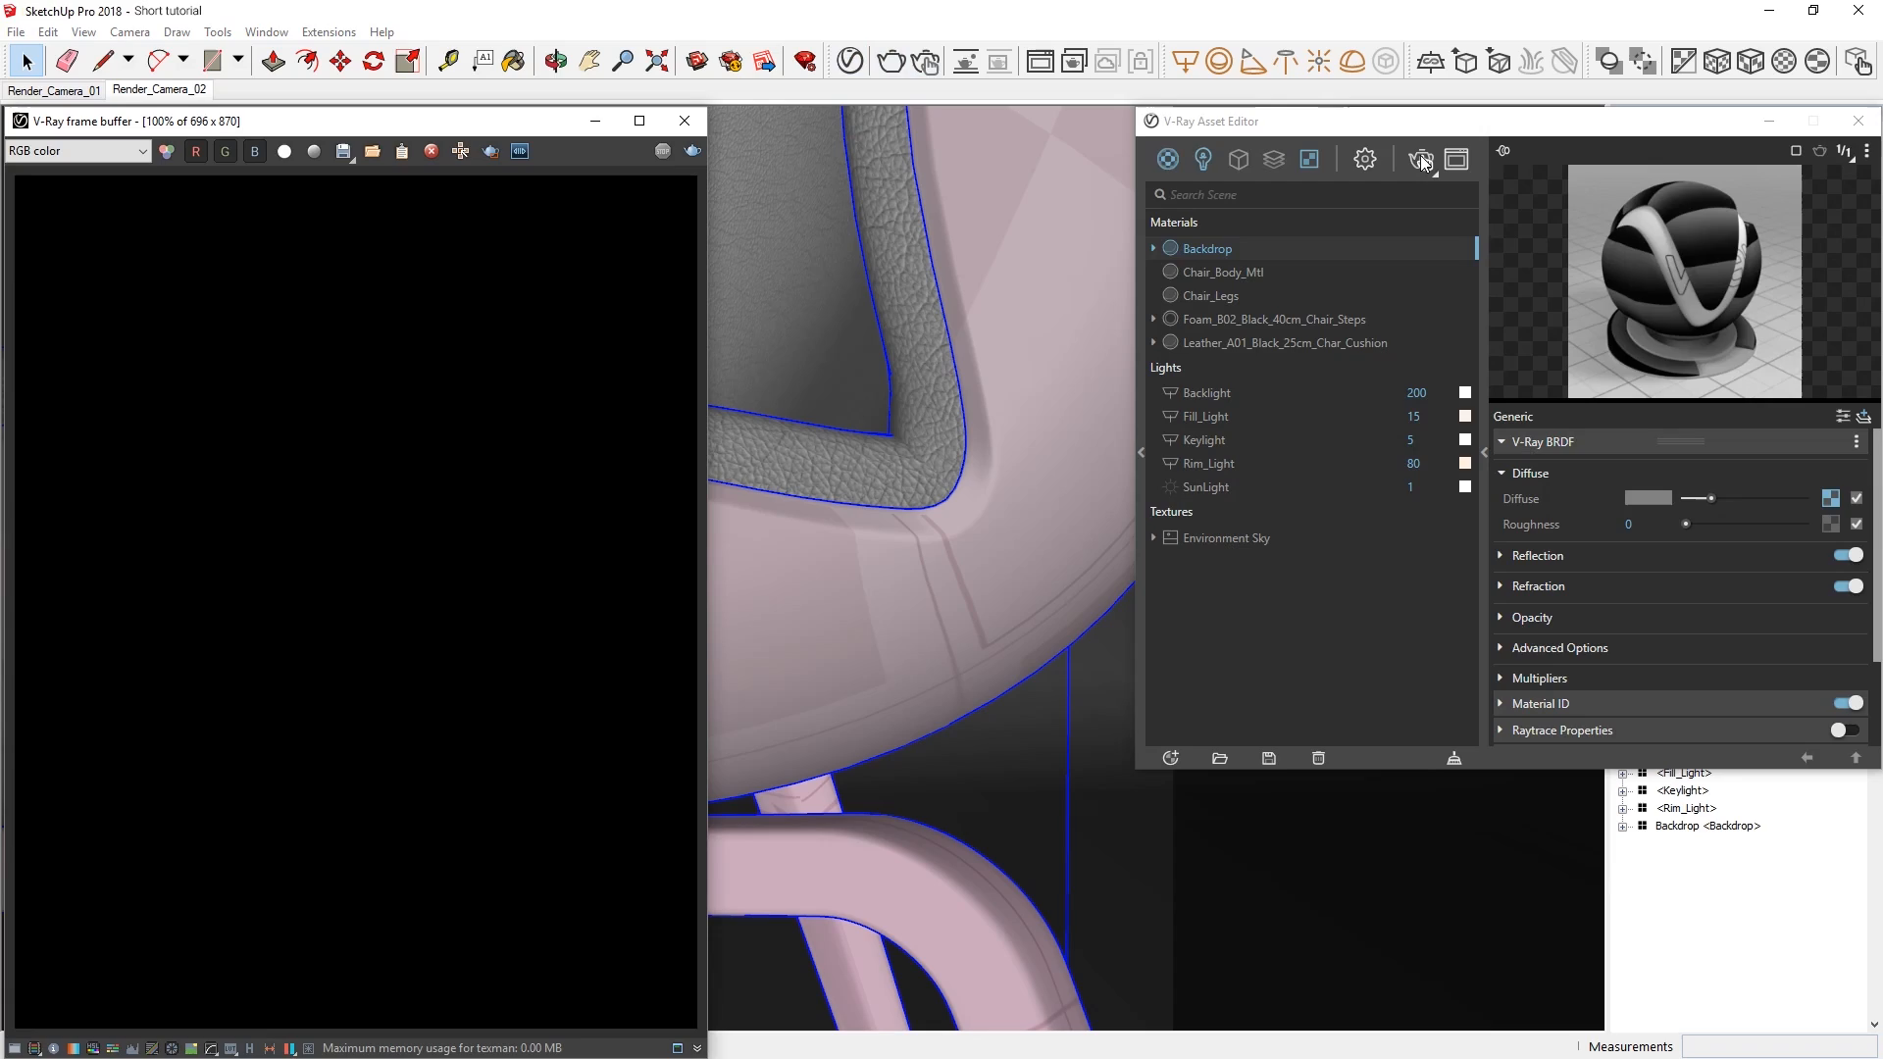
left_click(662, 150)
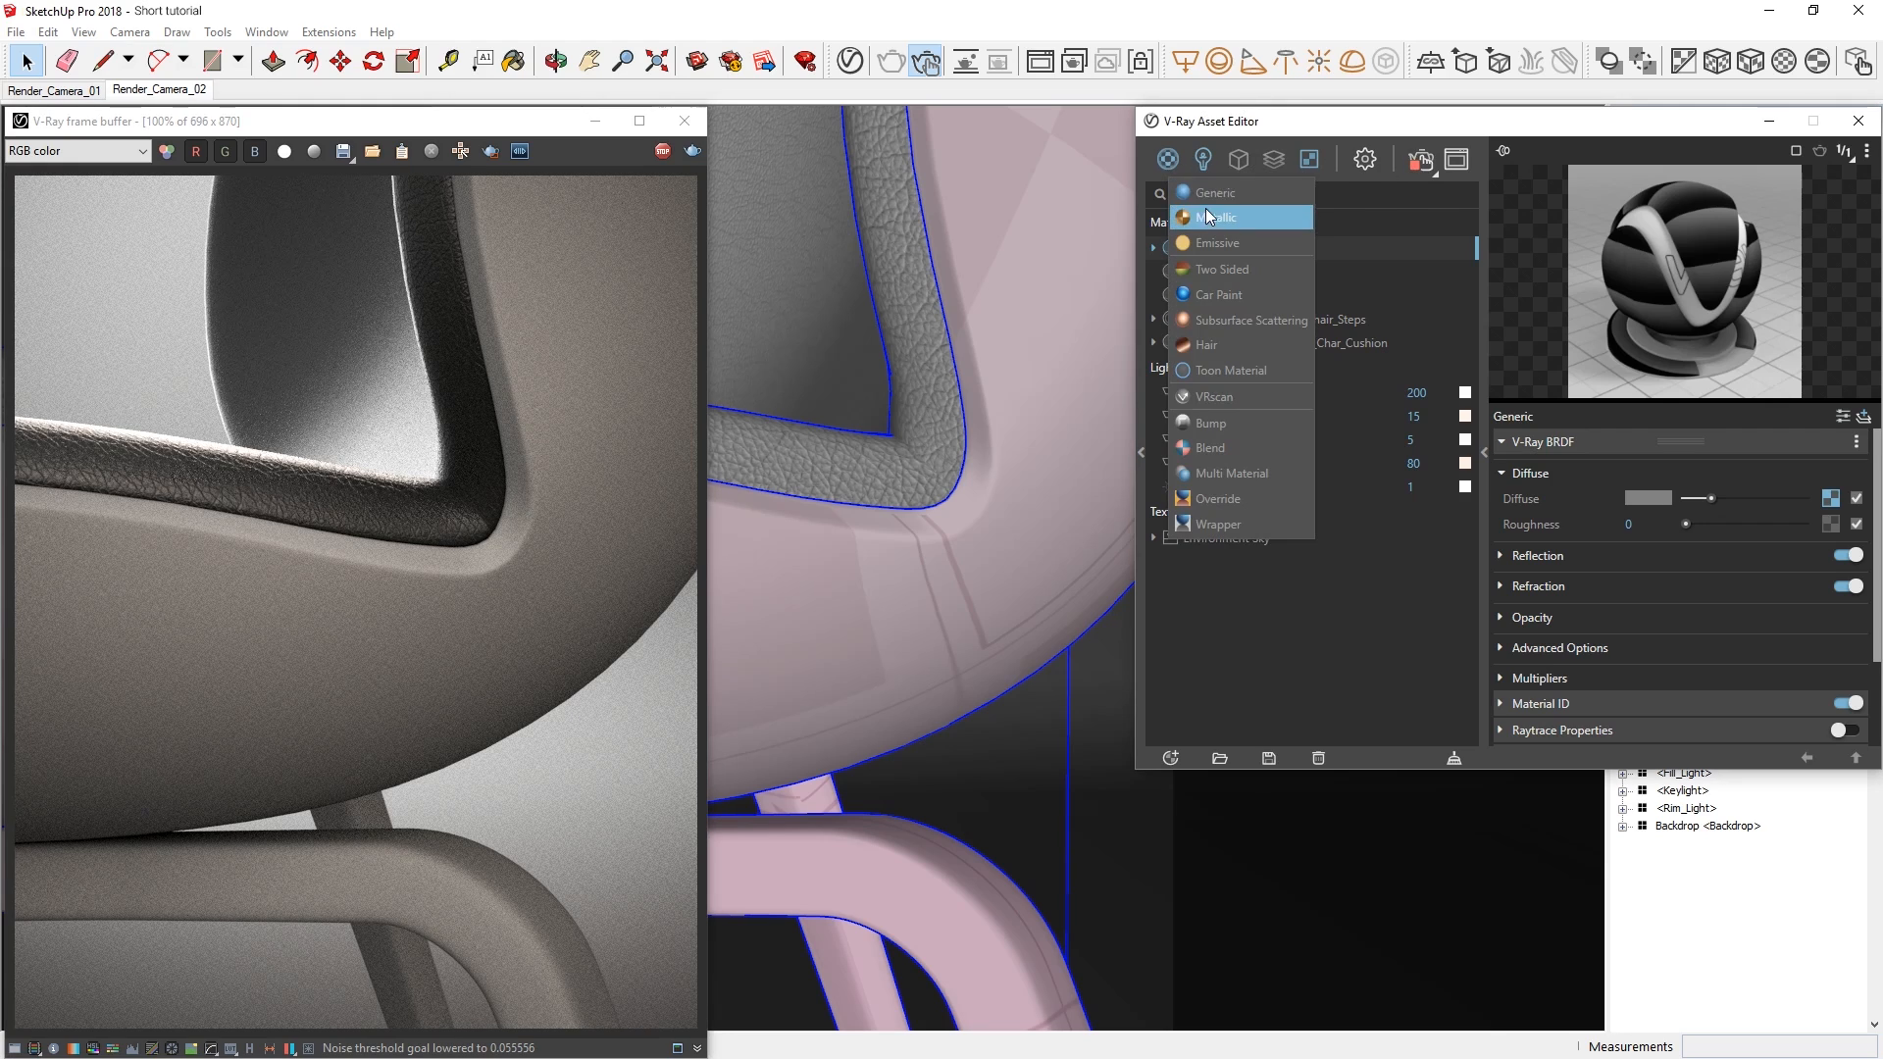
- Create a Metallic material, apply it to the selected chair legs, and enable region rendering
right_click(1201, 295)
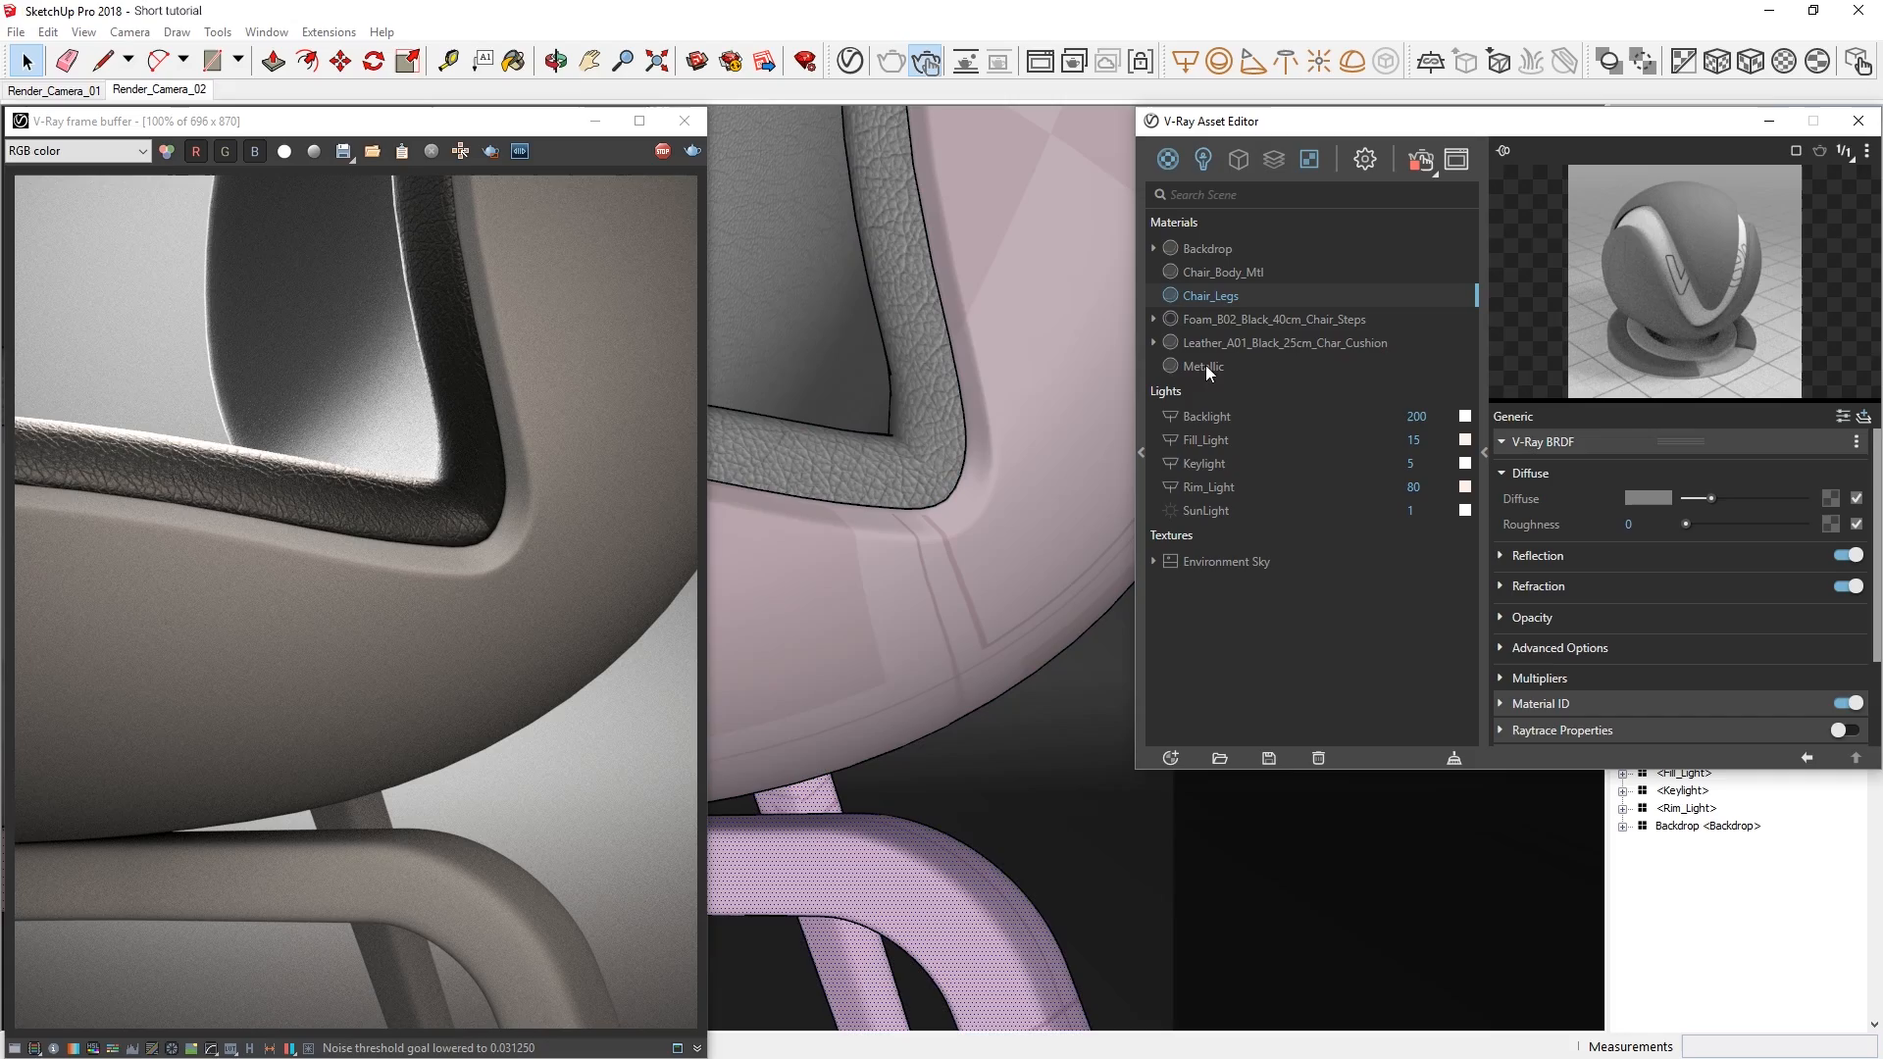
right_click(1205, 366)
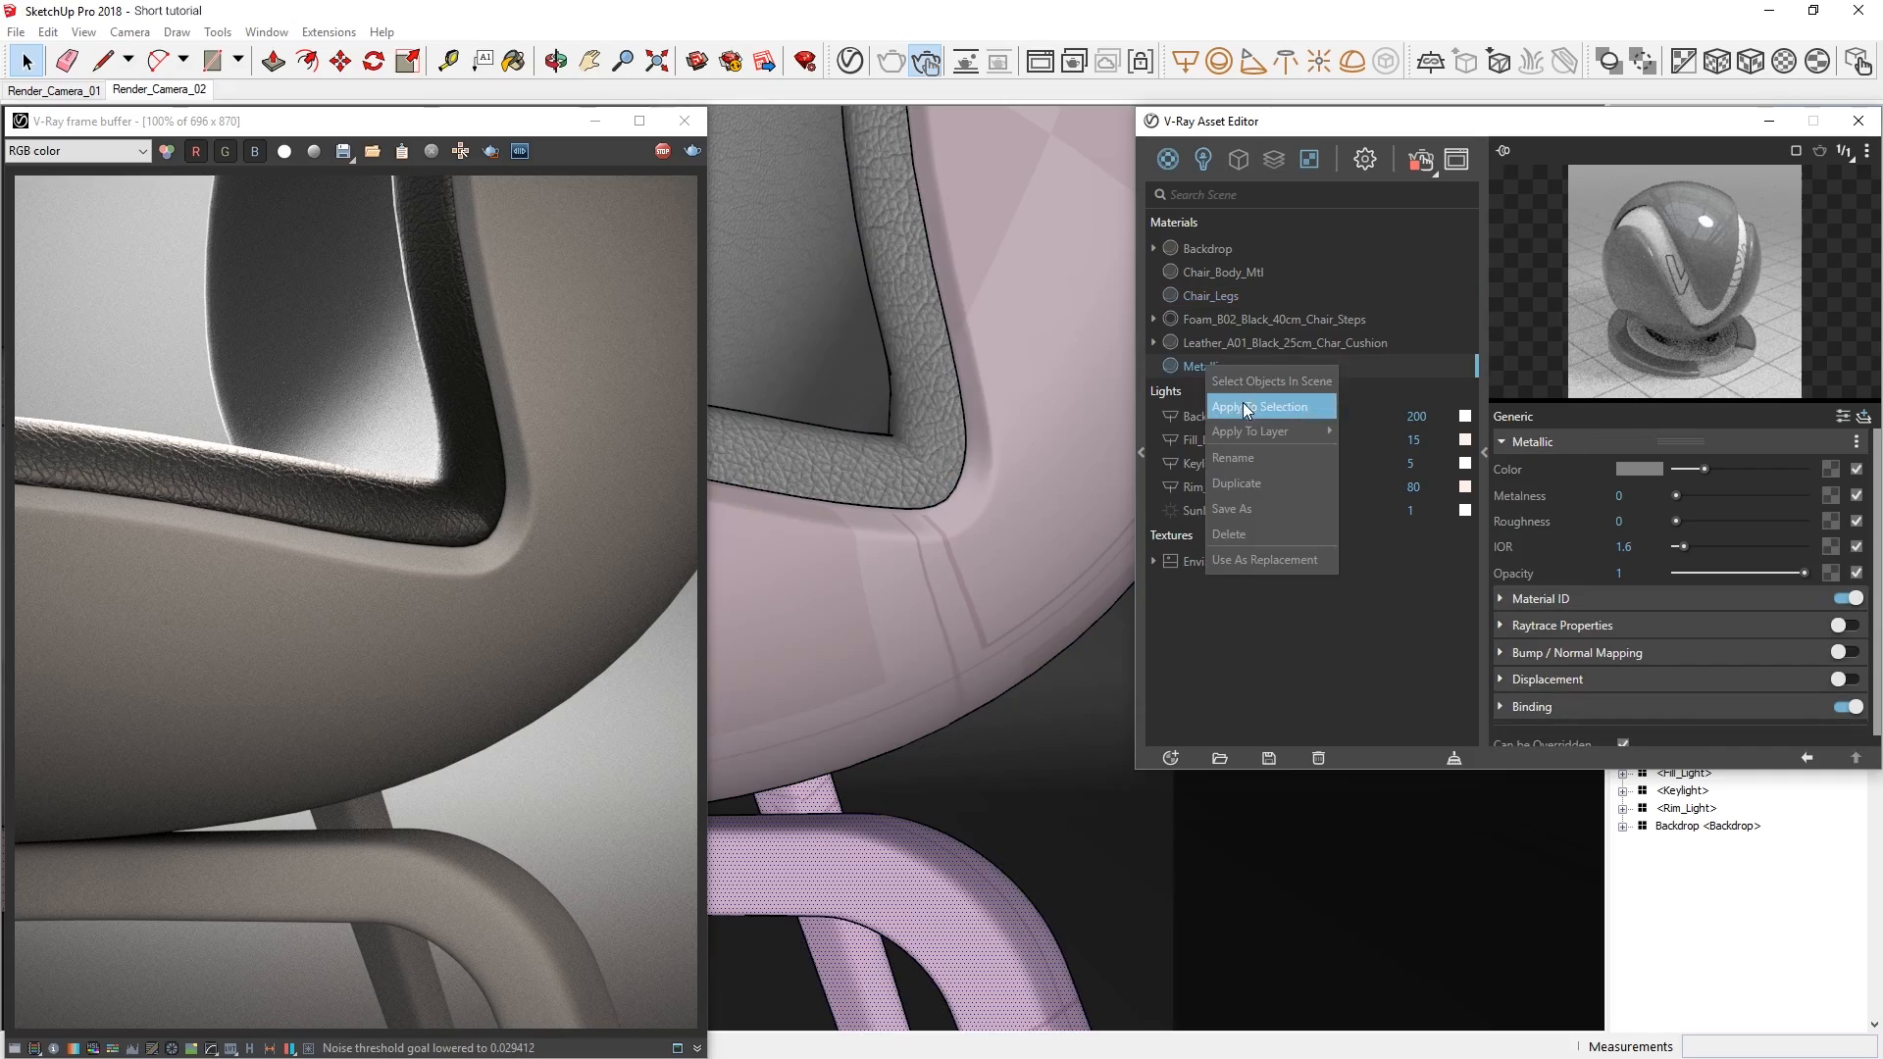
left_click(1258, 406)
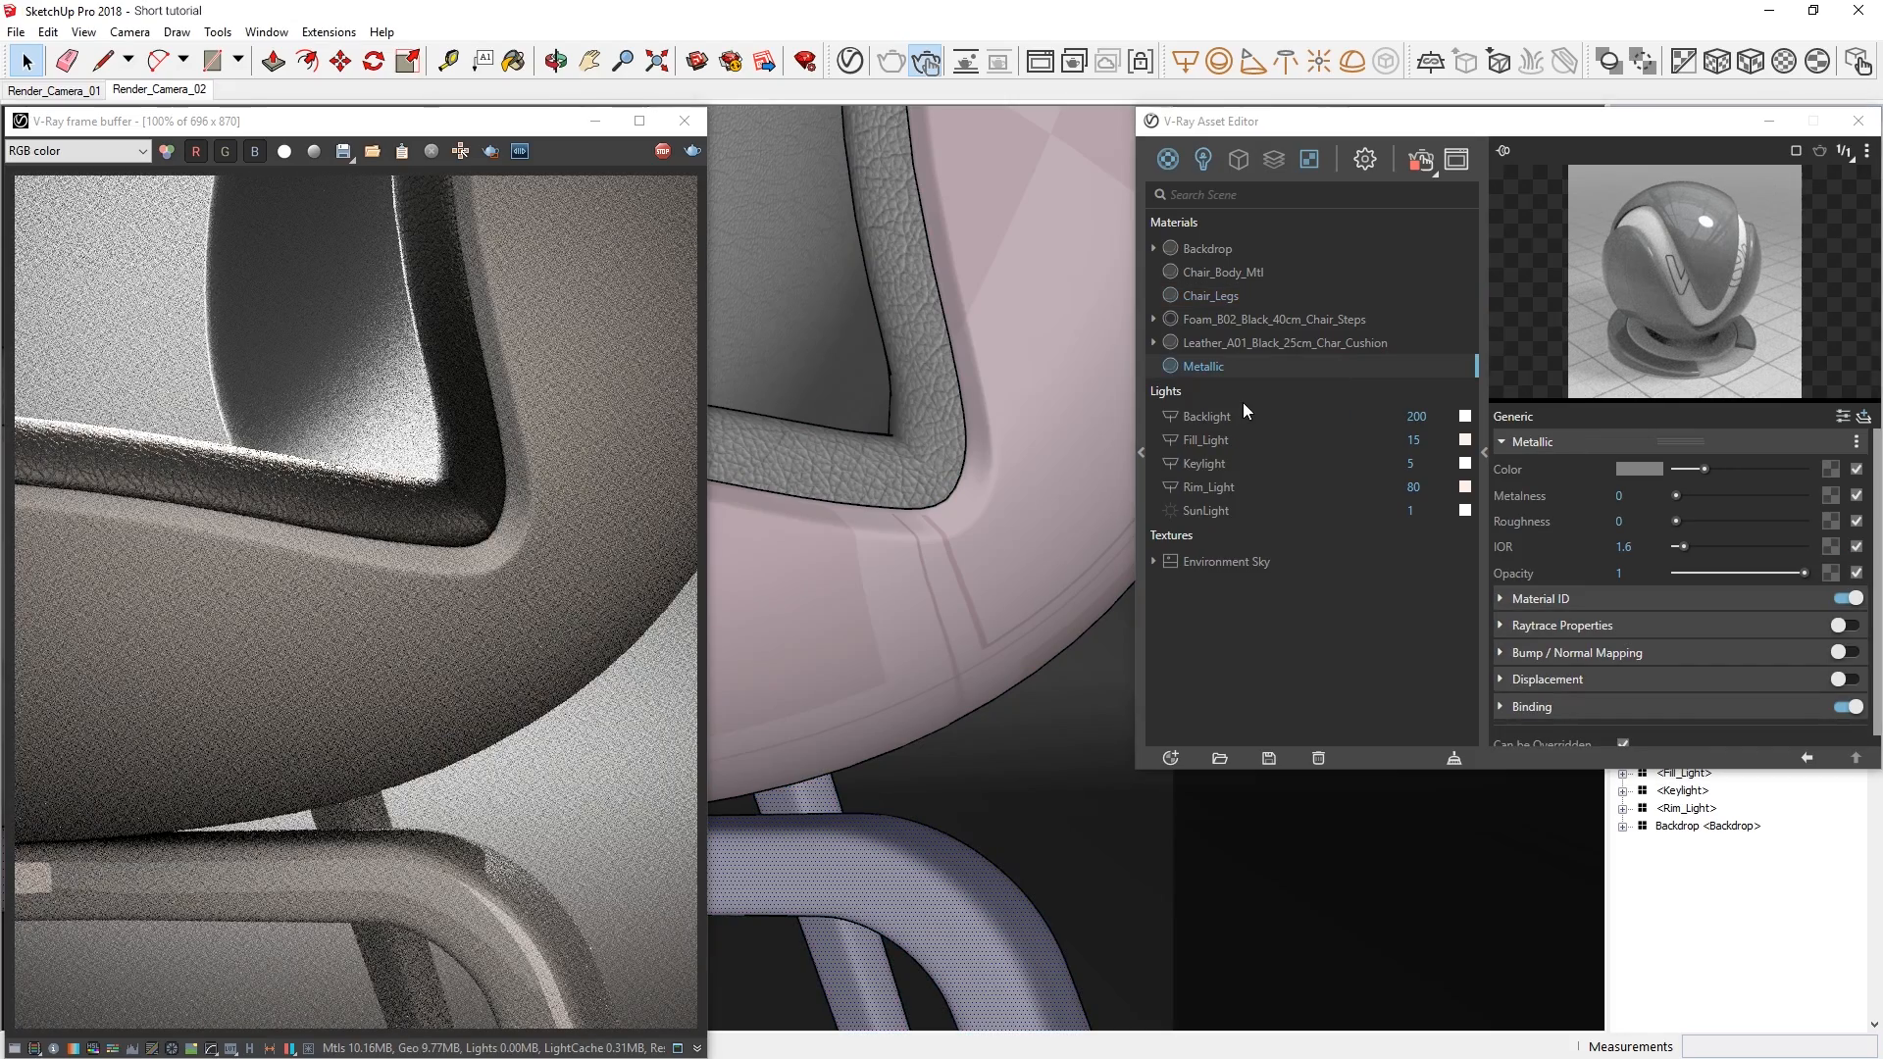
left_click(491, 150)
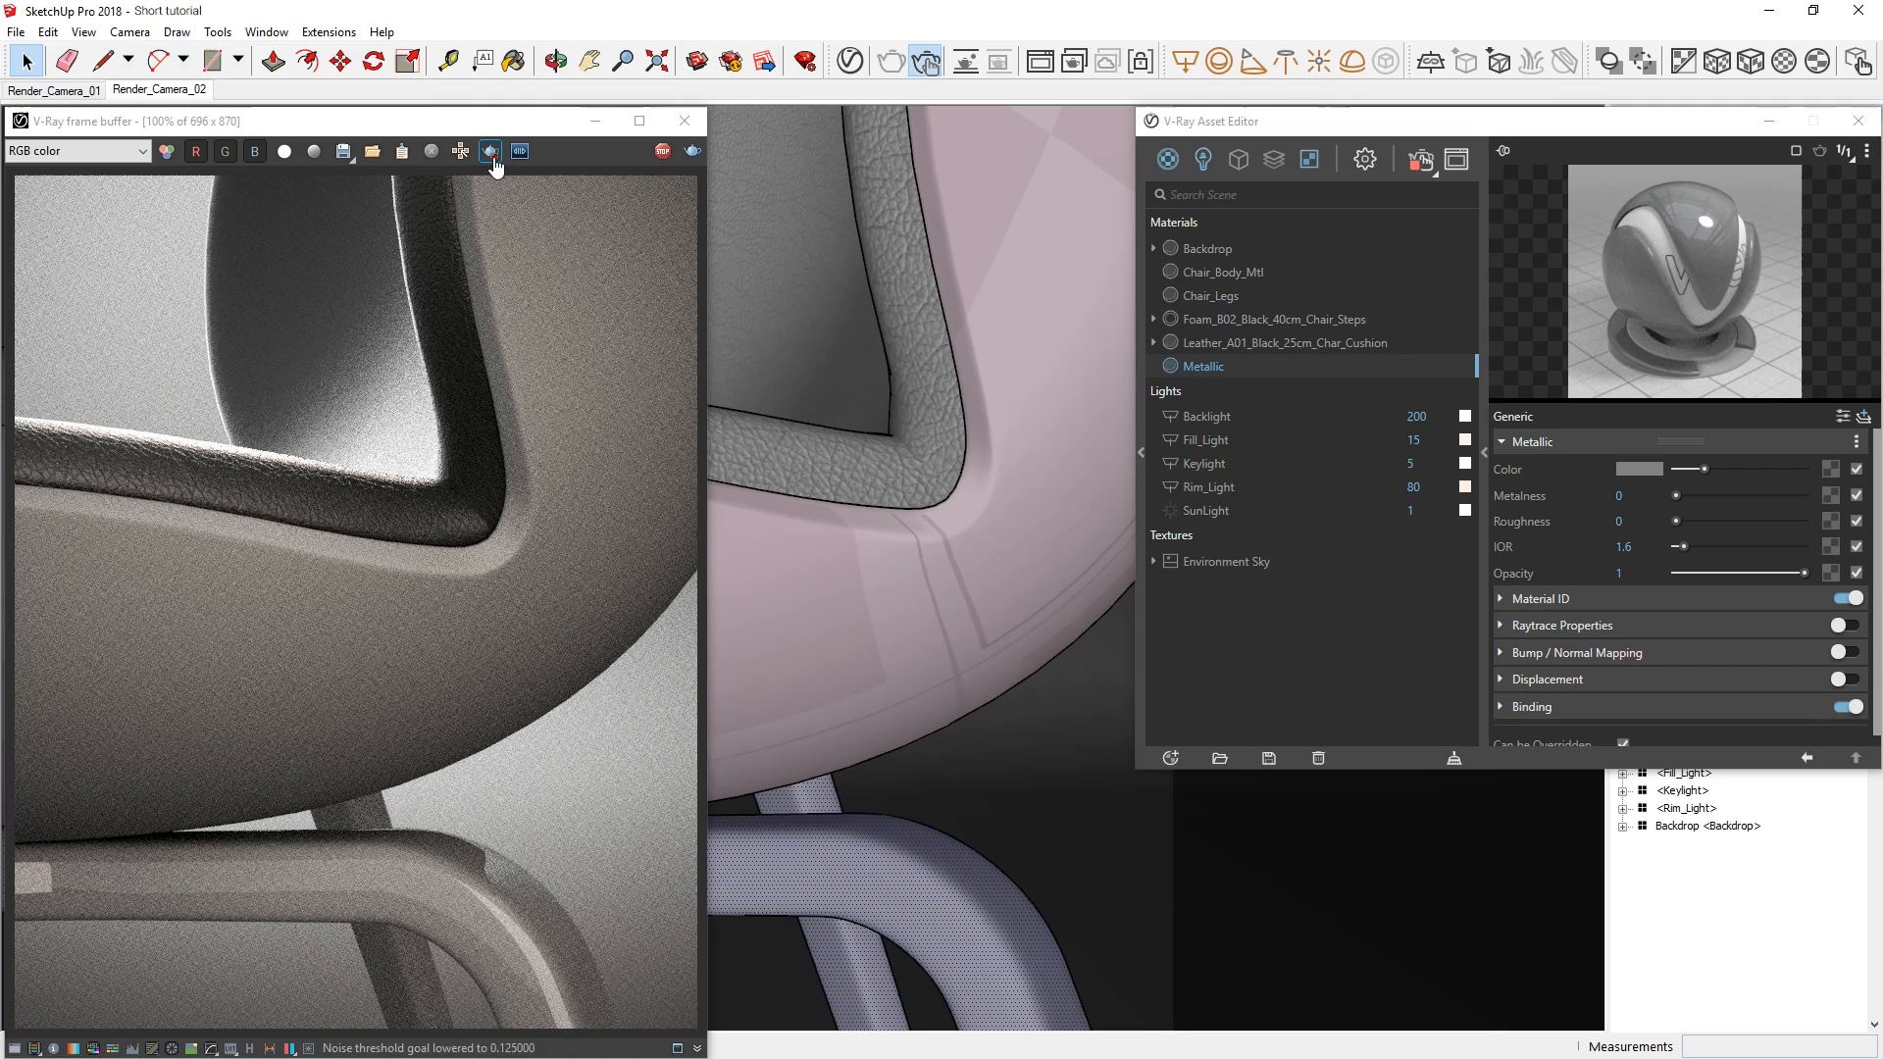
left_click(490, 151)
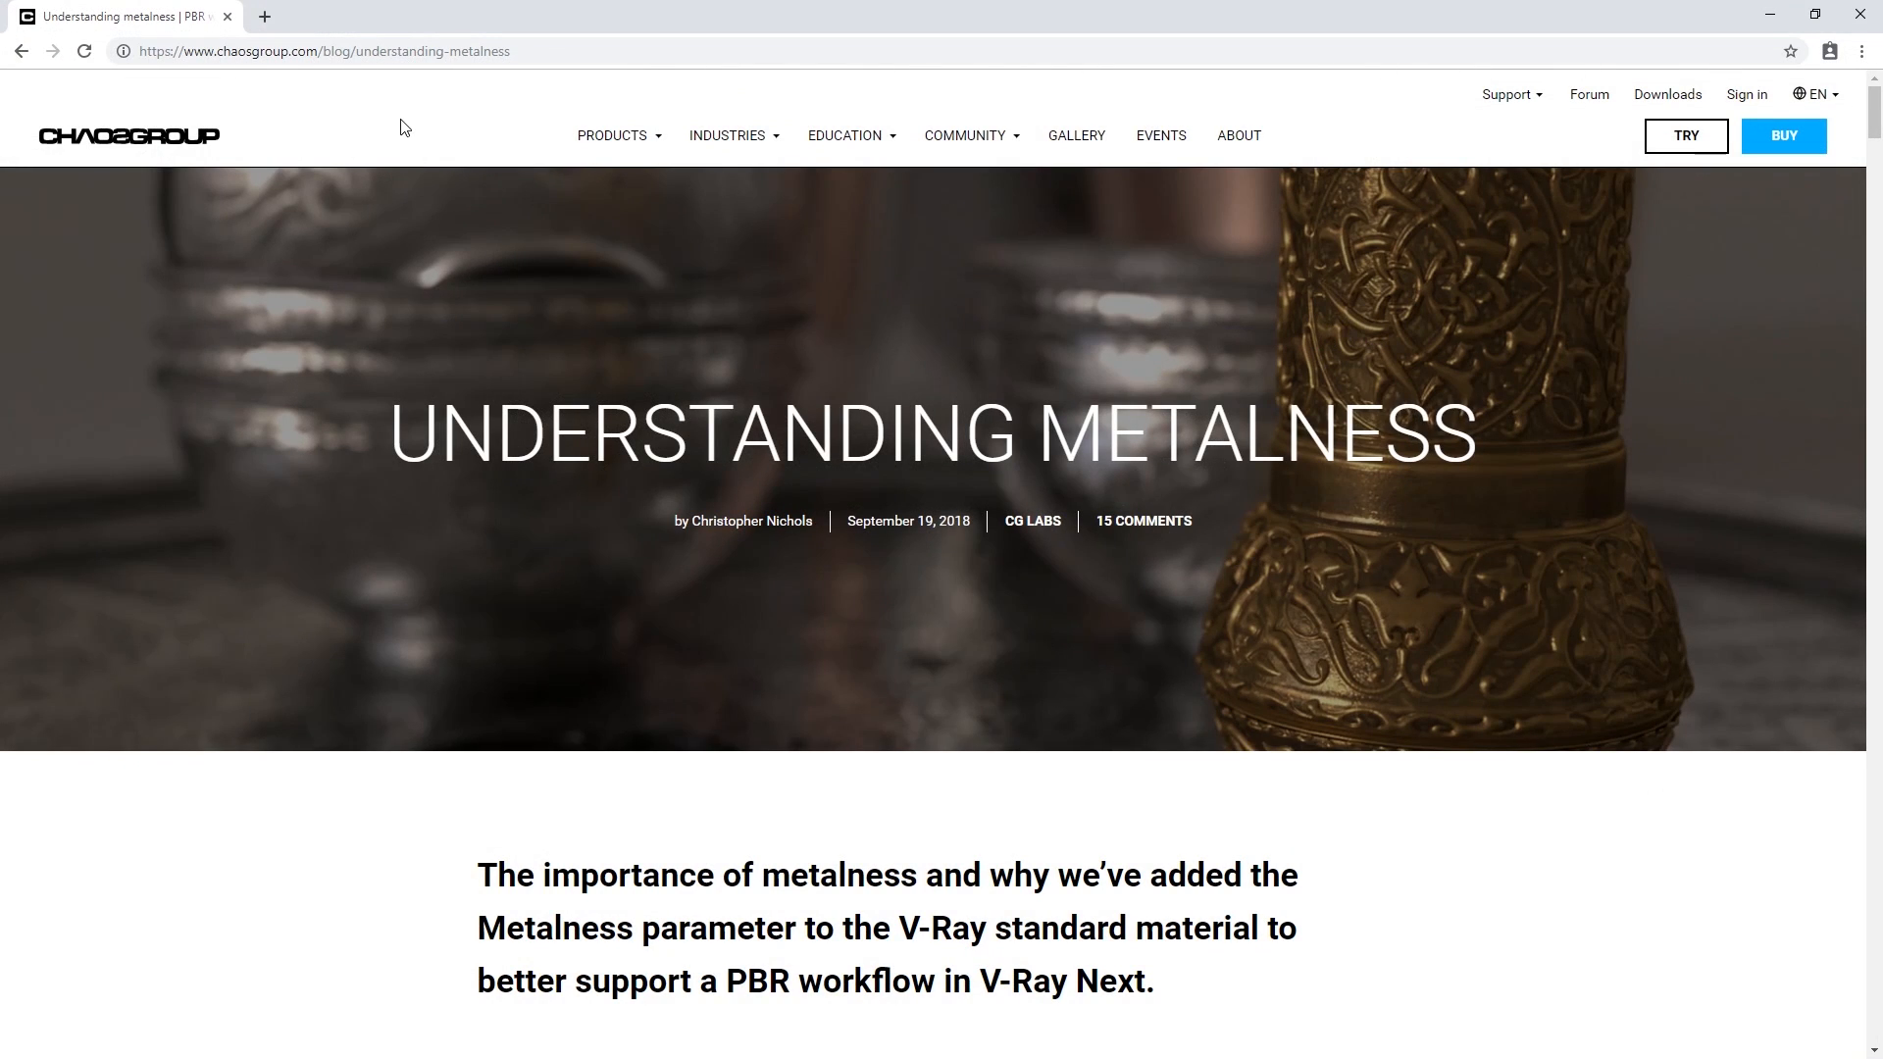
mouse_move(1872, 114)
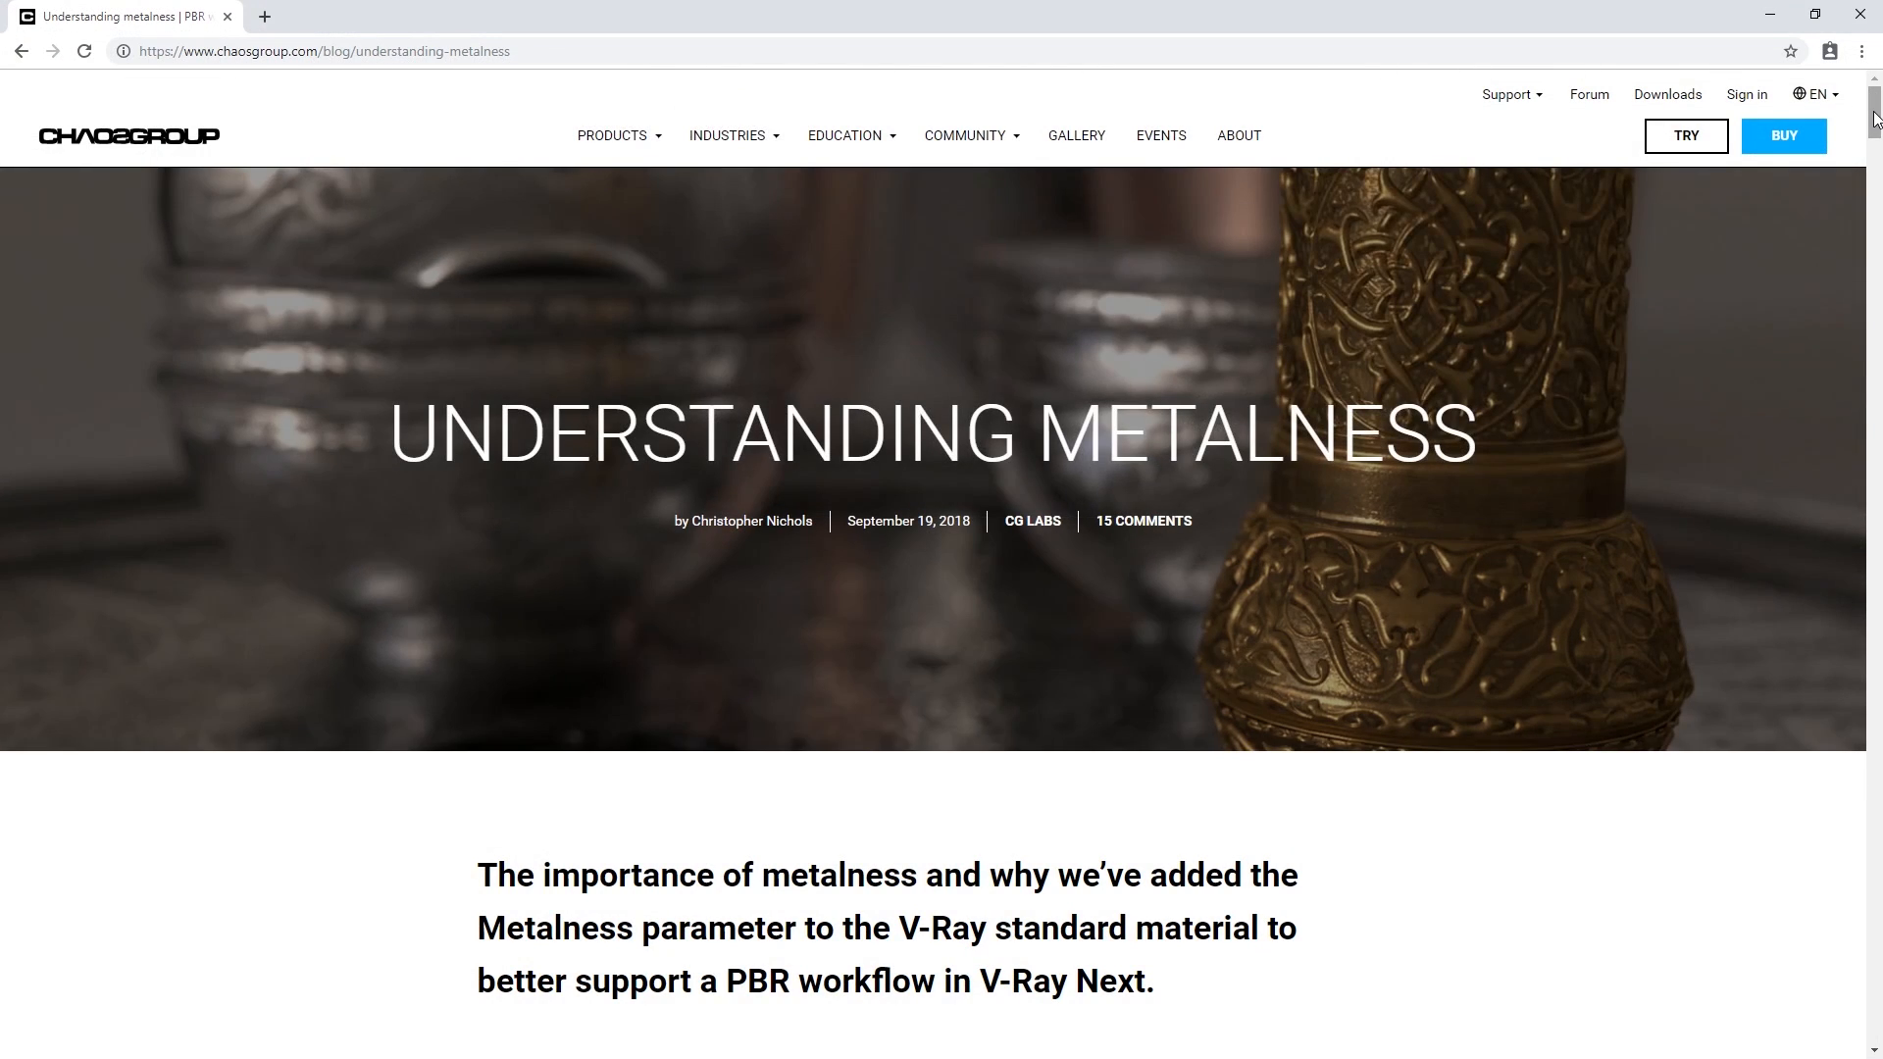
- Locate the Gold row in the metalness chart and highlight its base colour values 243, 201, 104
scroll("down", 3)
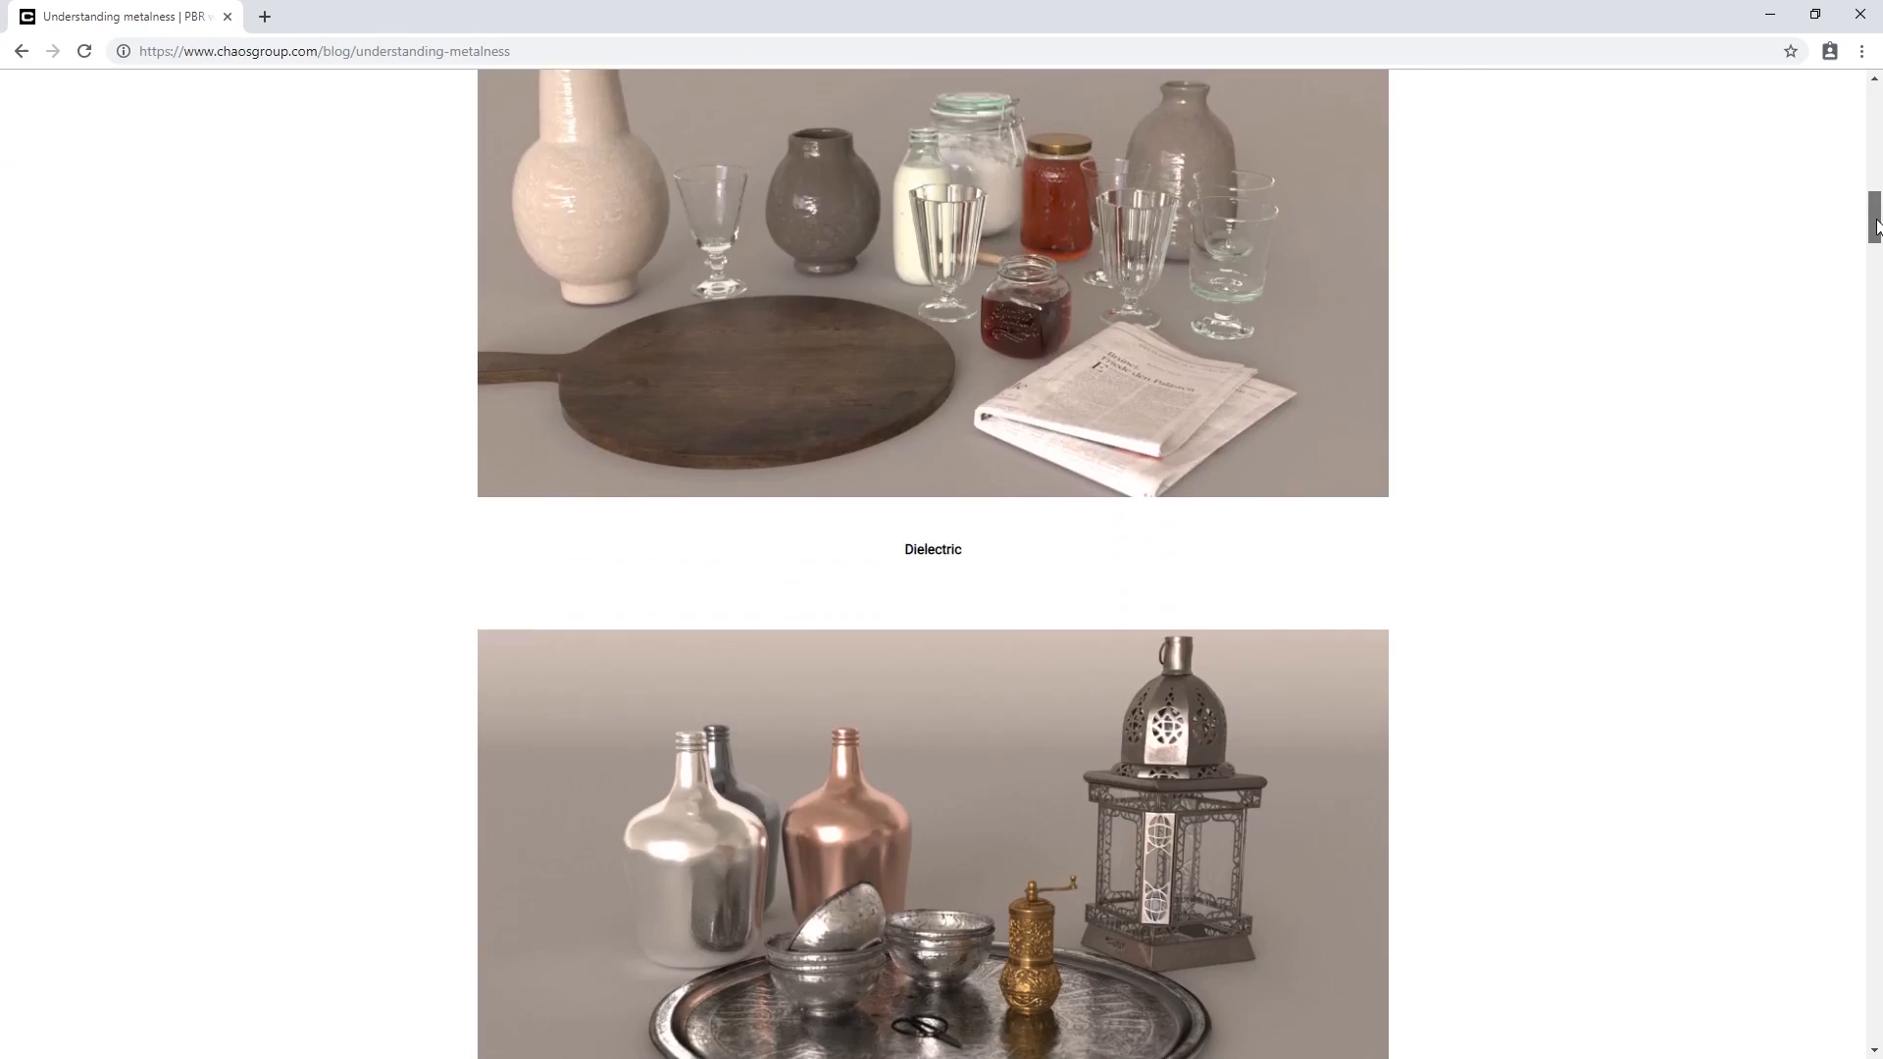
scroll("up", 3)
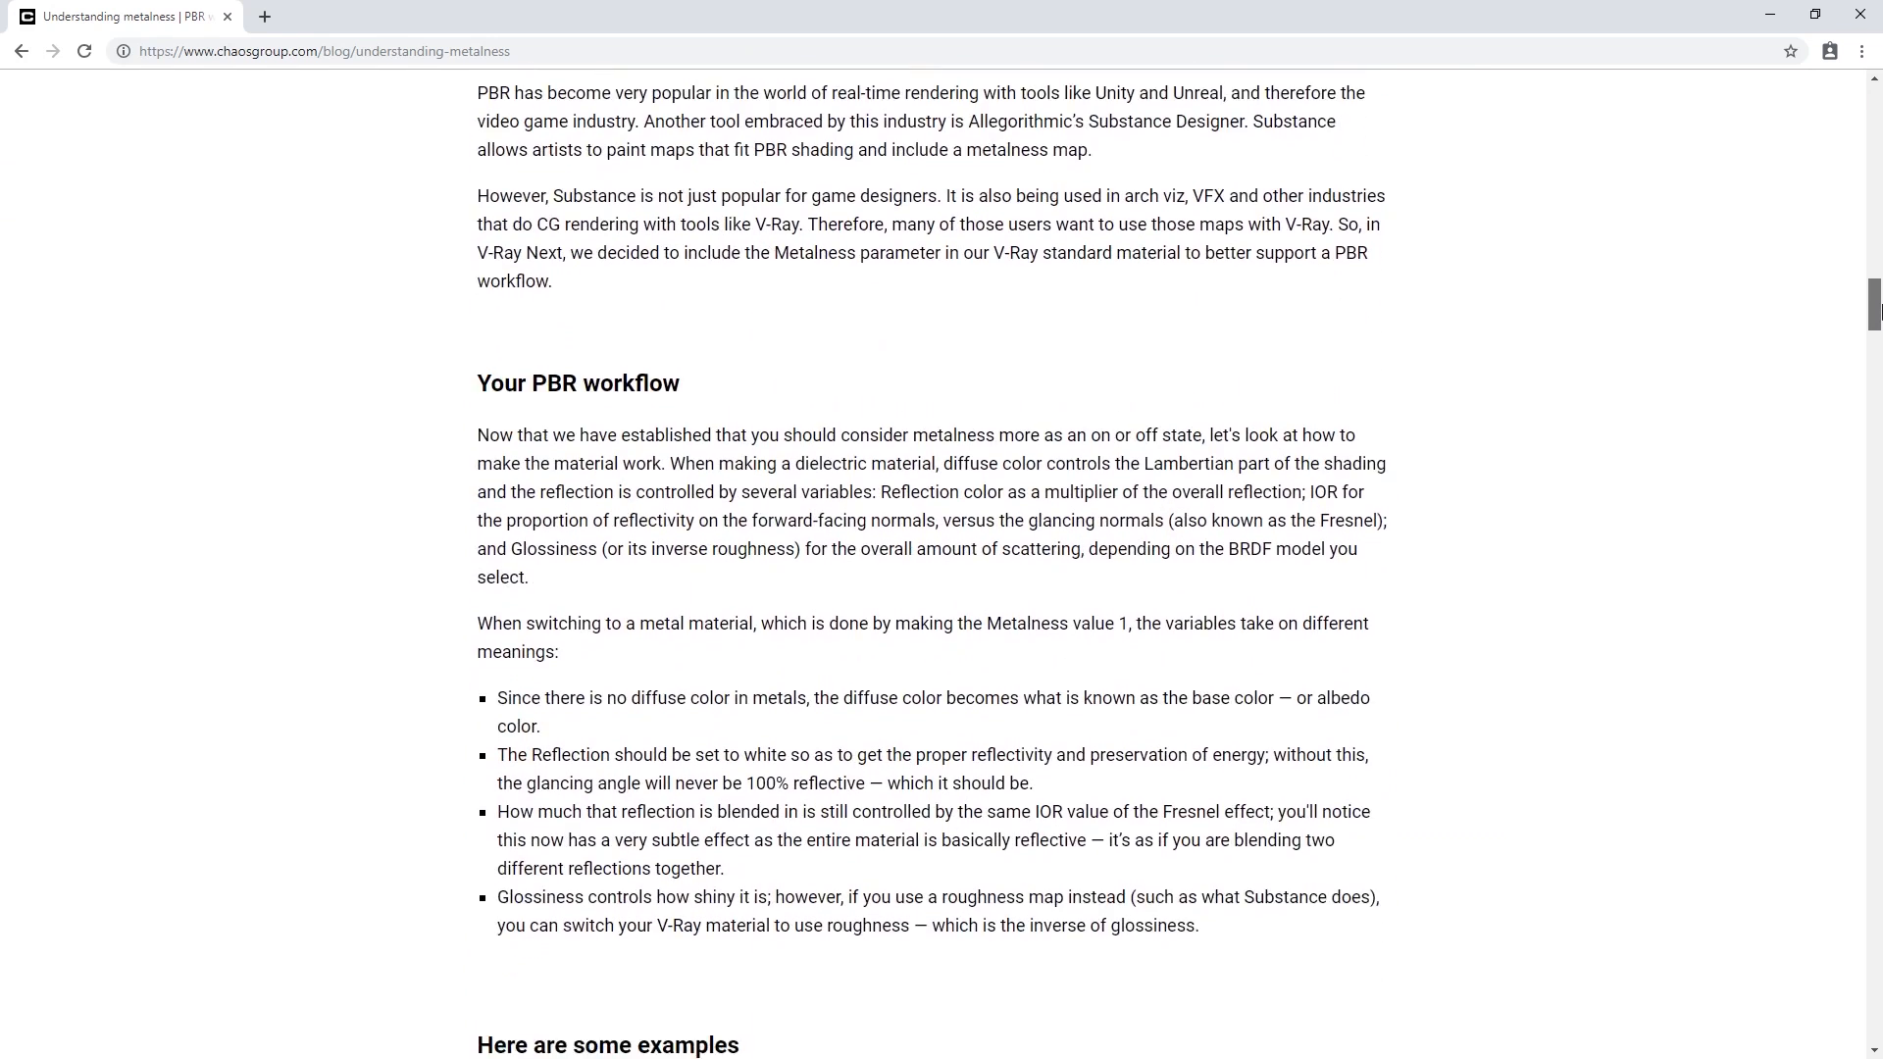
scroll("down", 3)
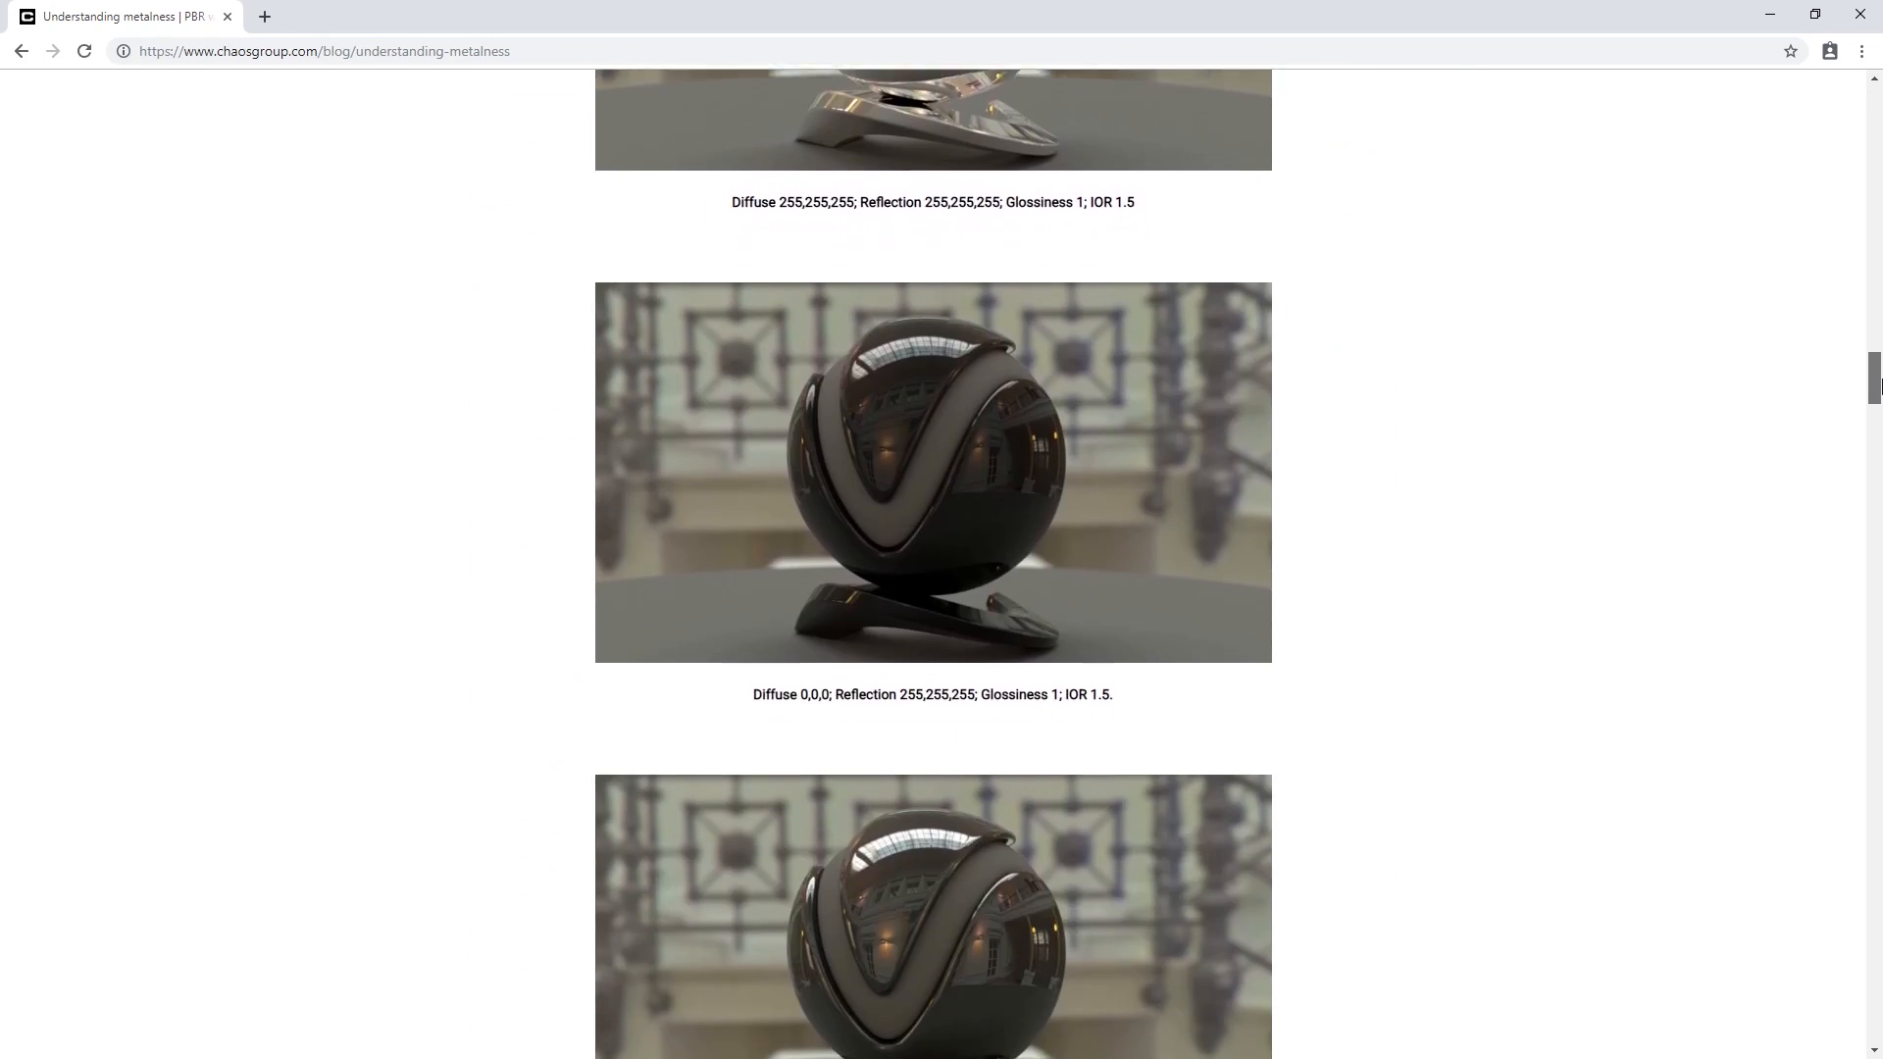
scroll("down", 3)
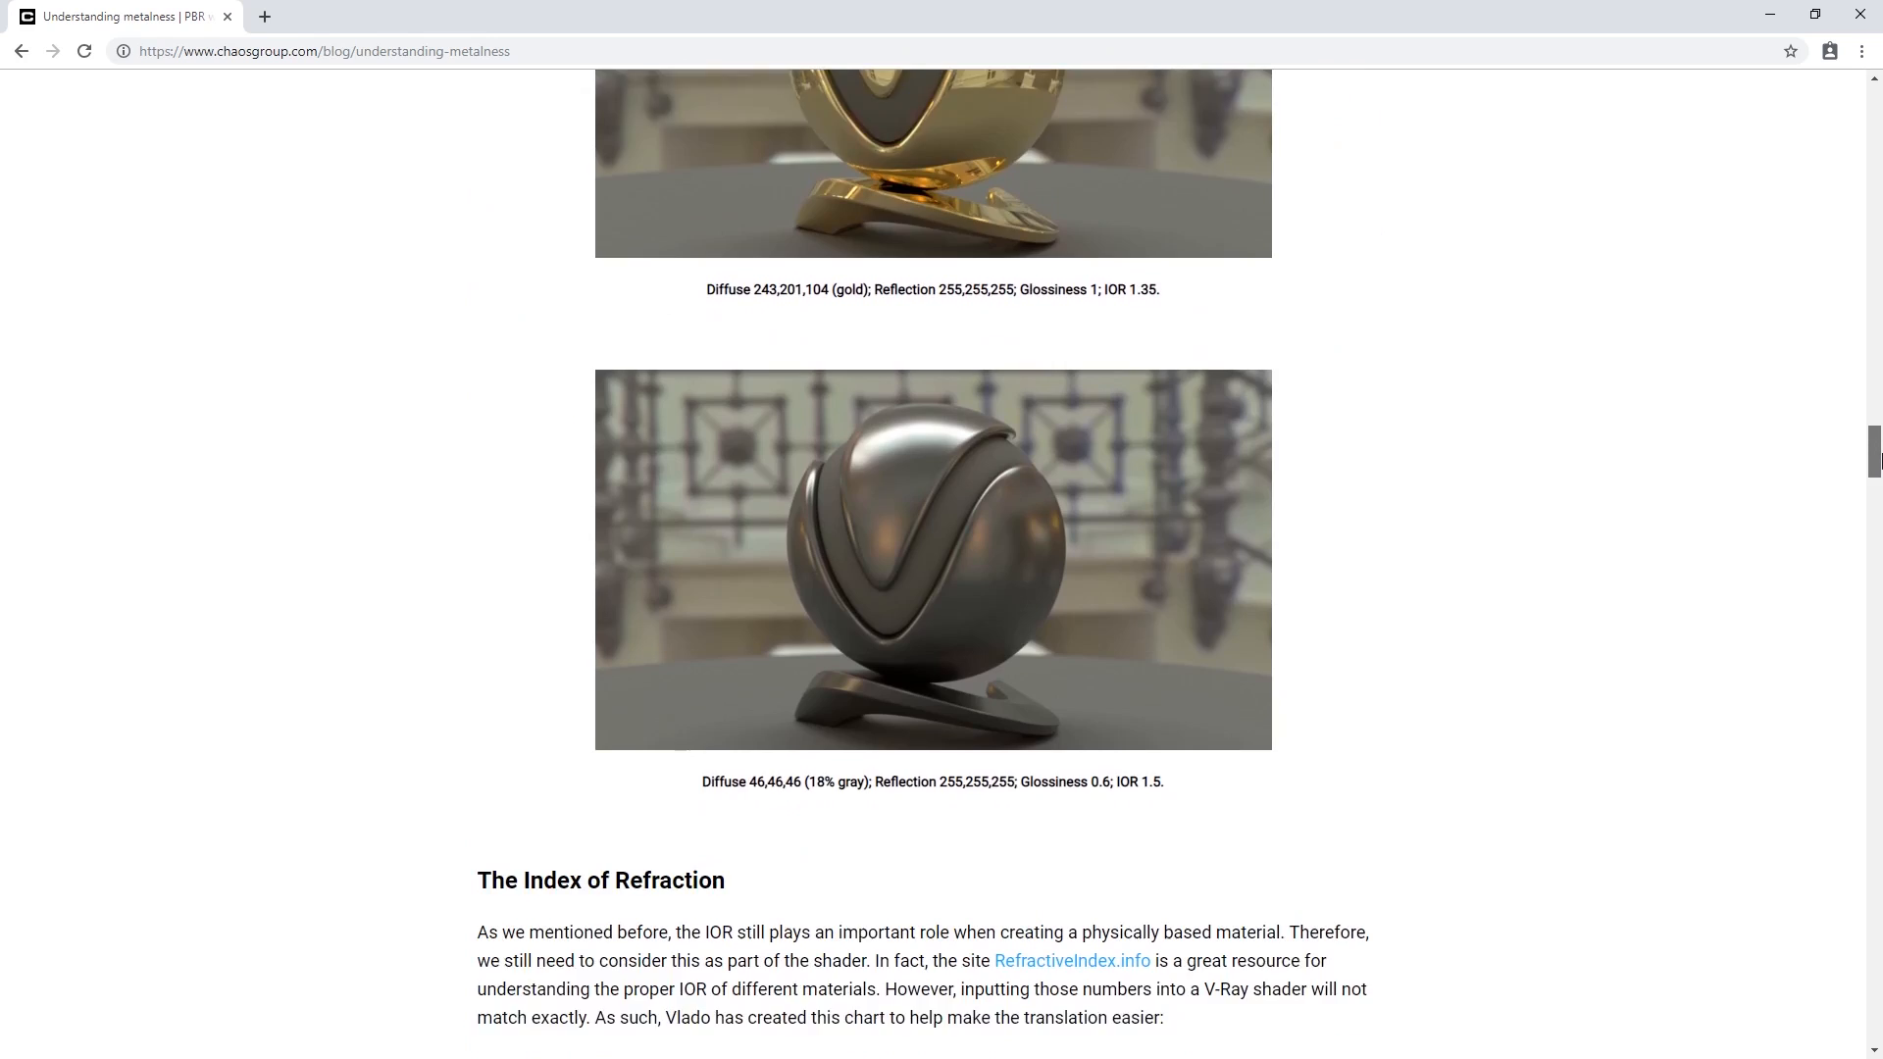
scroll("down", 3)
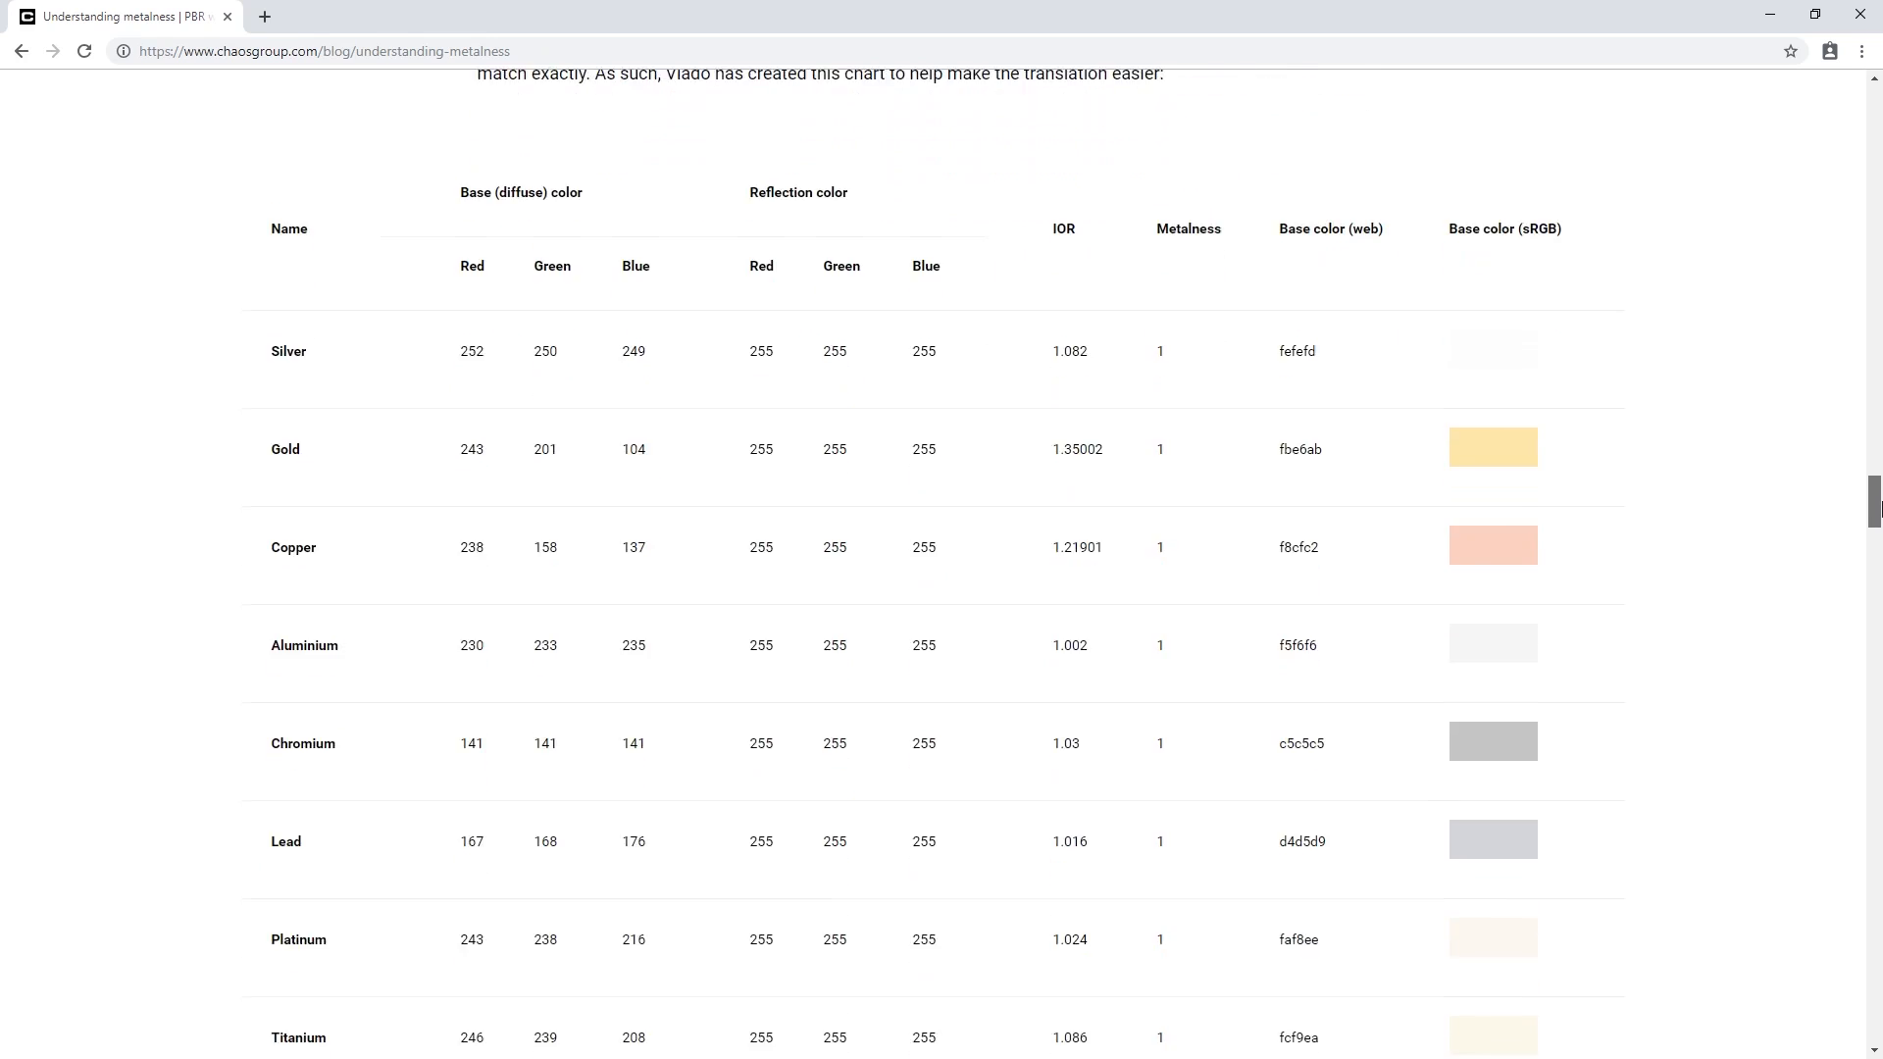
scroll("down", 3)
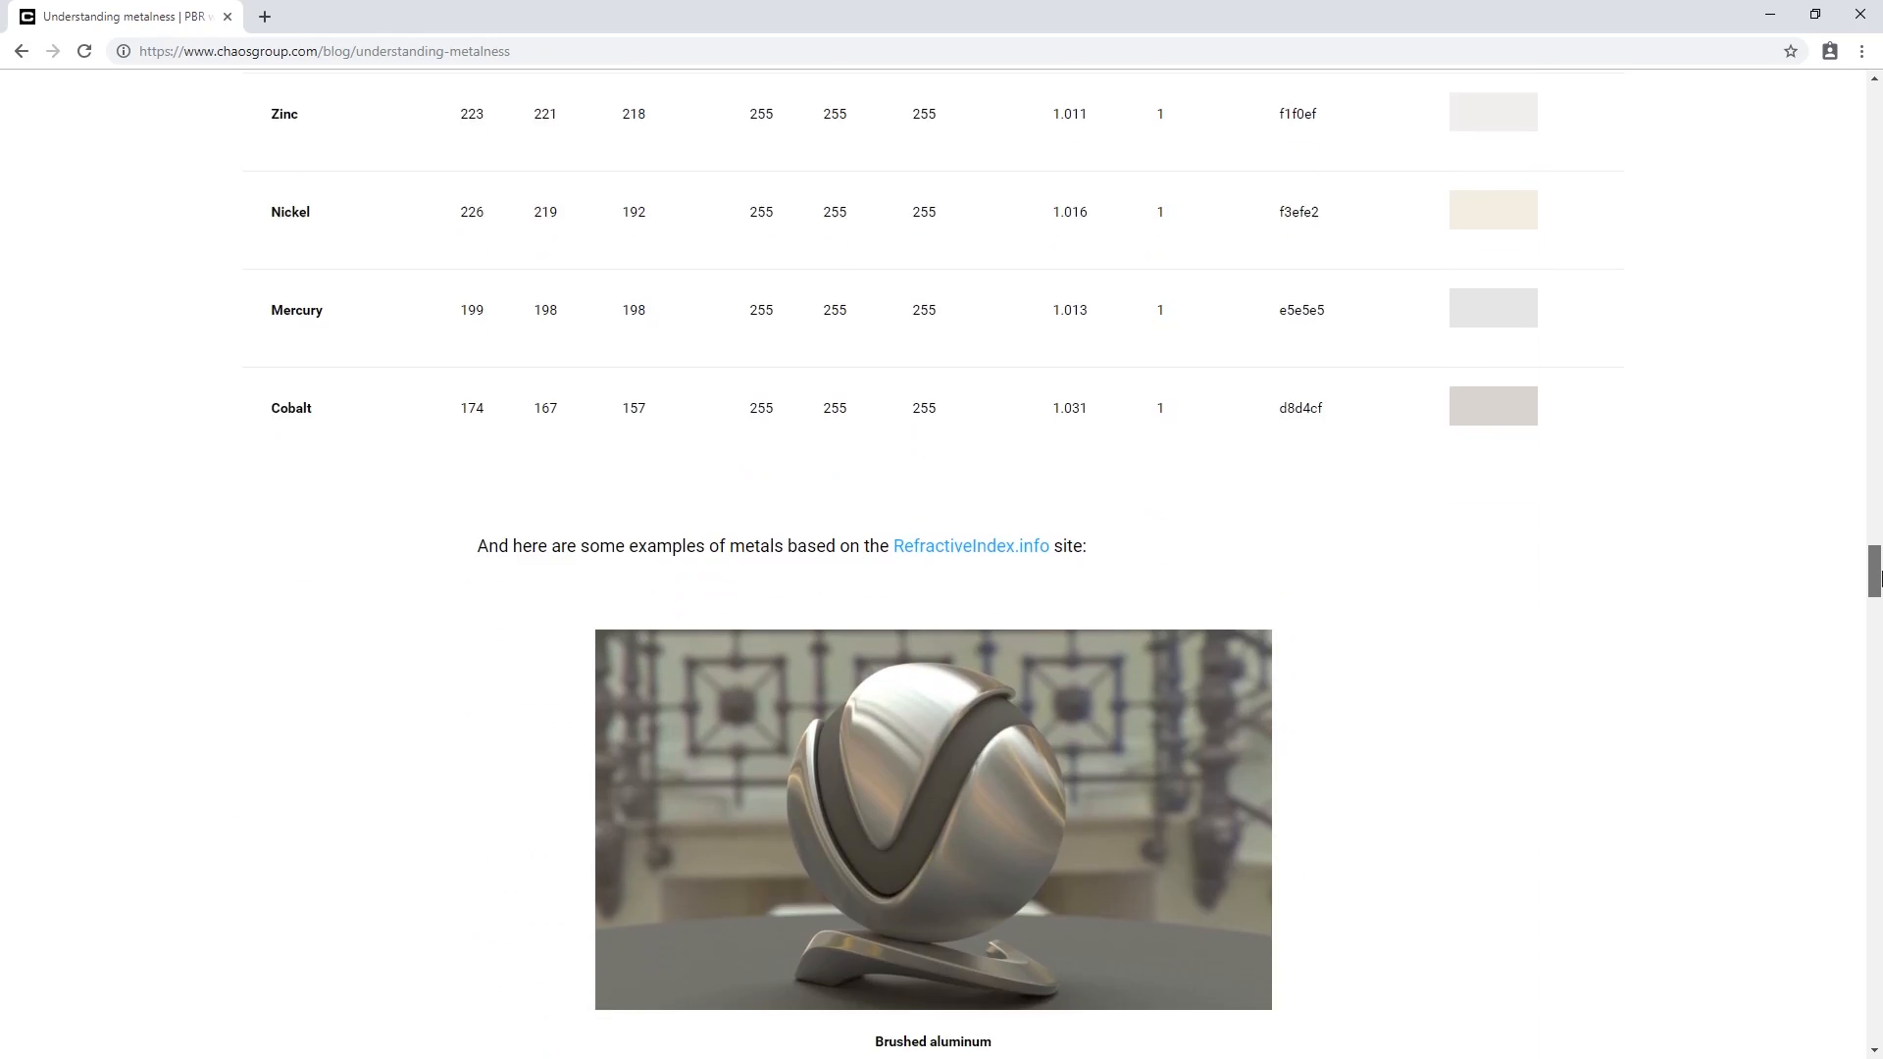
scroll("up", 3)
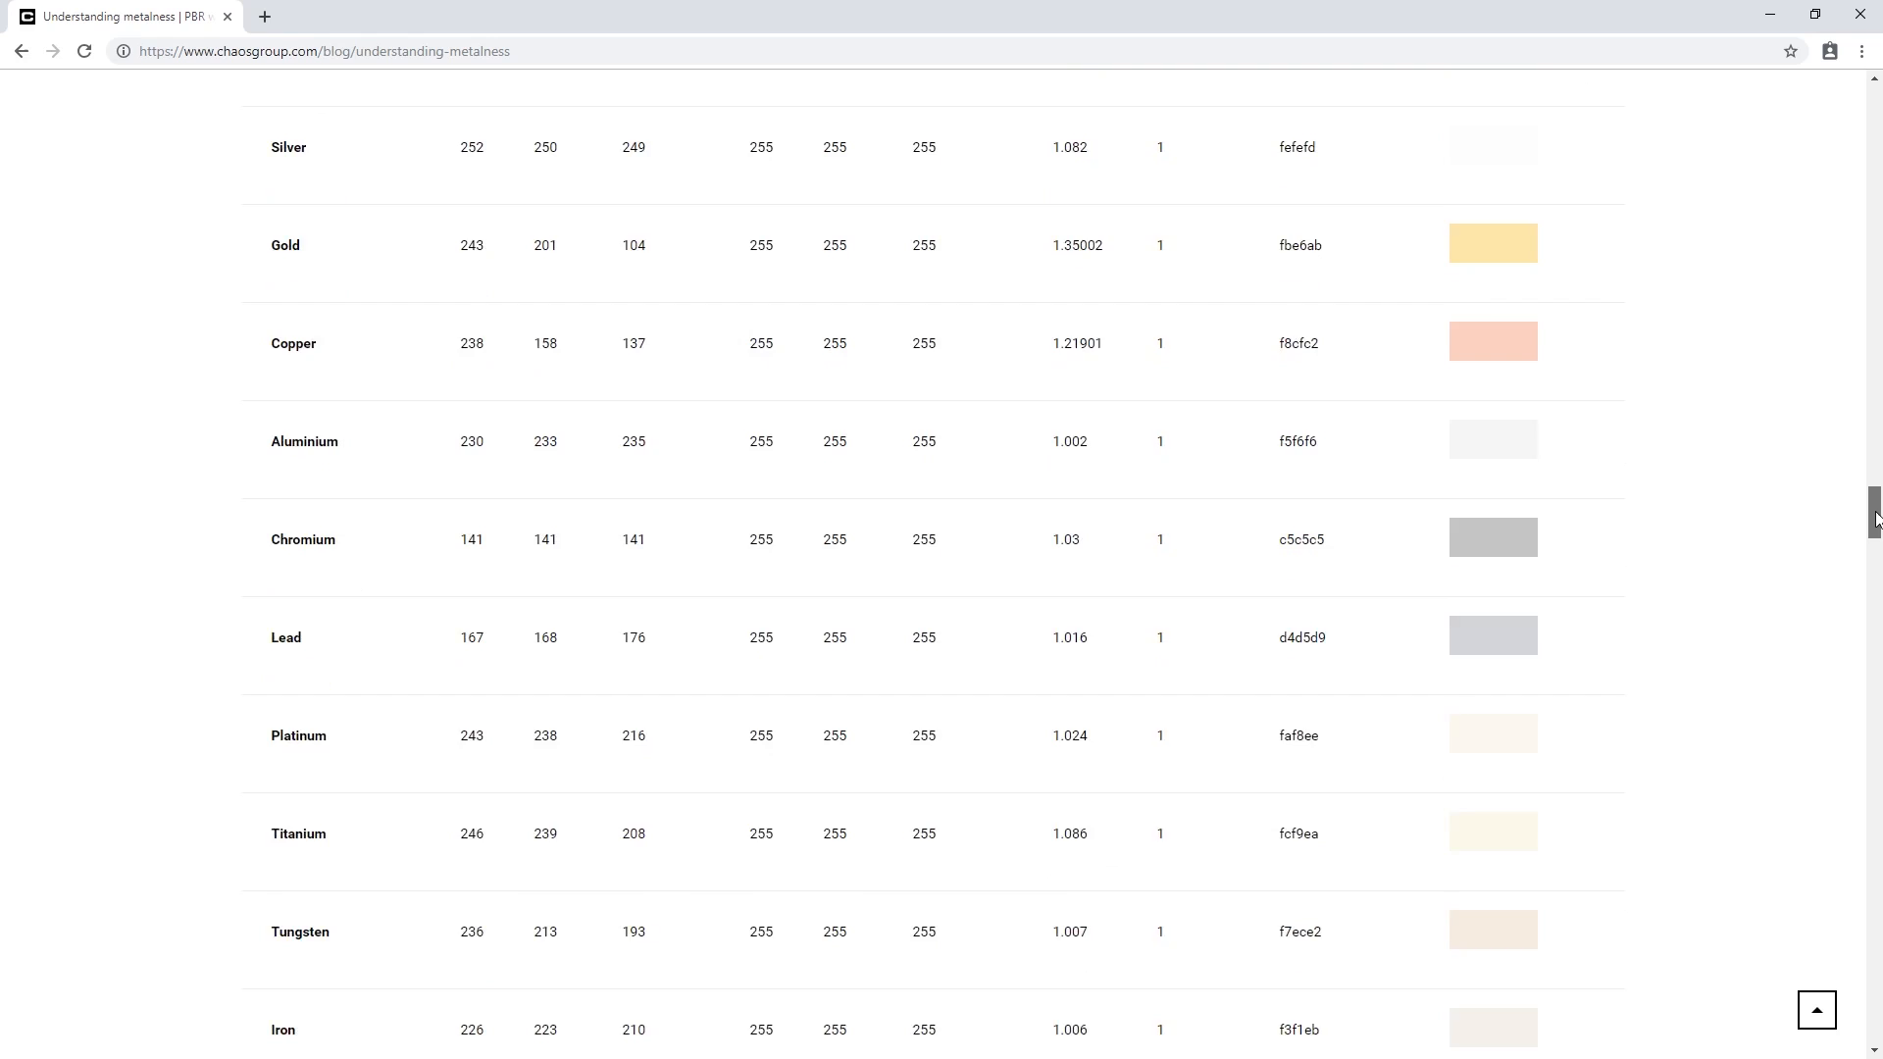
scroll("up", 3)
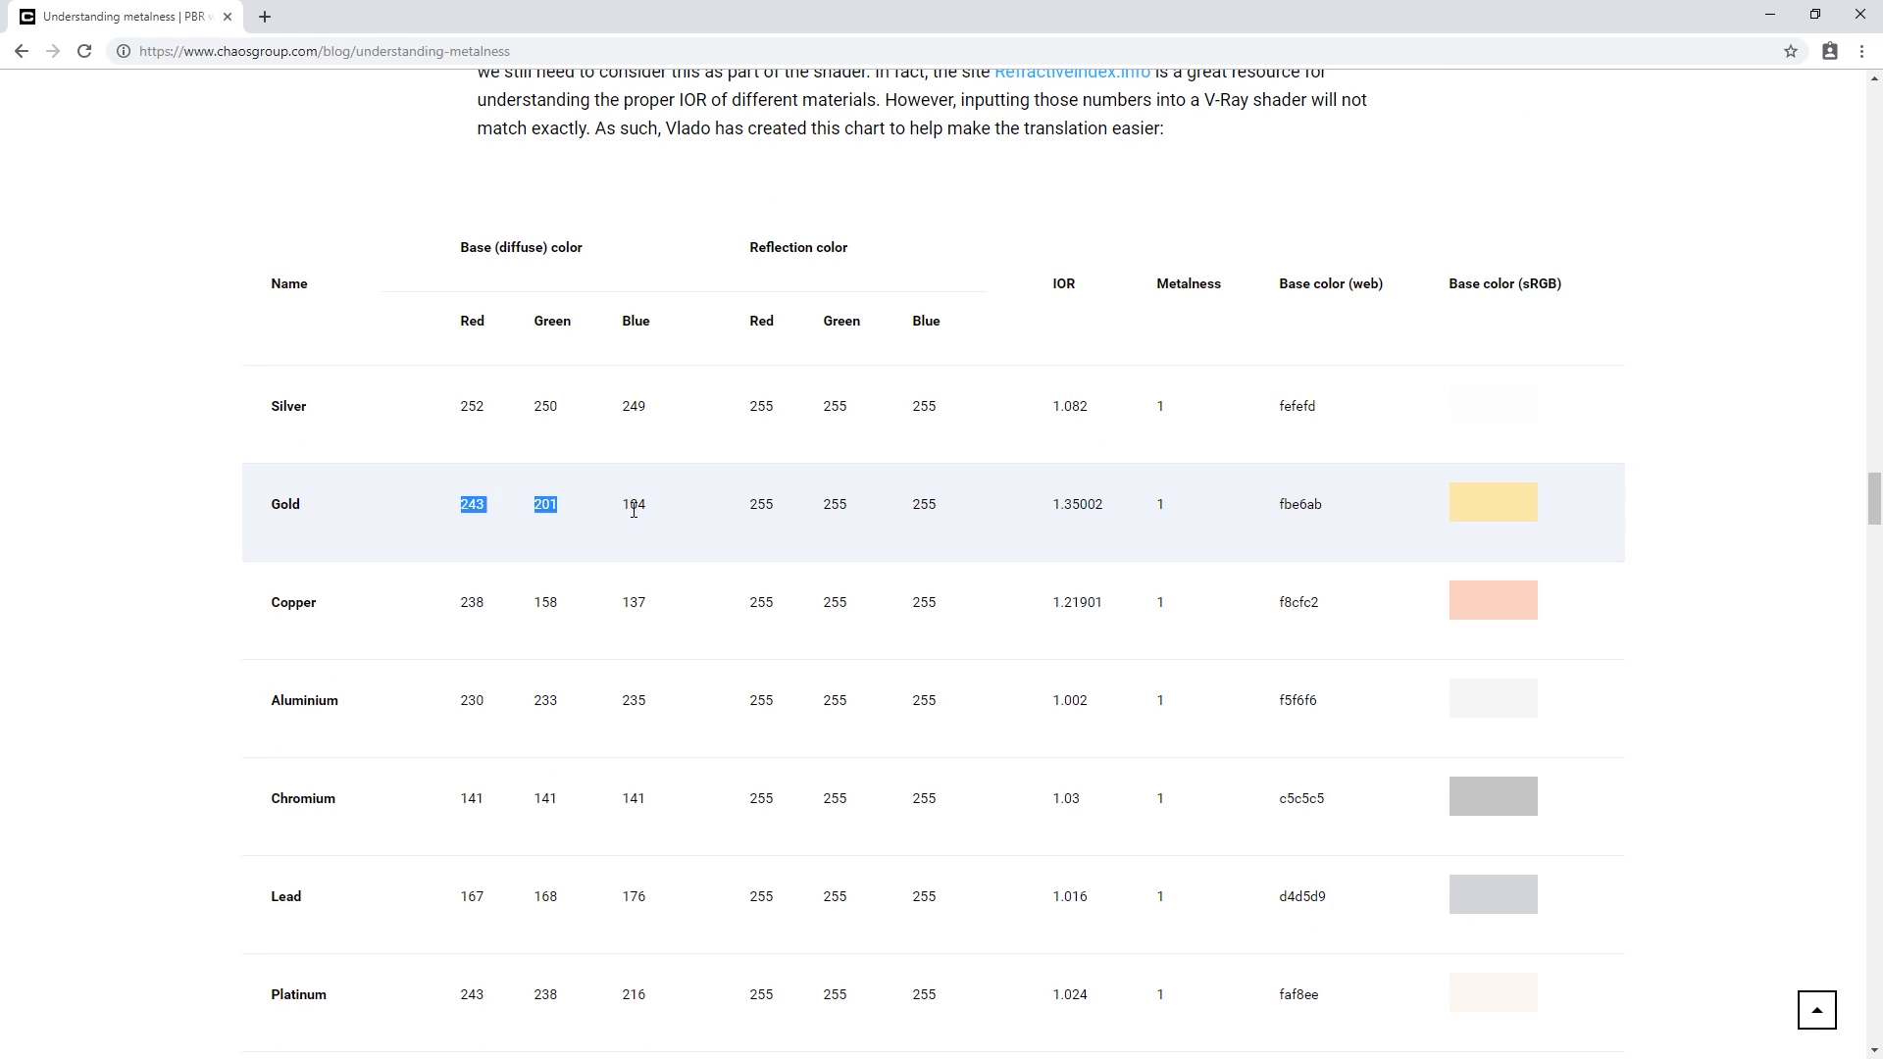
double_click(633, 503)
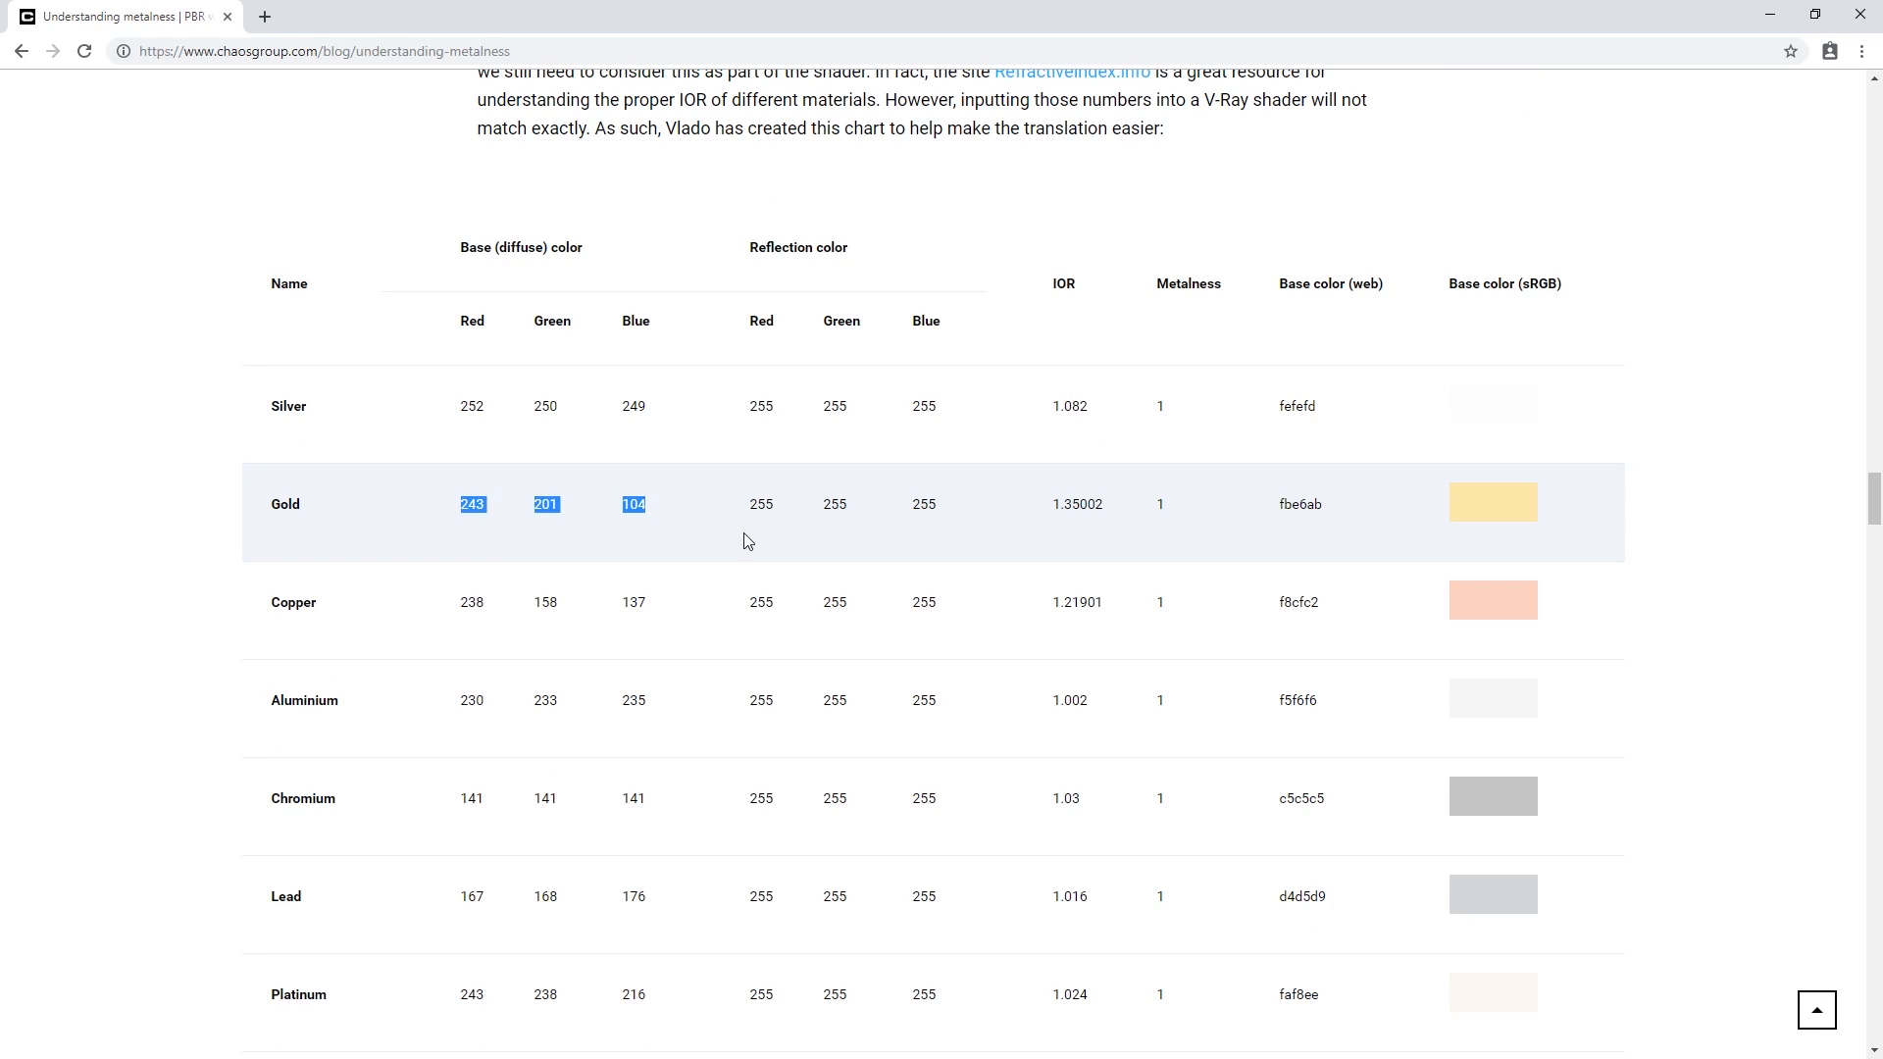
mouse_move(884, 558)
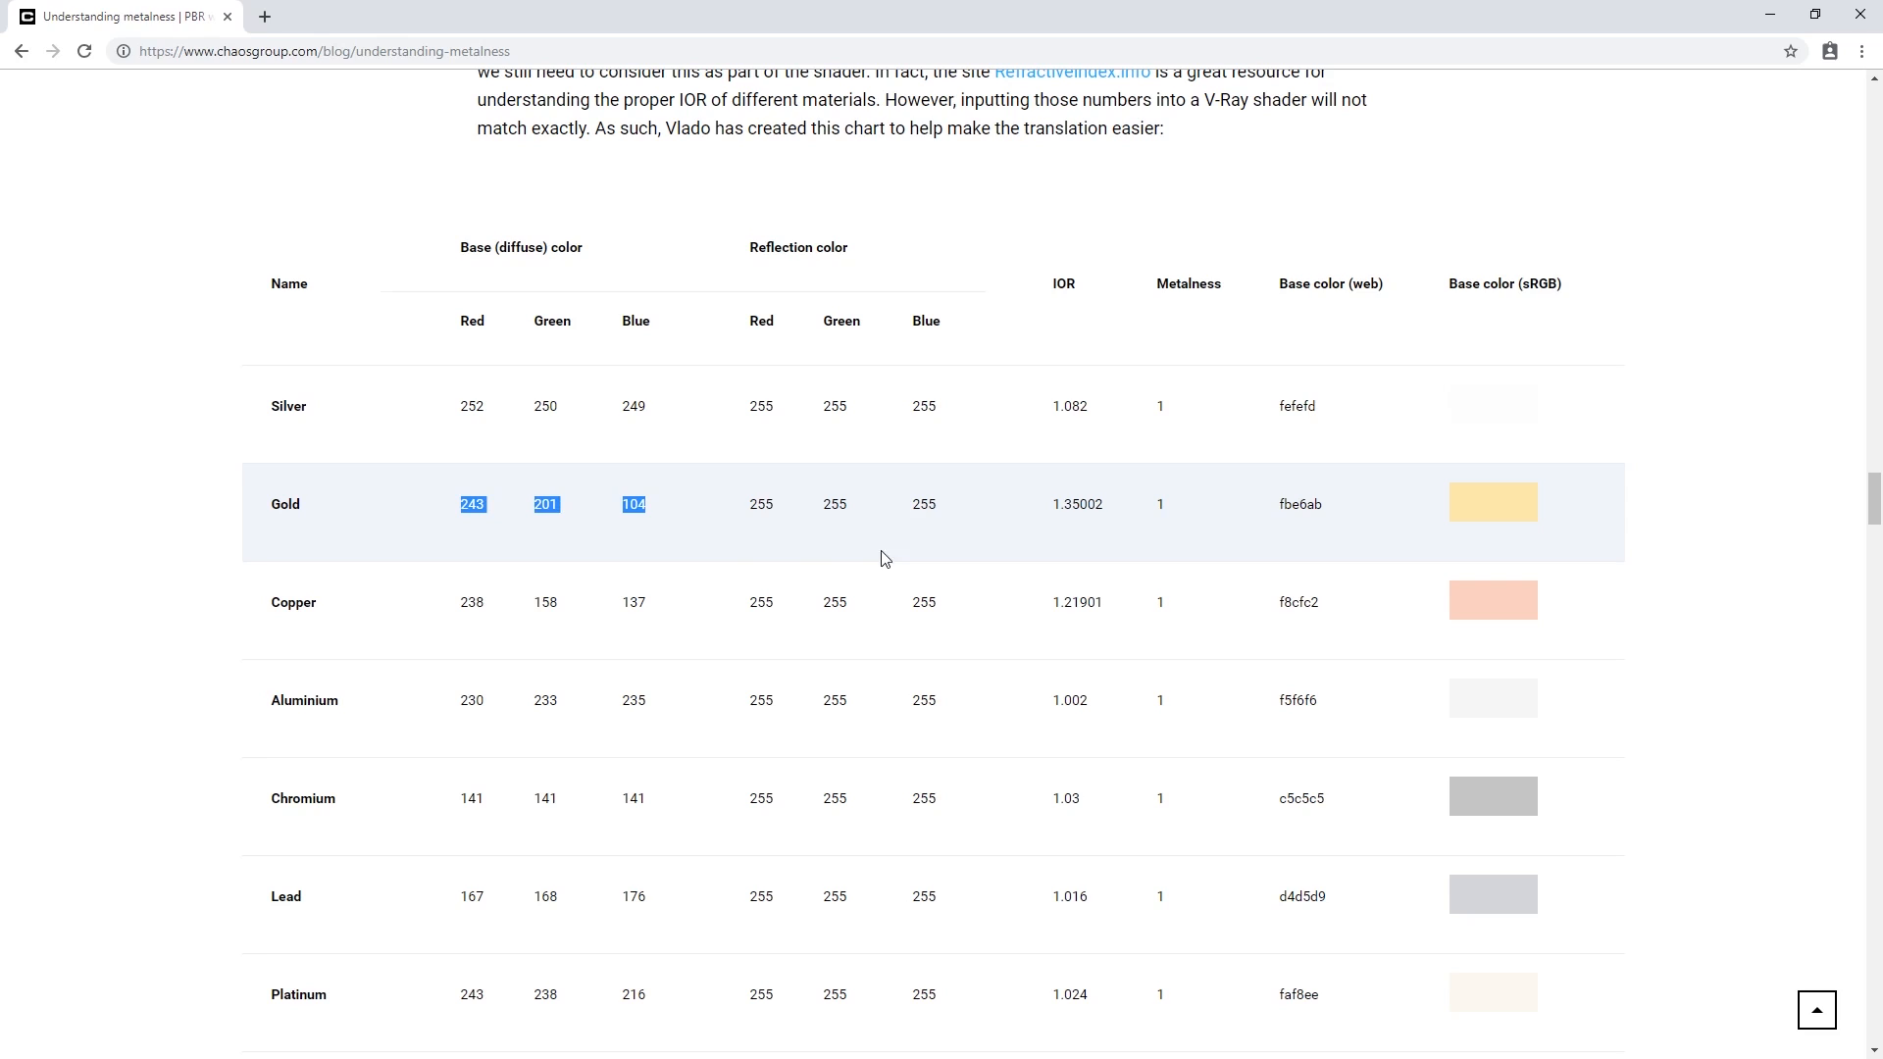
double_click(1076, 503)
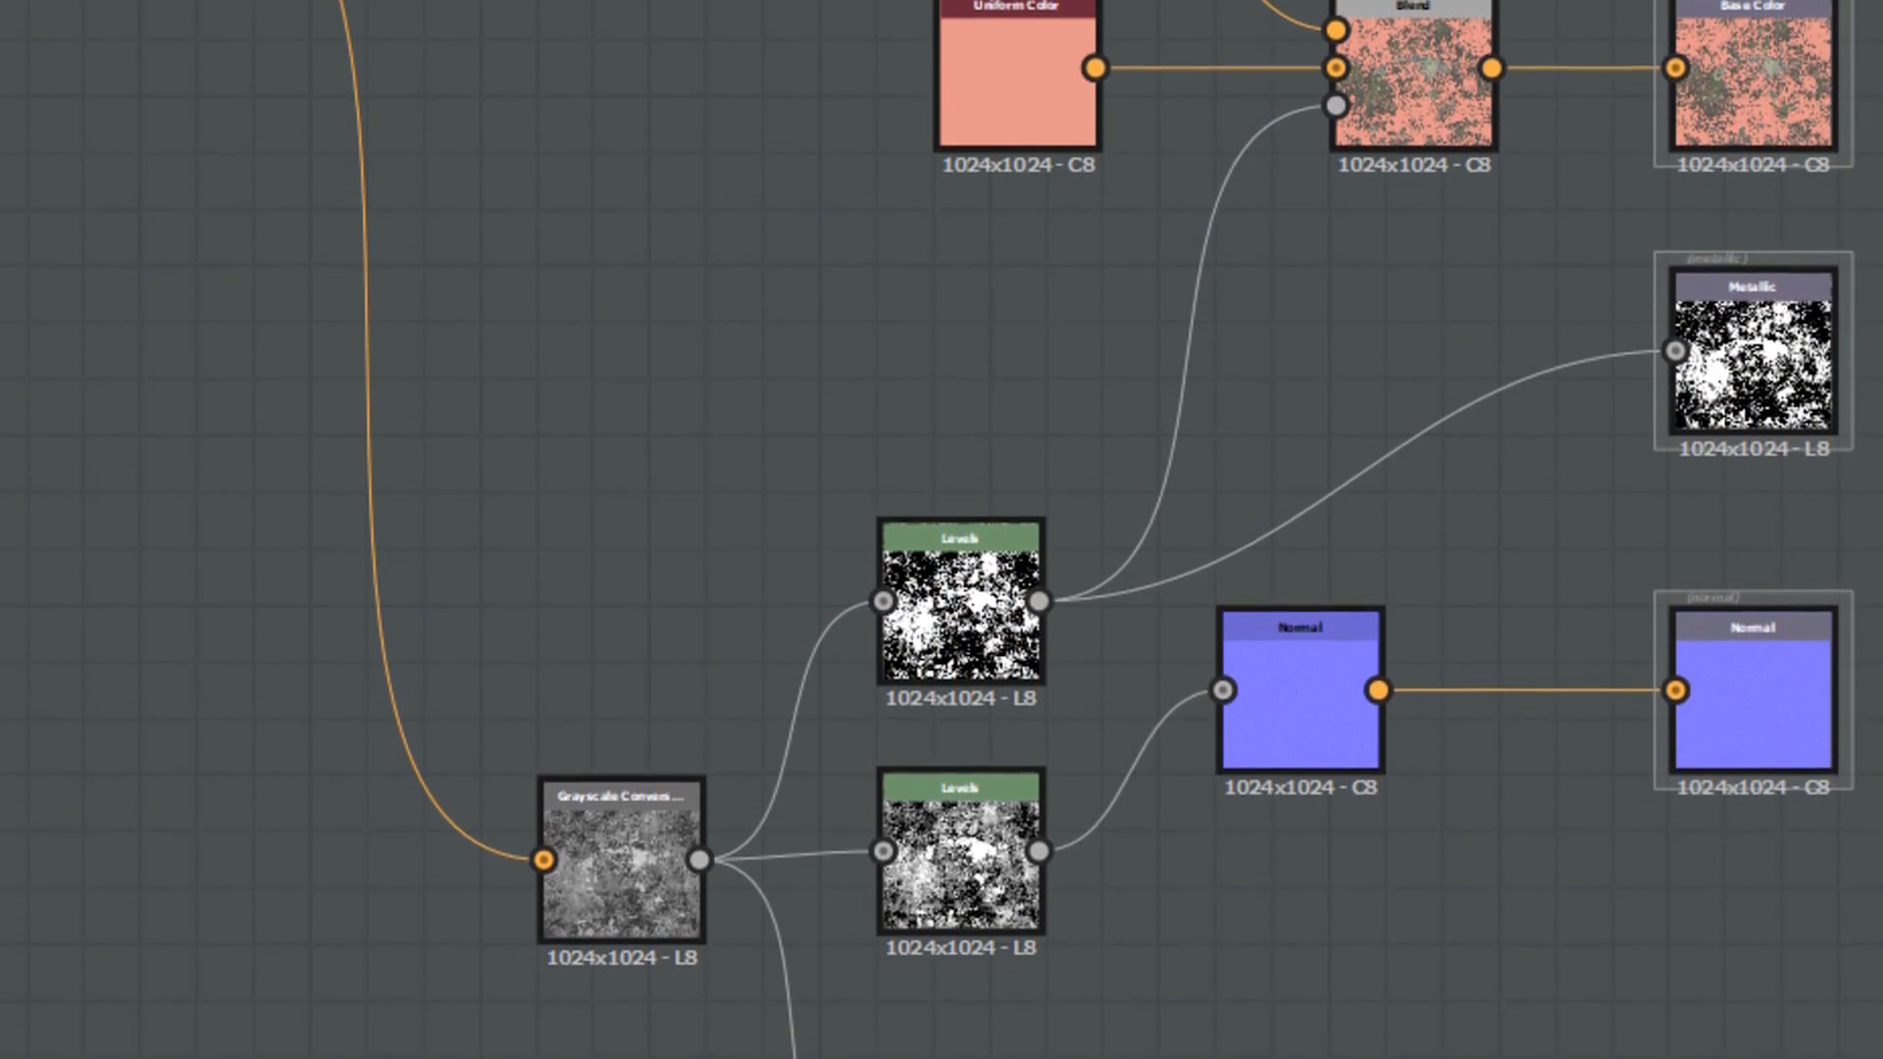
scroll("down", 3)
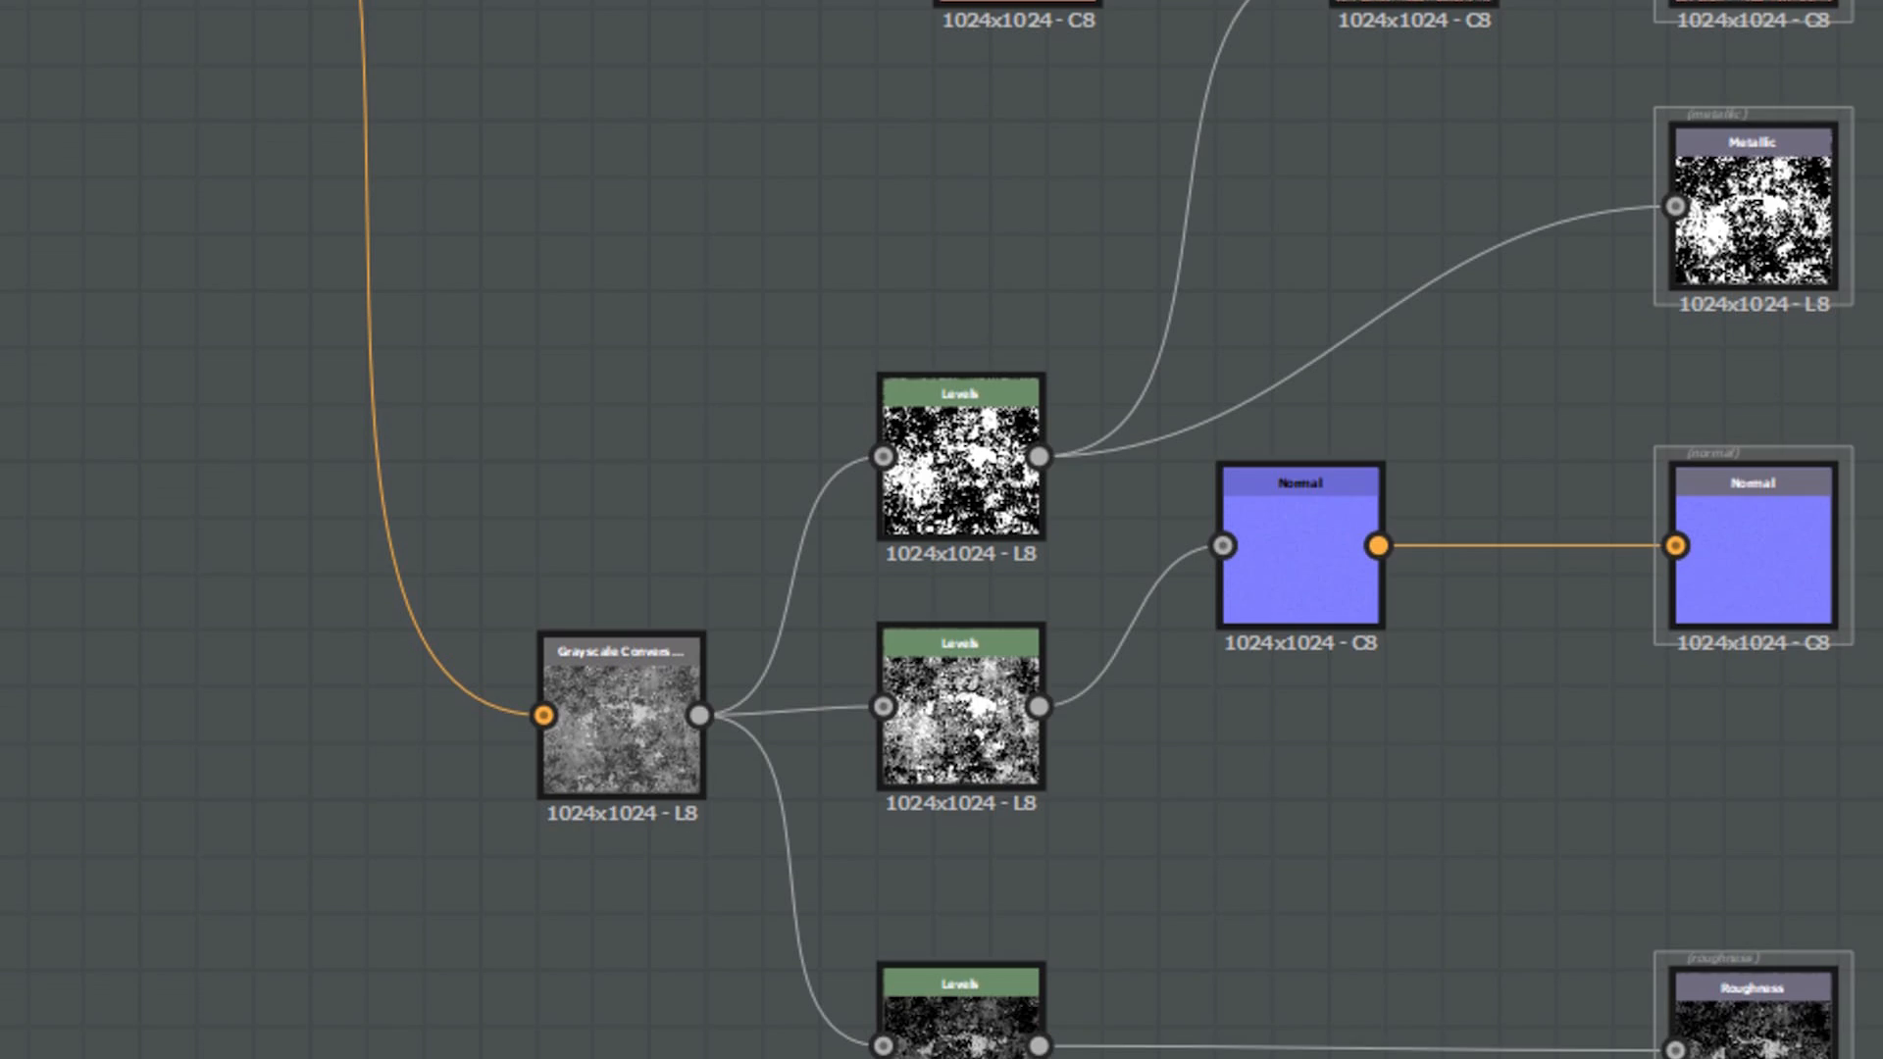
scroll("down", 3)
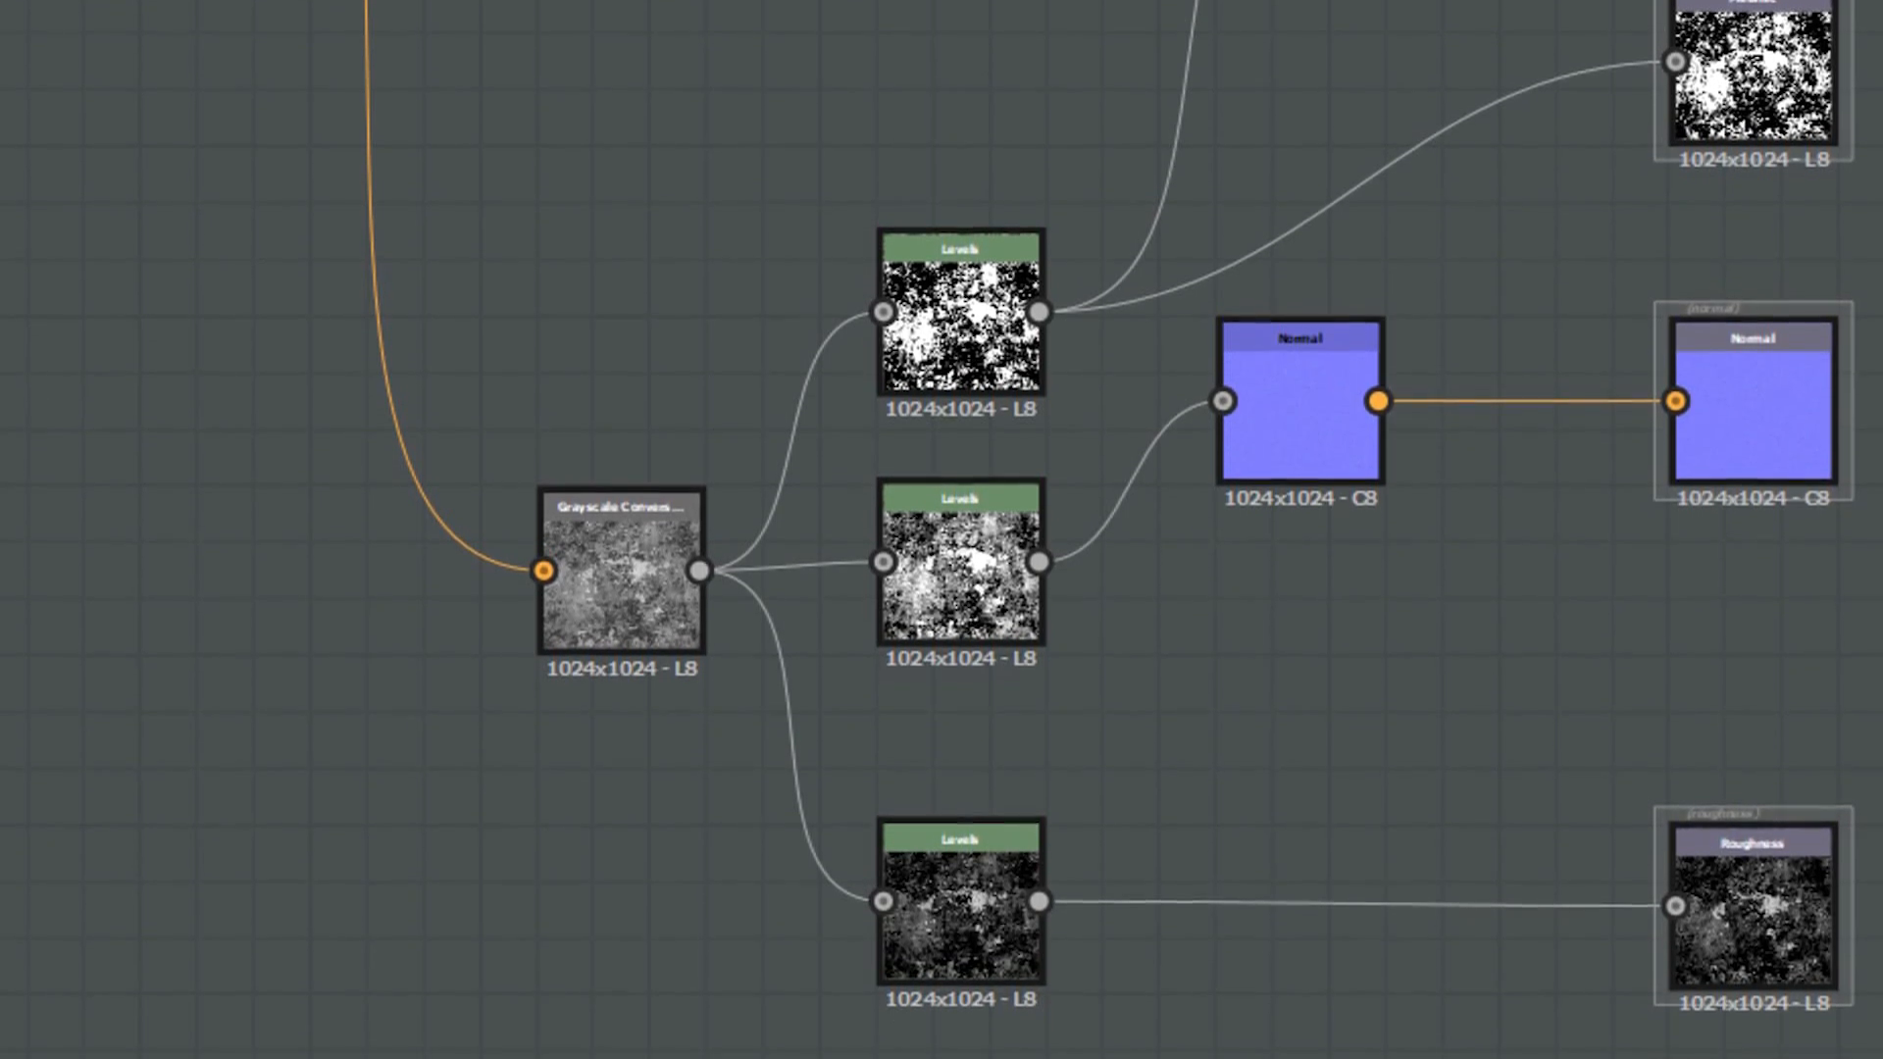
scroll("down", 3)
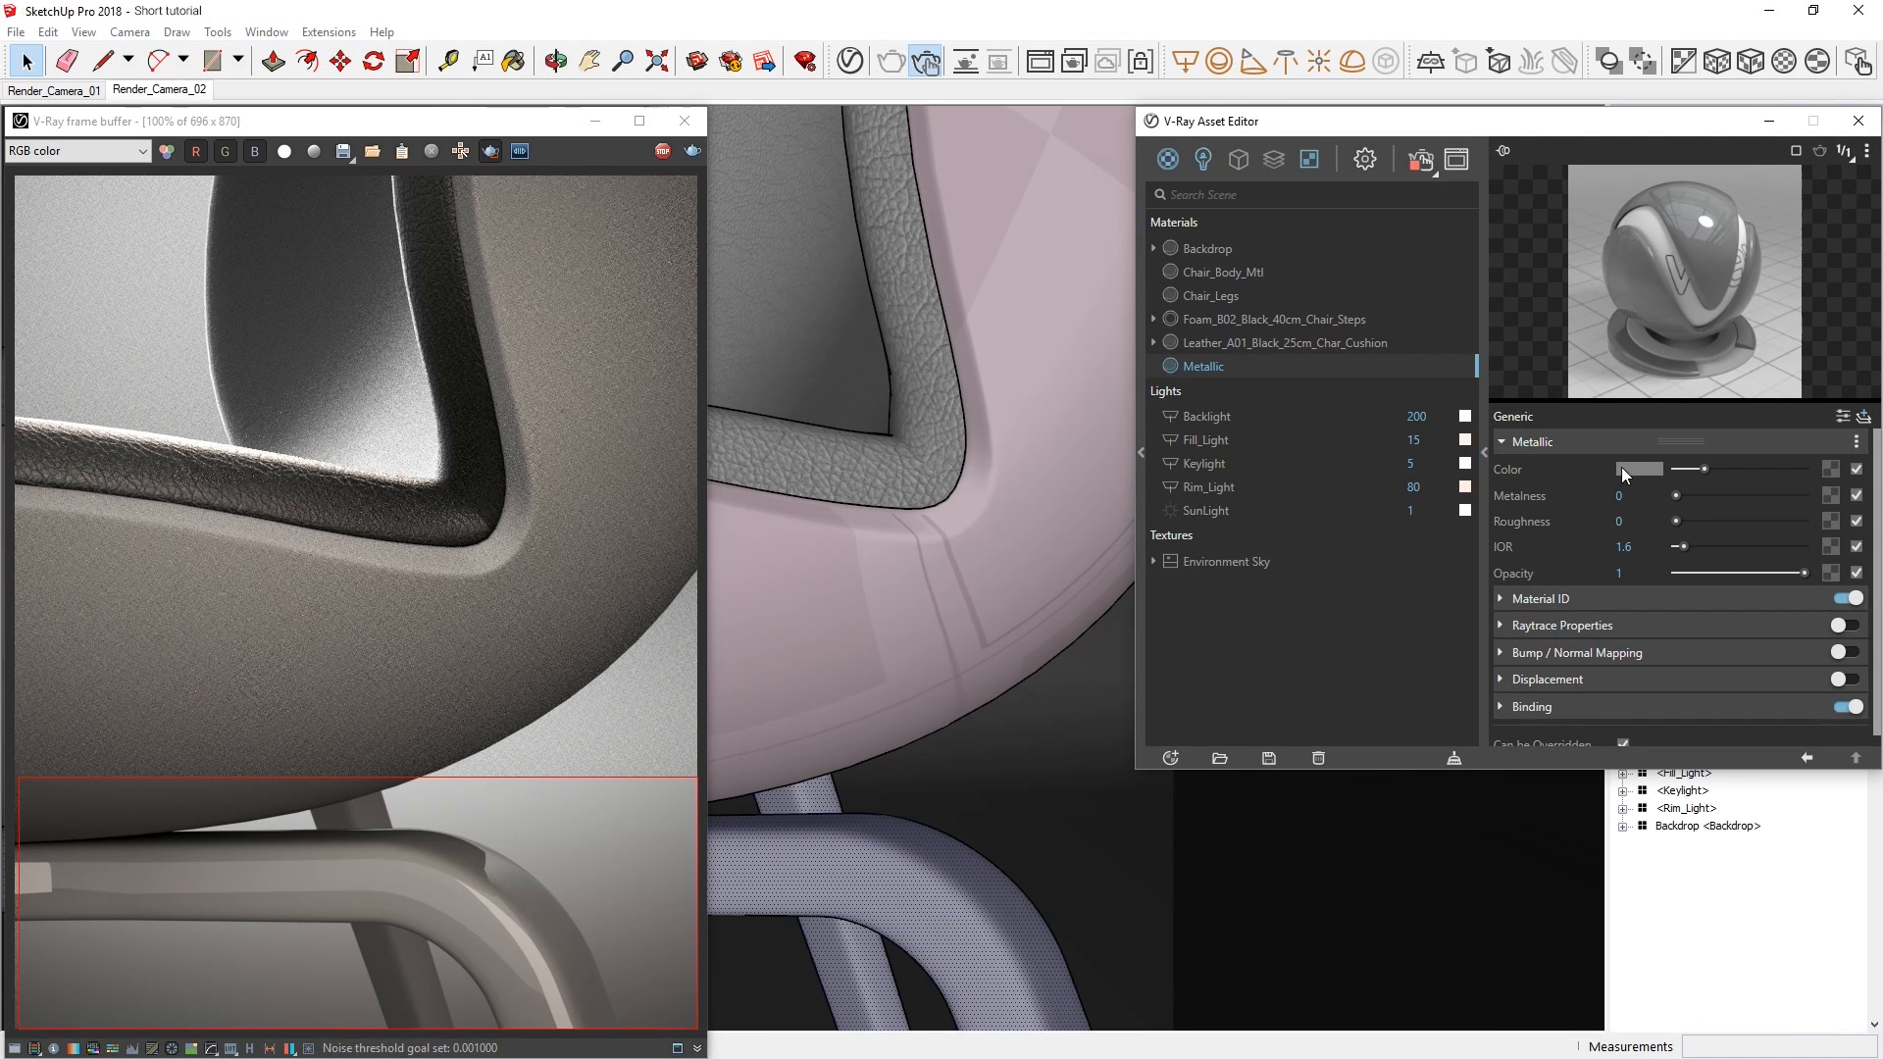
- Set the Metallic material's colour to the gold RGB values 243, 201, 104 in the Color Picker
left_click(1639, 469)
type("243")
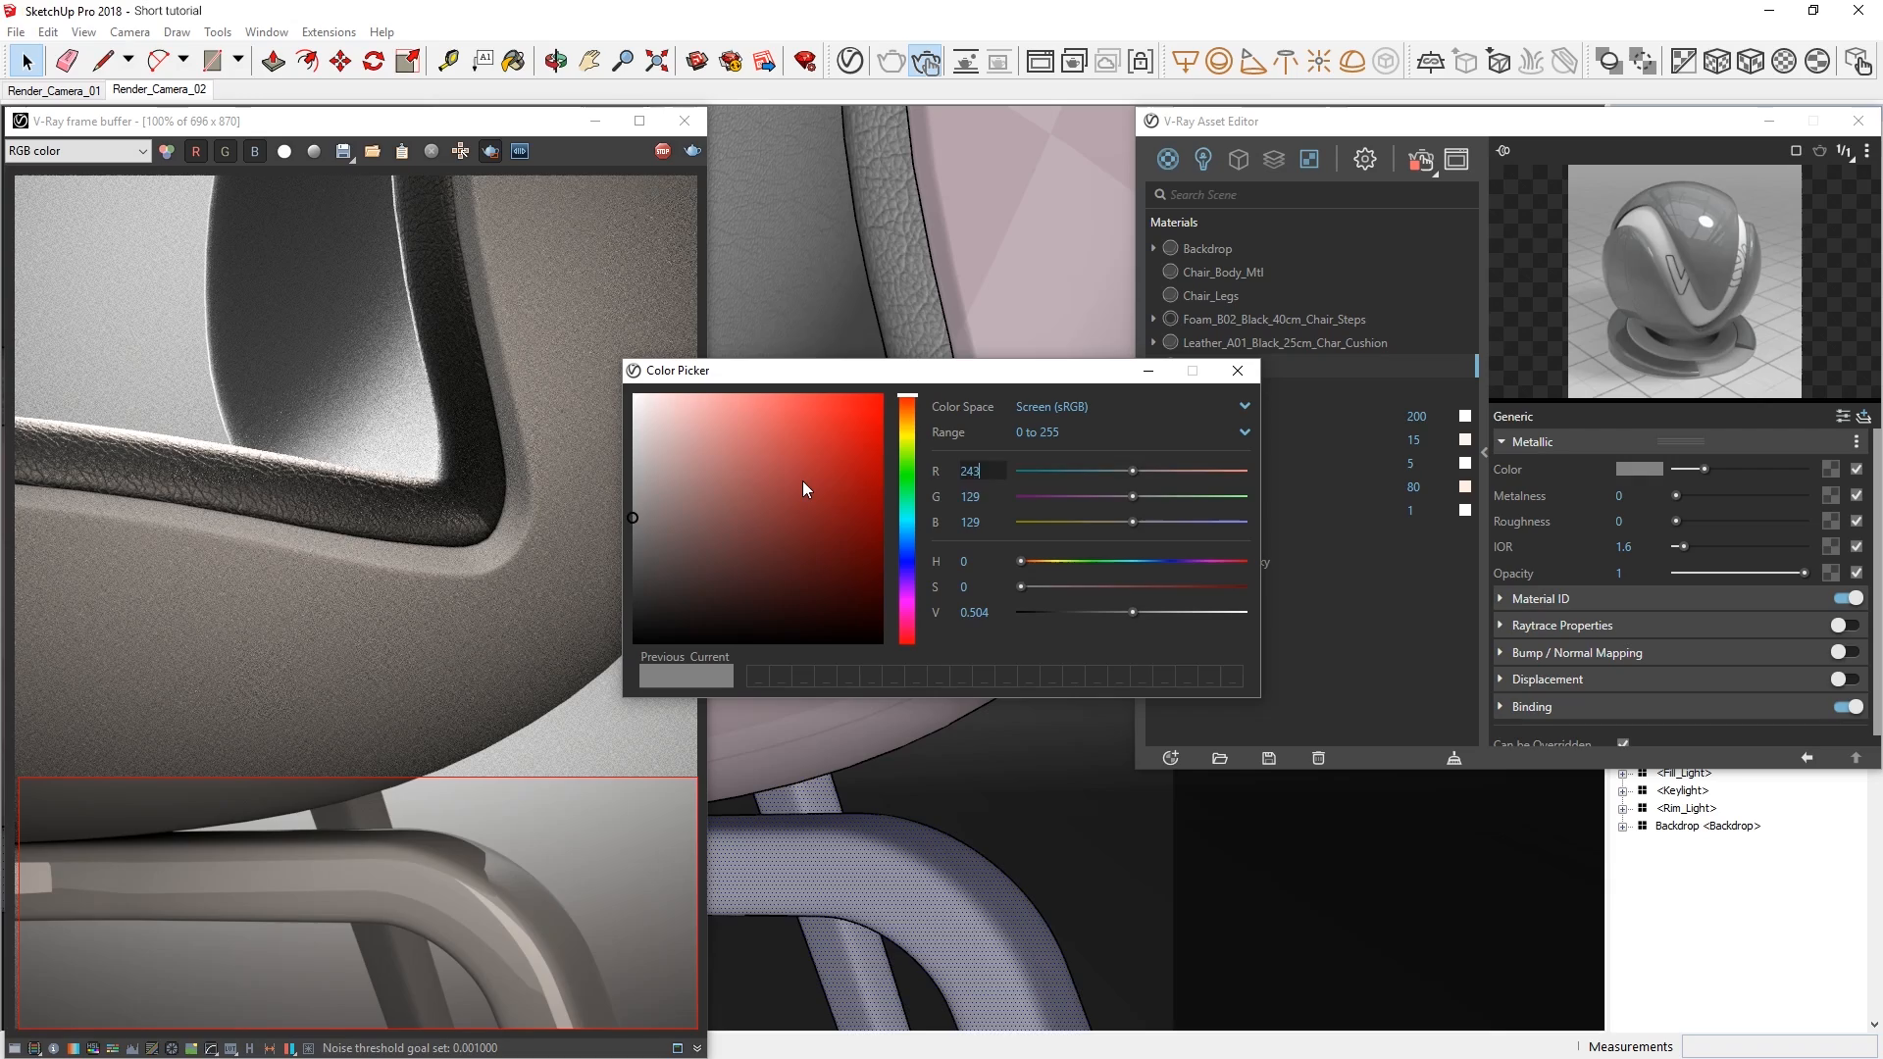
left_click(749, 405)
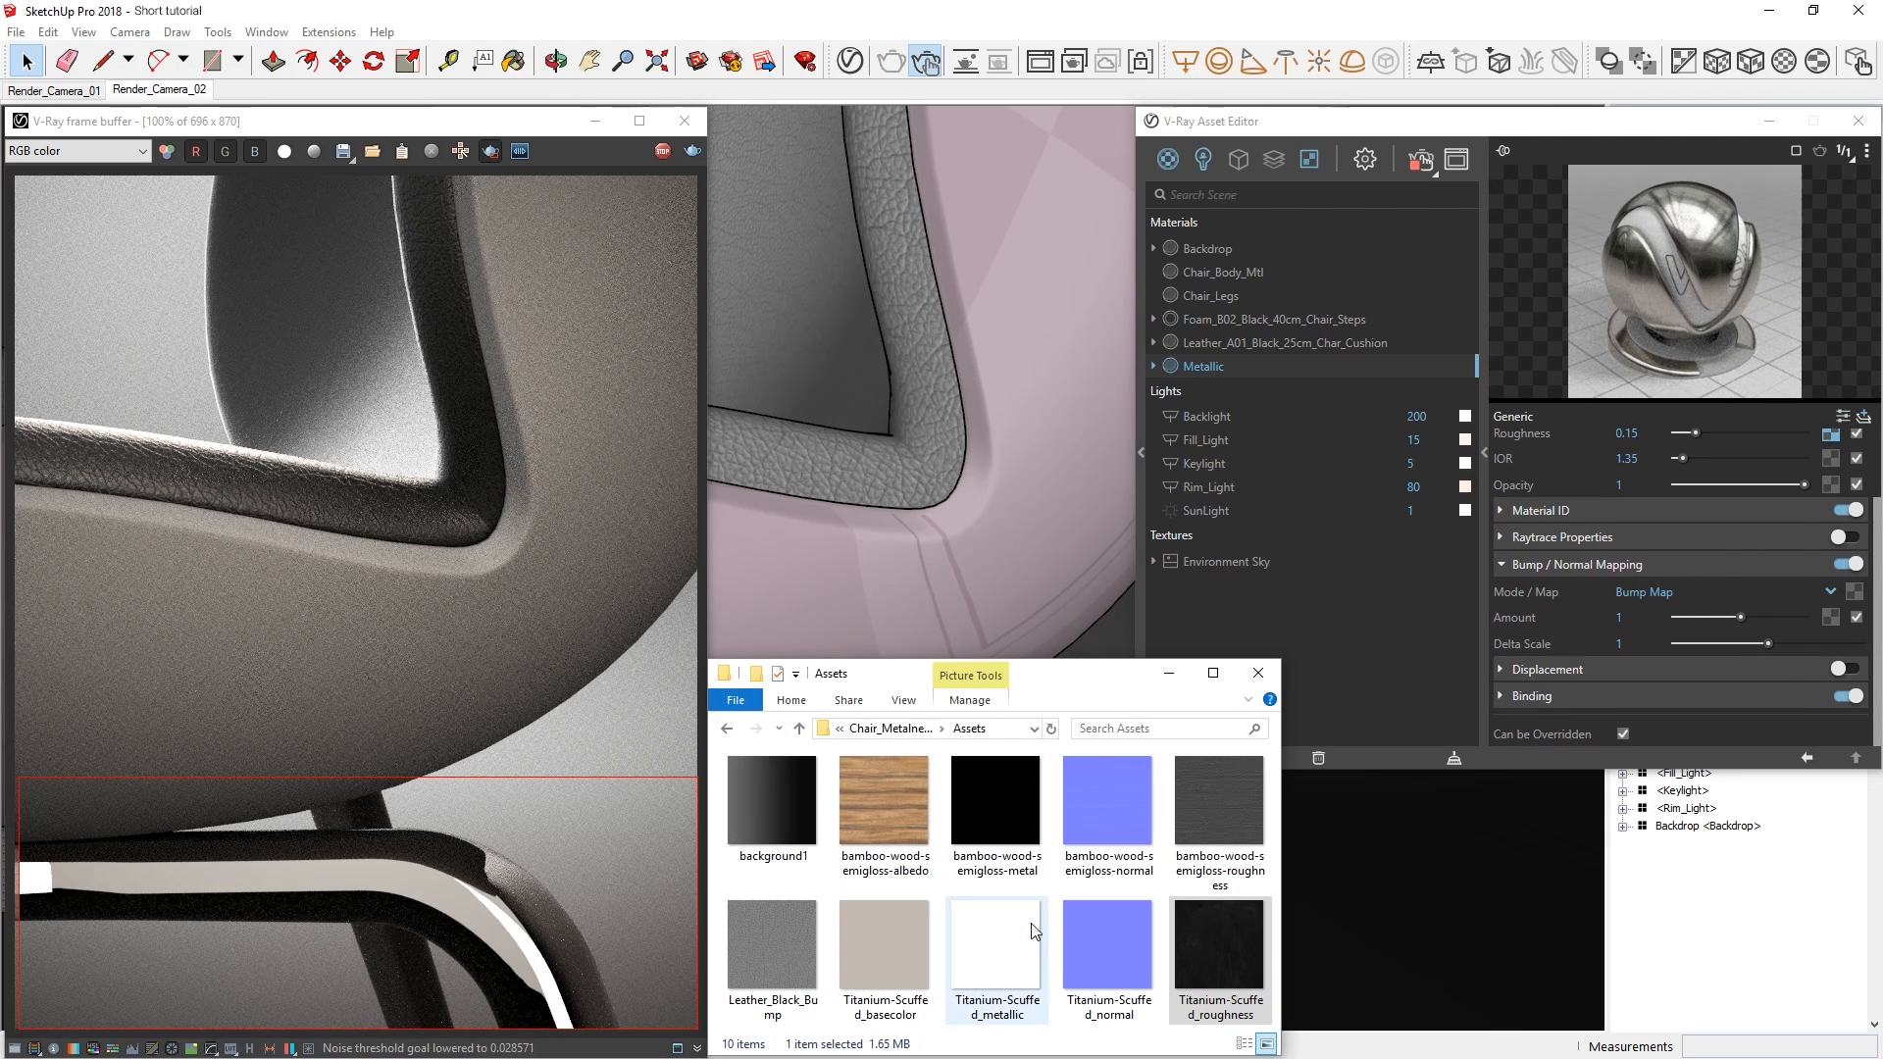
- Load Titanium-Scuffed bitmaps: base colour in sRGB, metallic and normal maps in Rendering Space (Linear)
left_click(1107, 936)
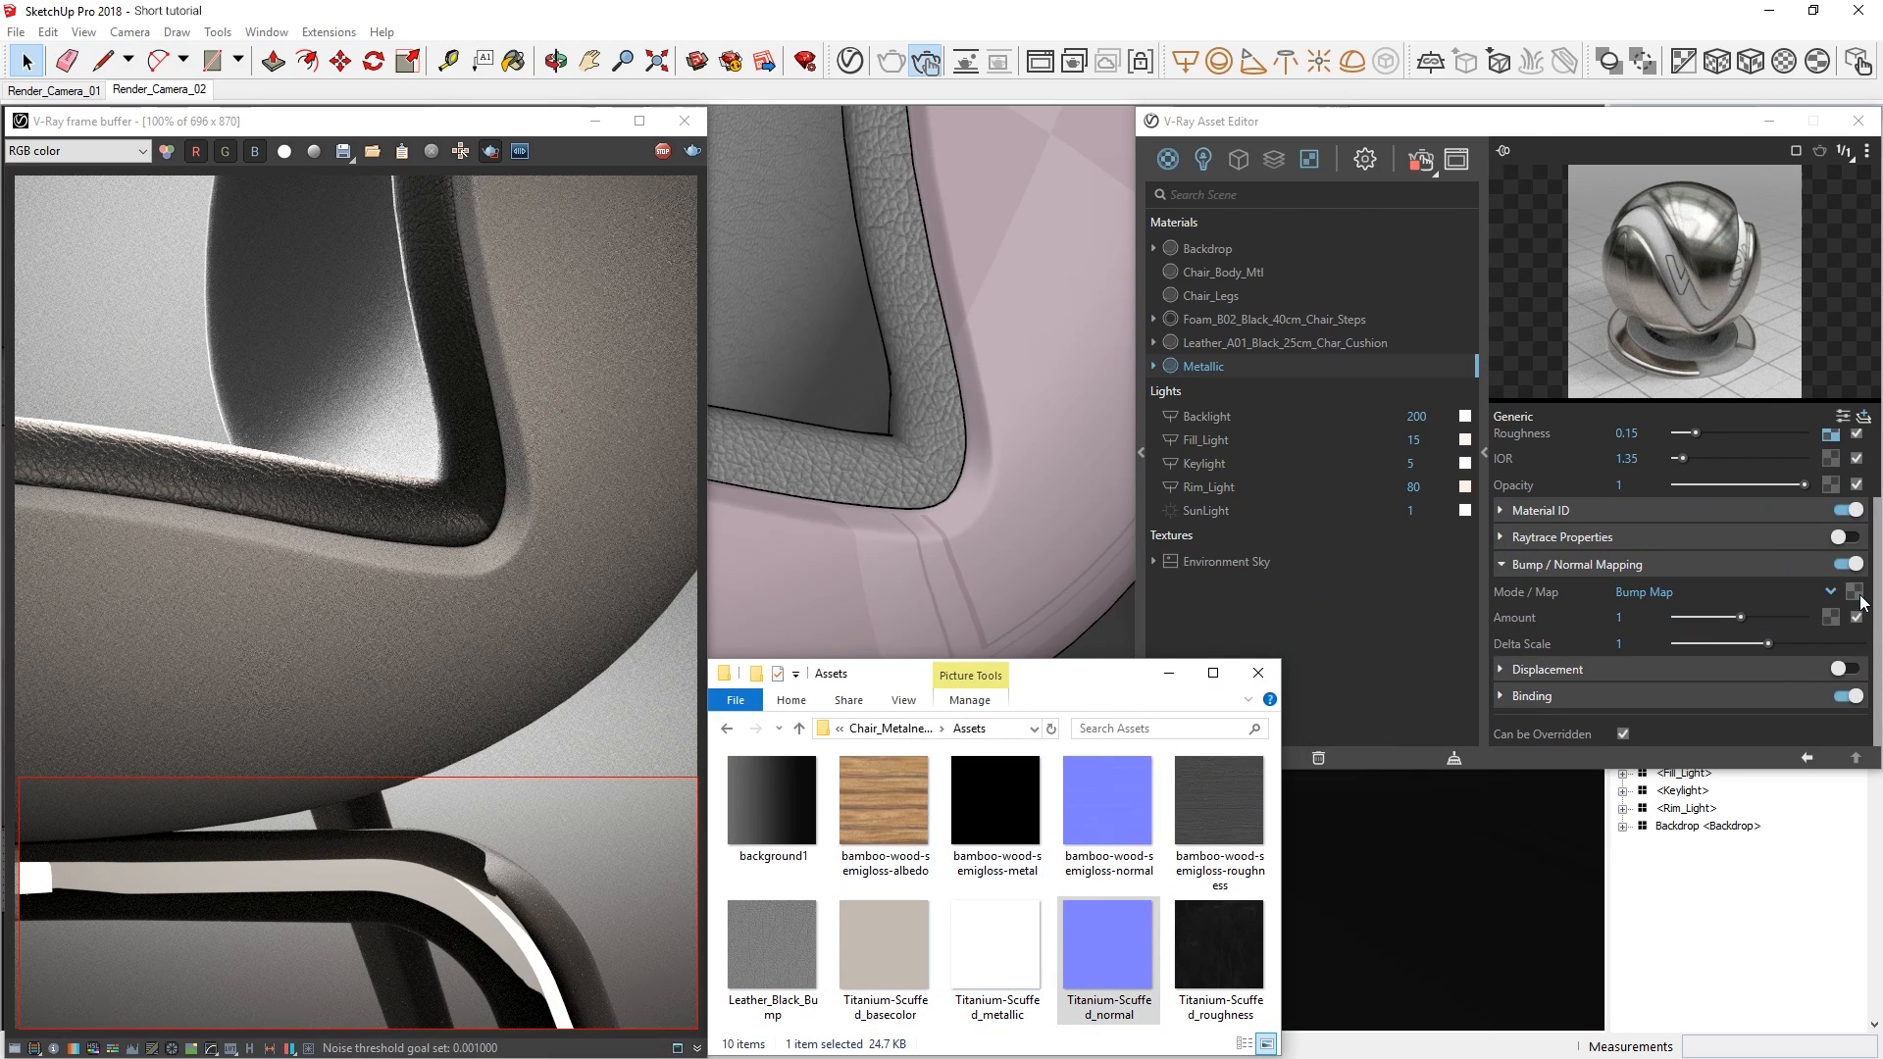
mouse_move(1860, 603)
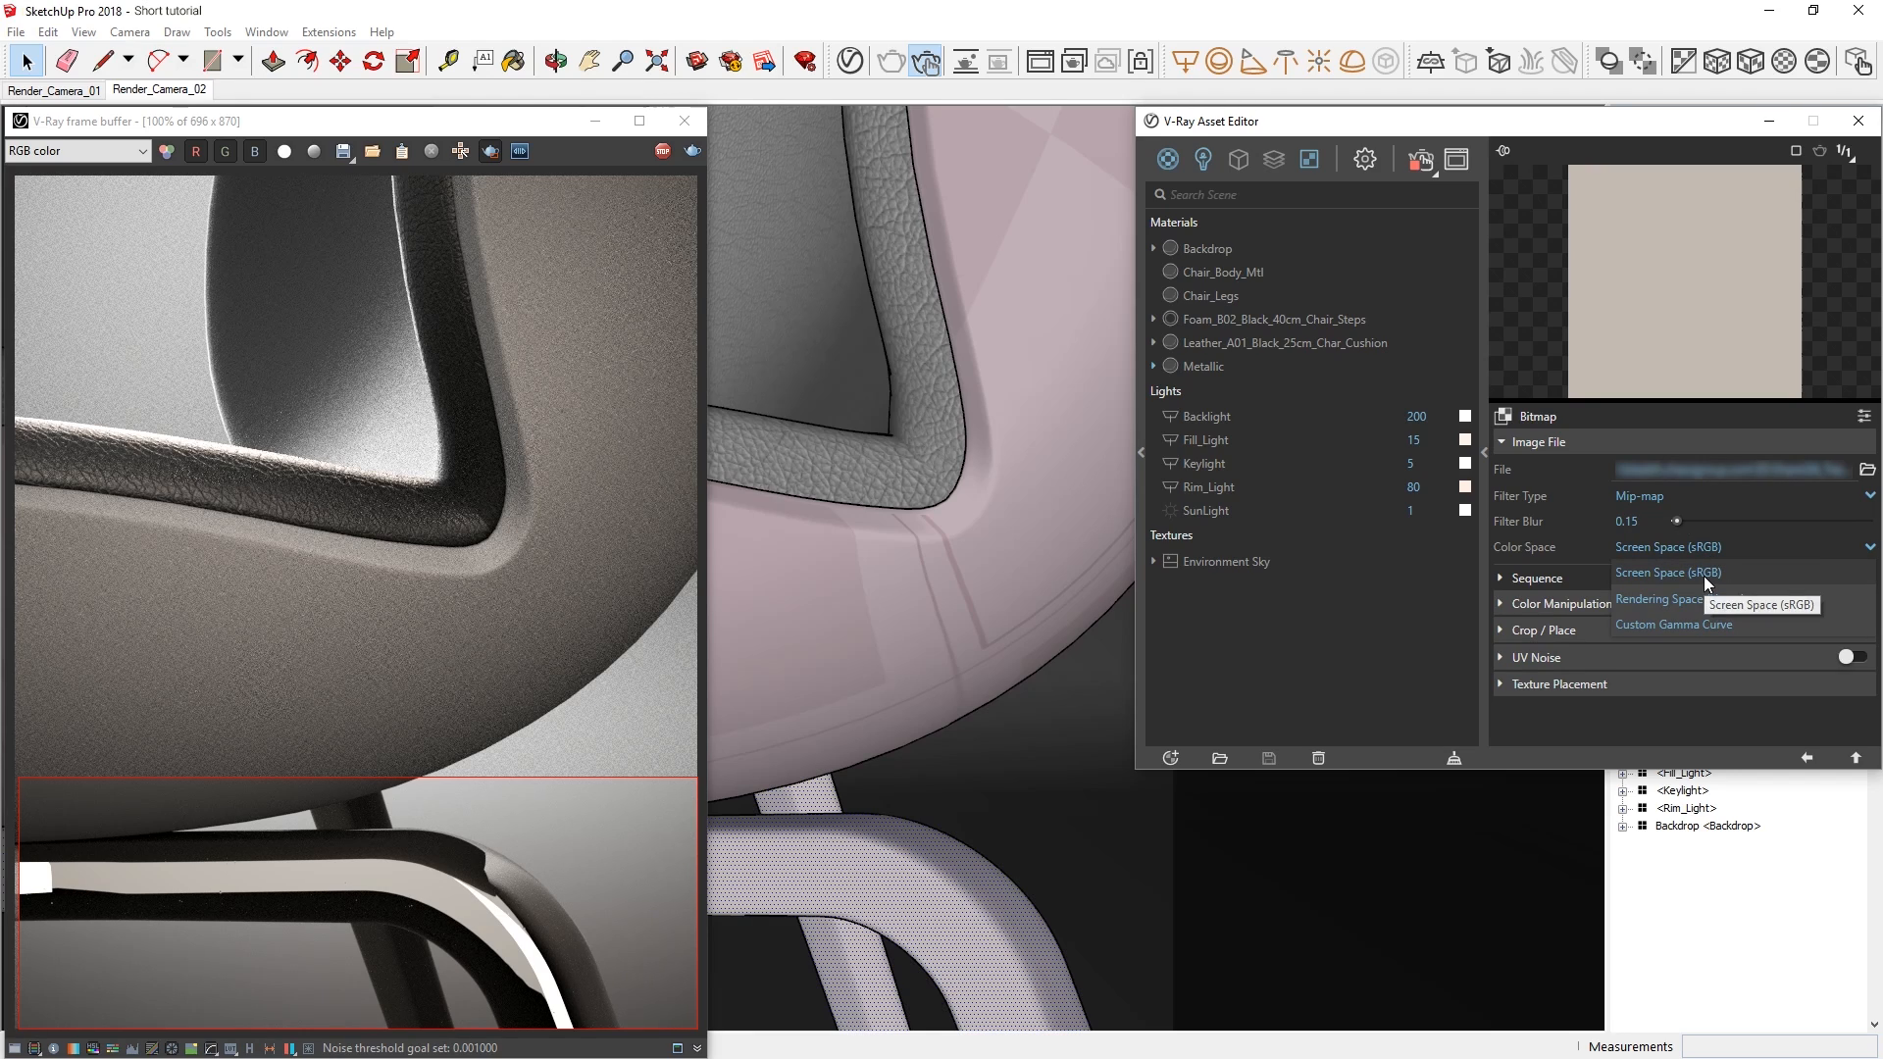
left_click(1200, 366)
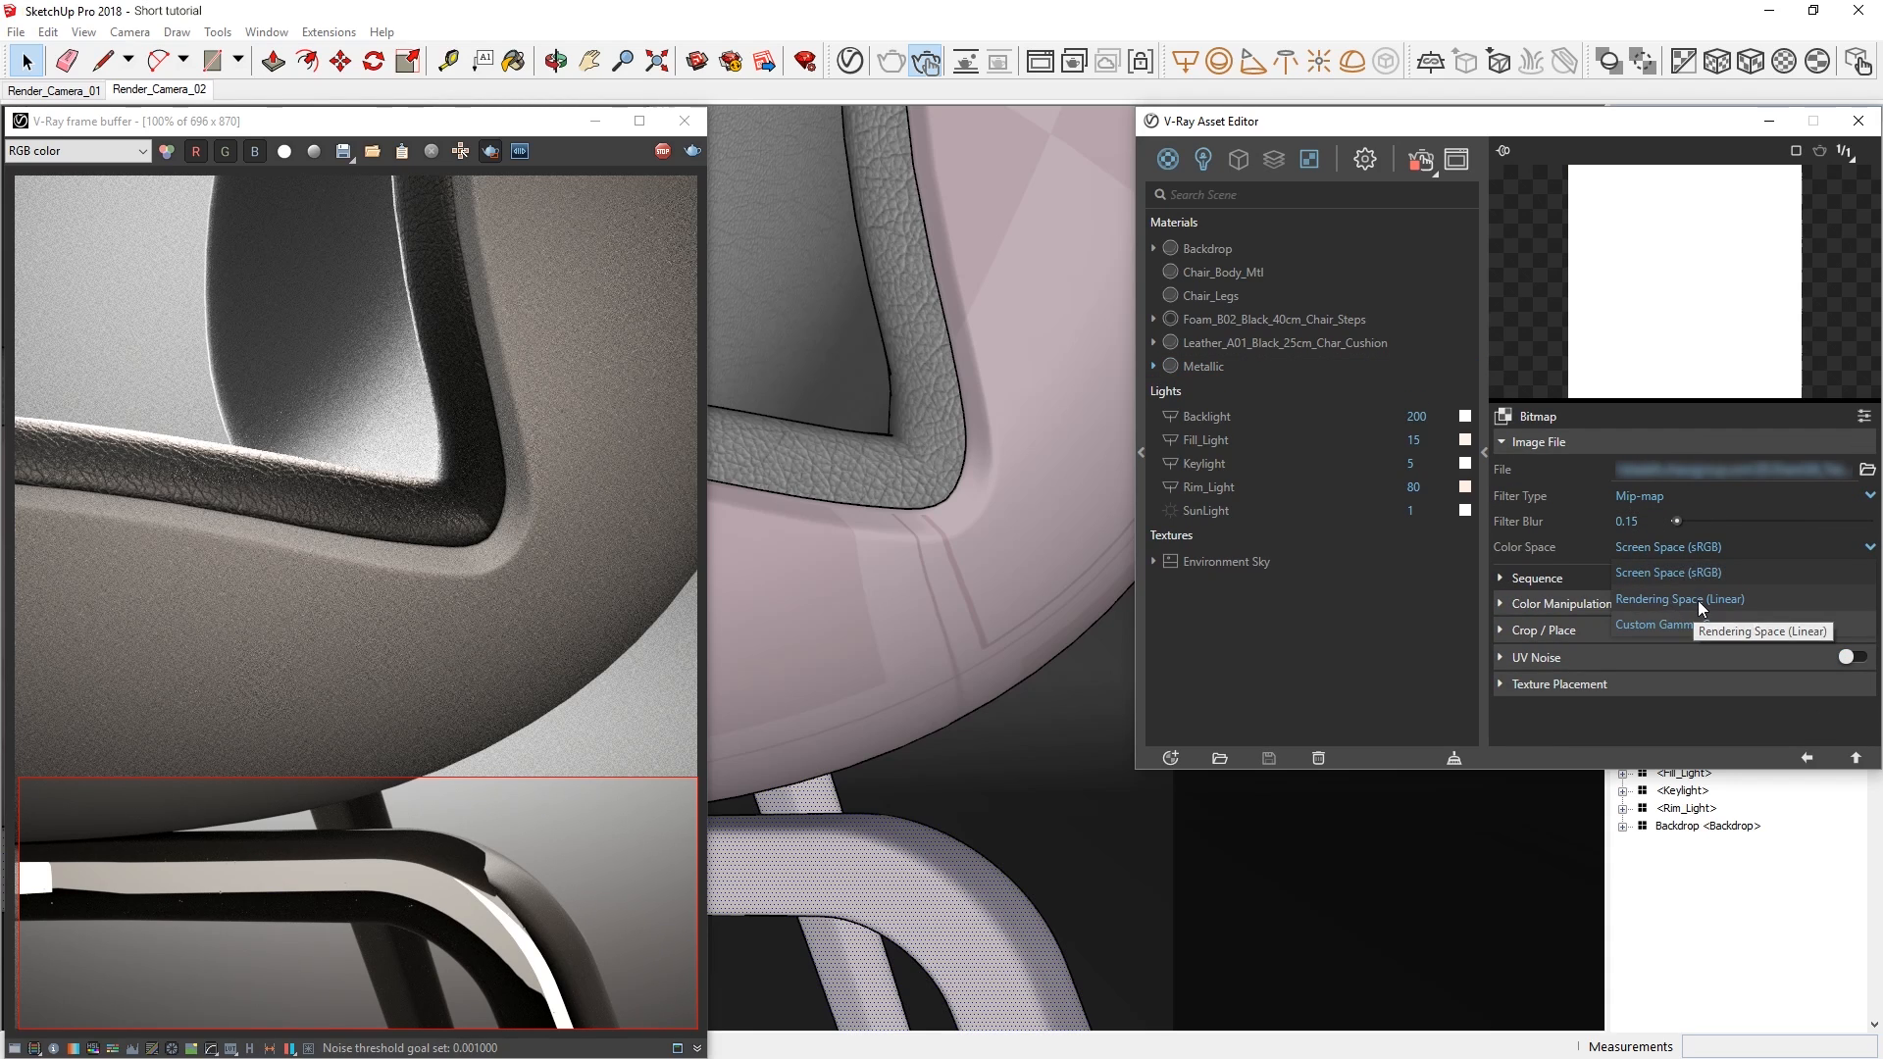
left_click(1200, 365)
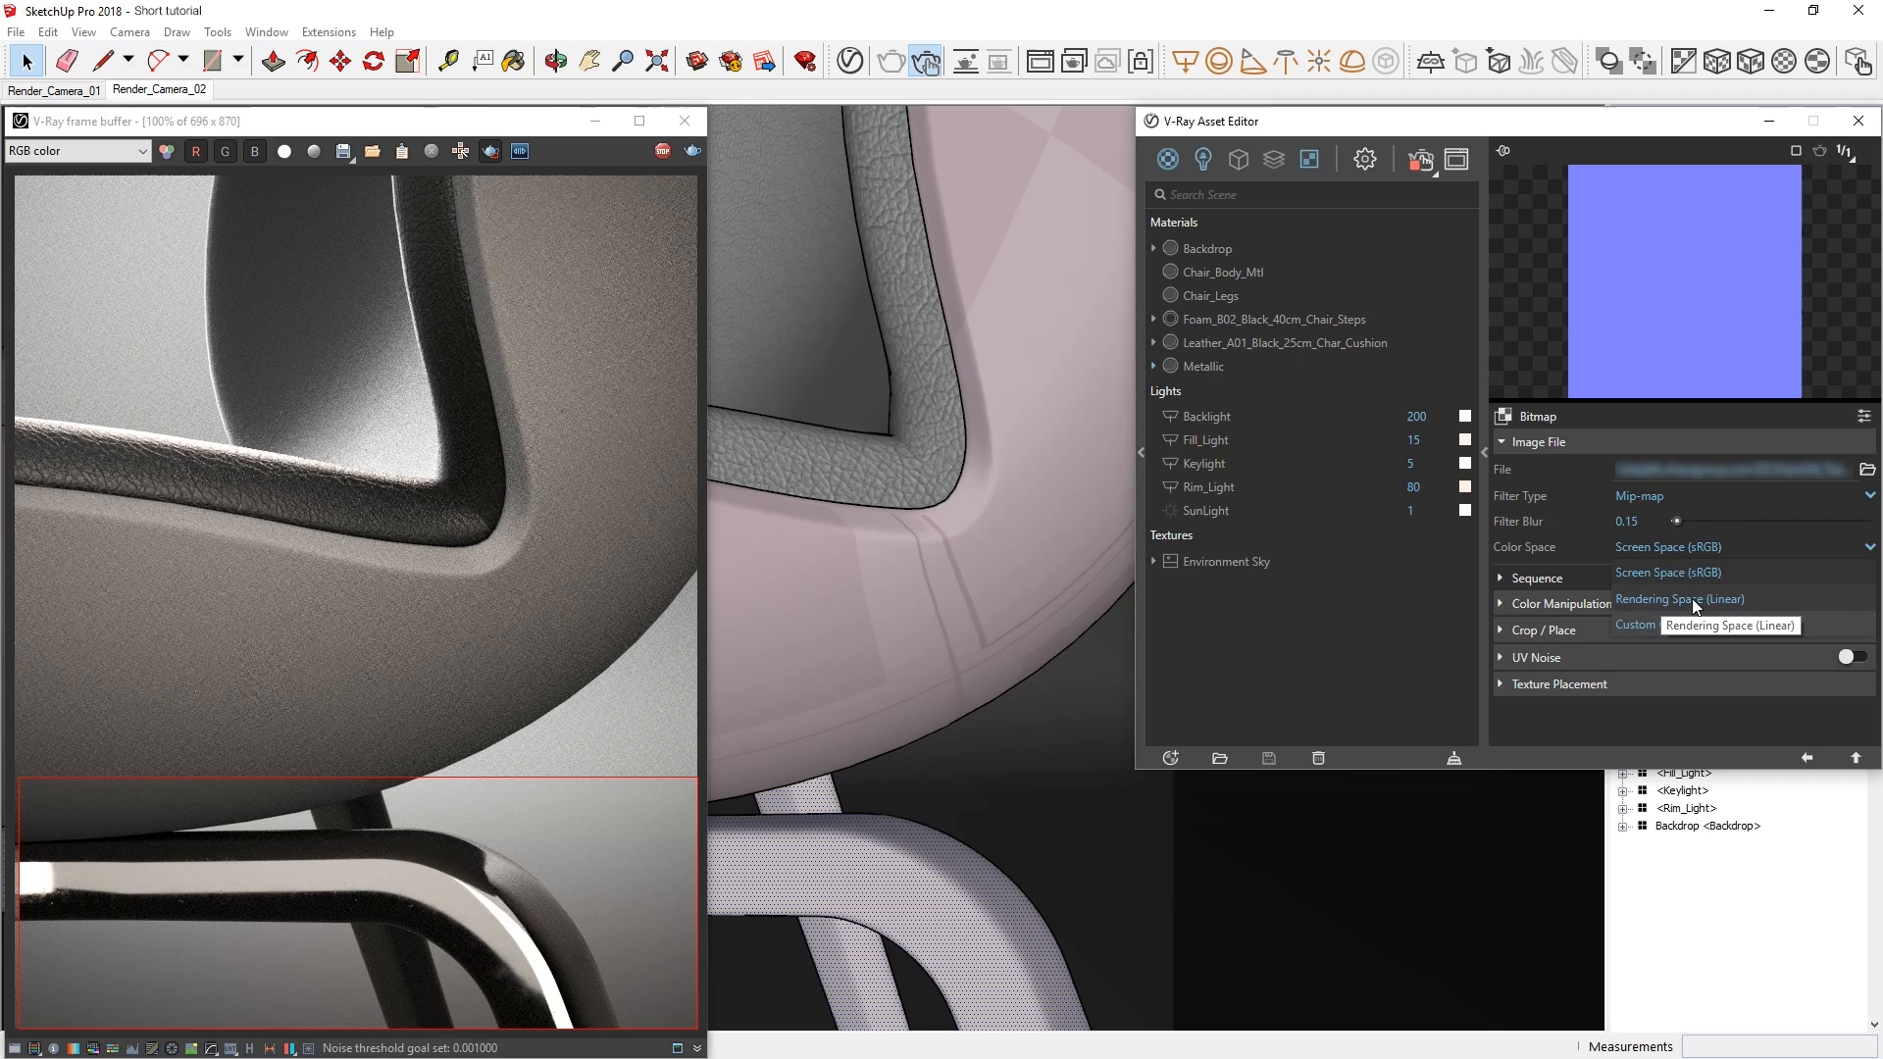
left_click(1201, 366)
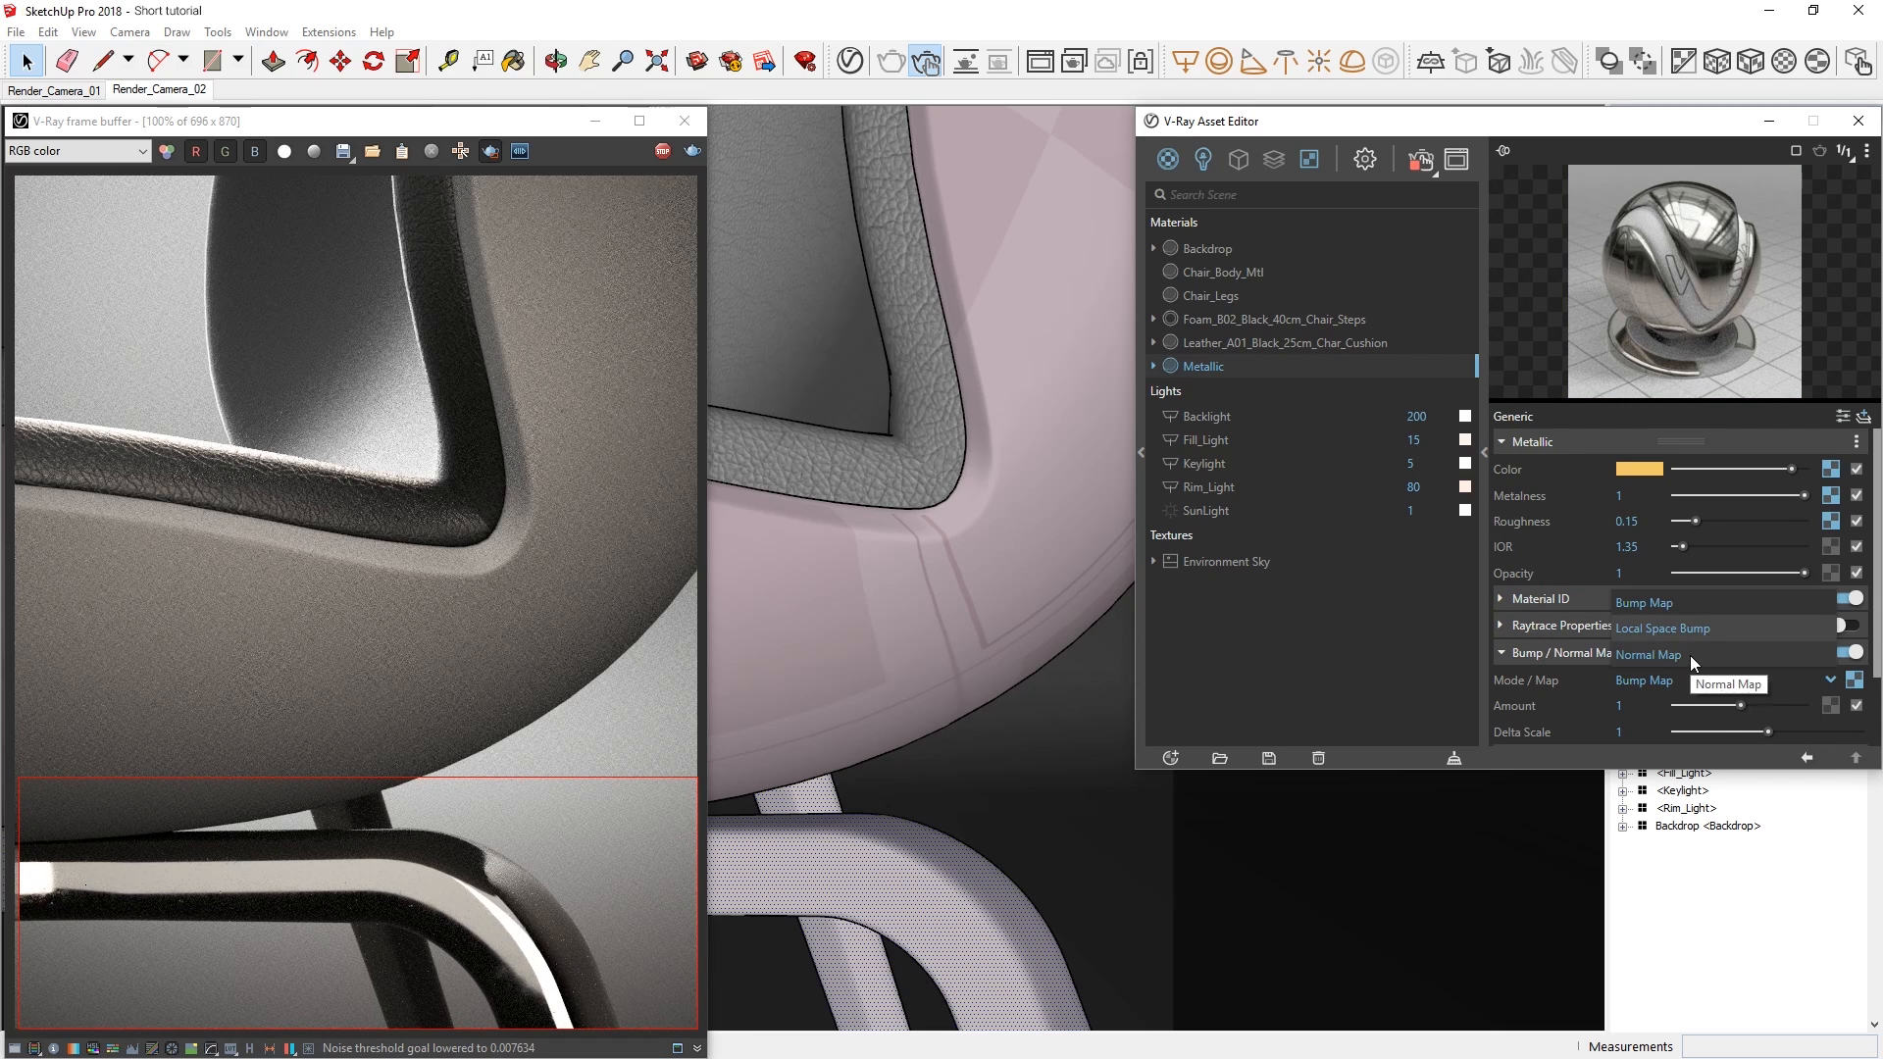
- Set the metal's bump mode to Normal Map and add a new Generic material
left_click(1727, 684)
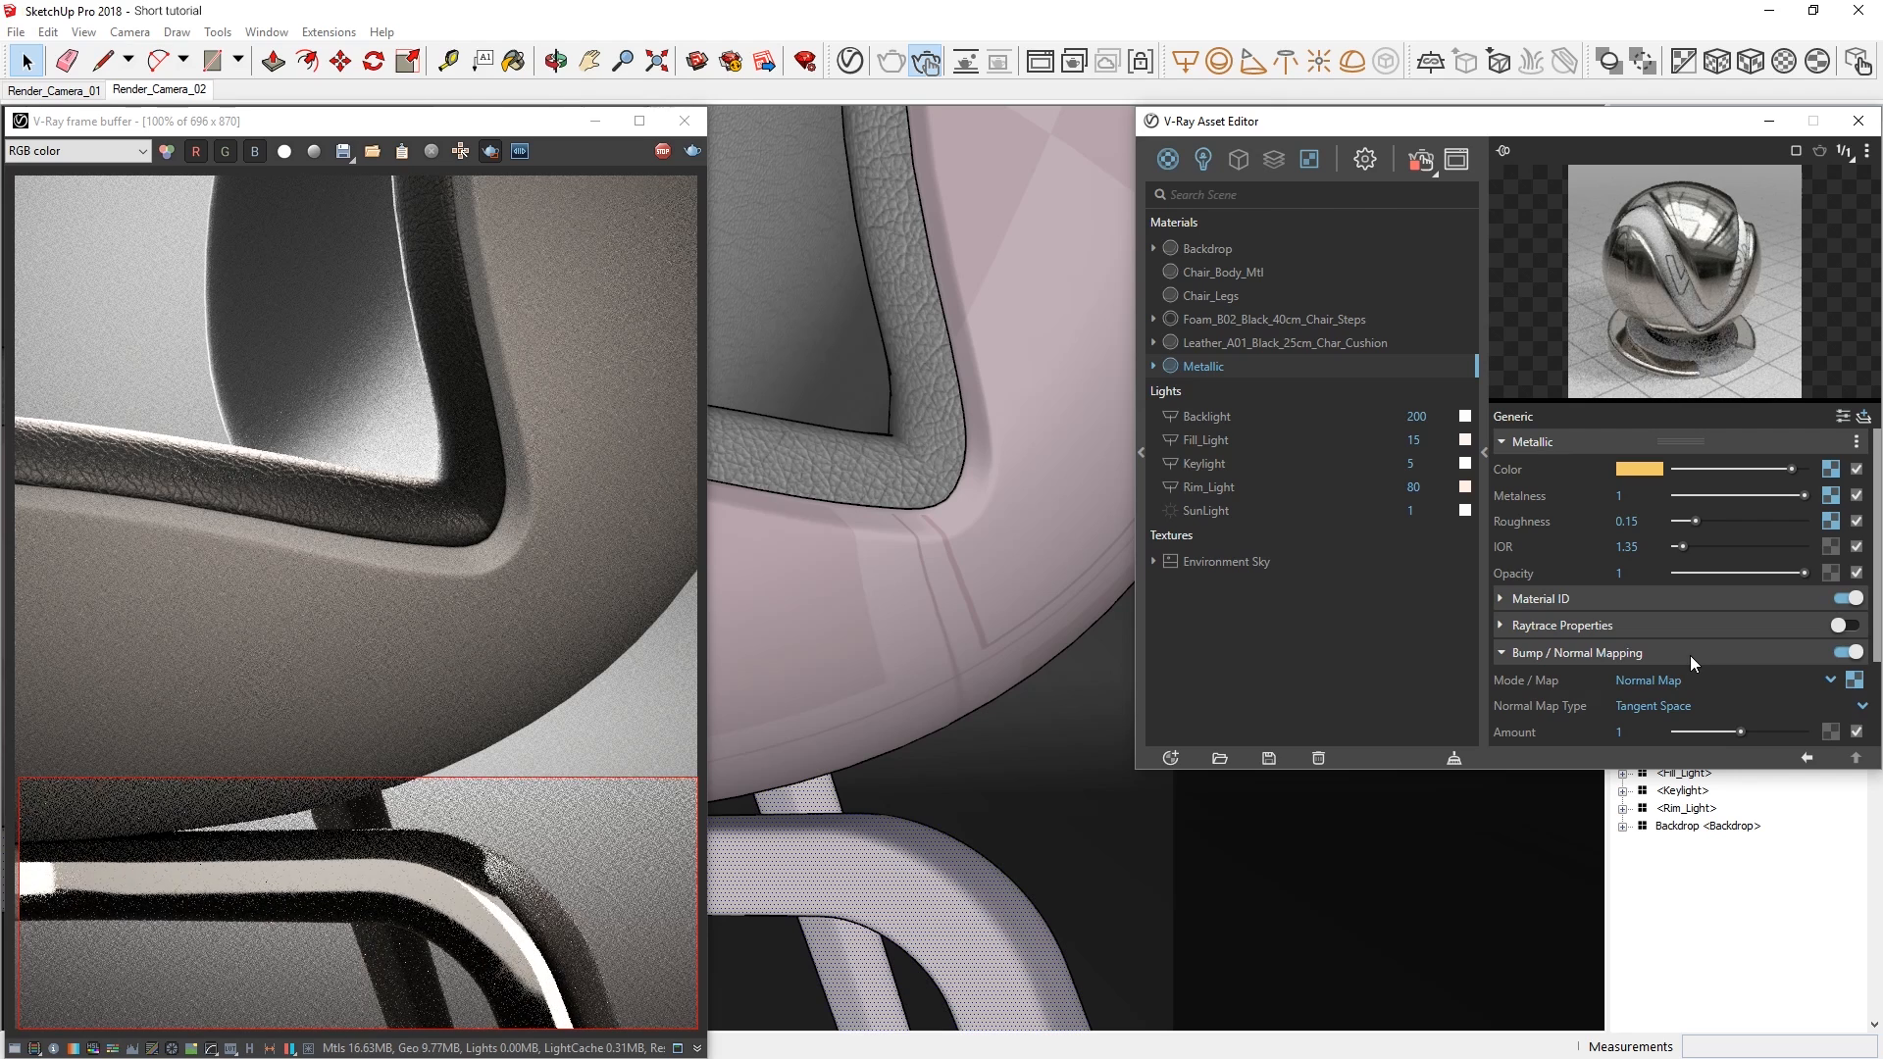
left_click(1168, 758)
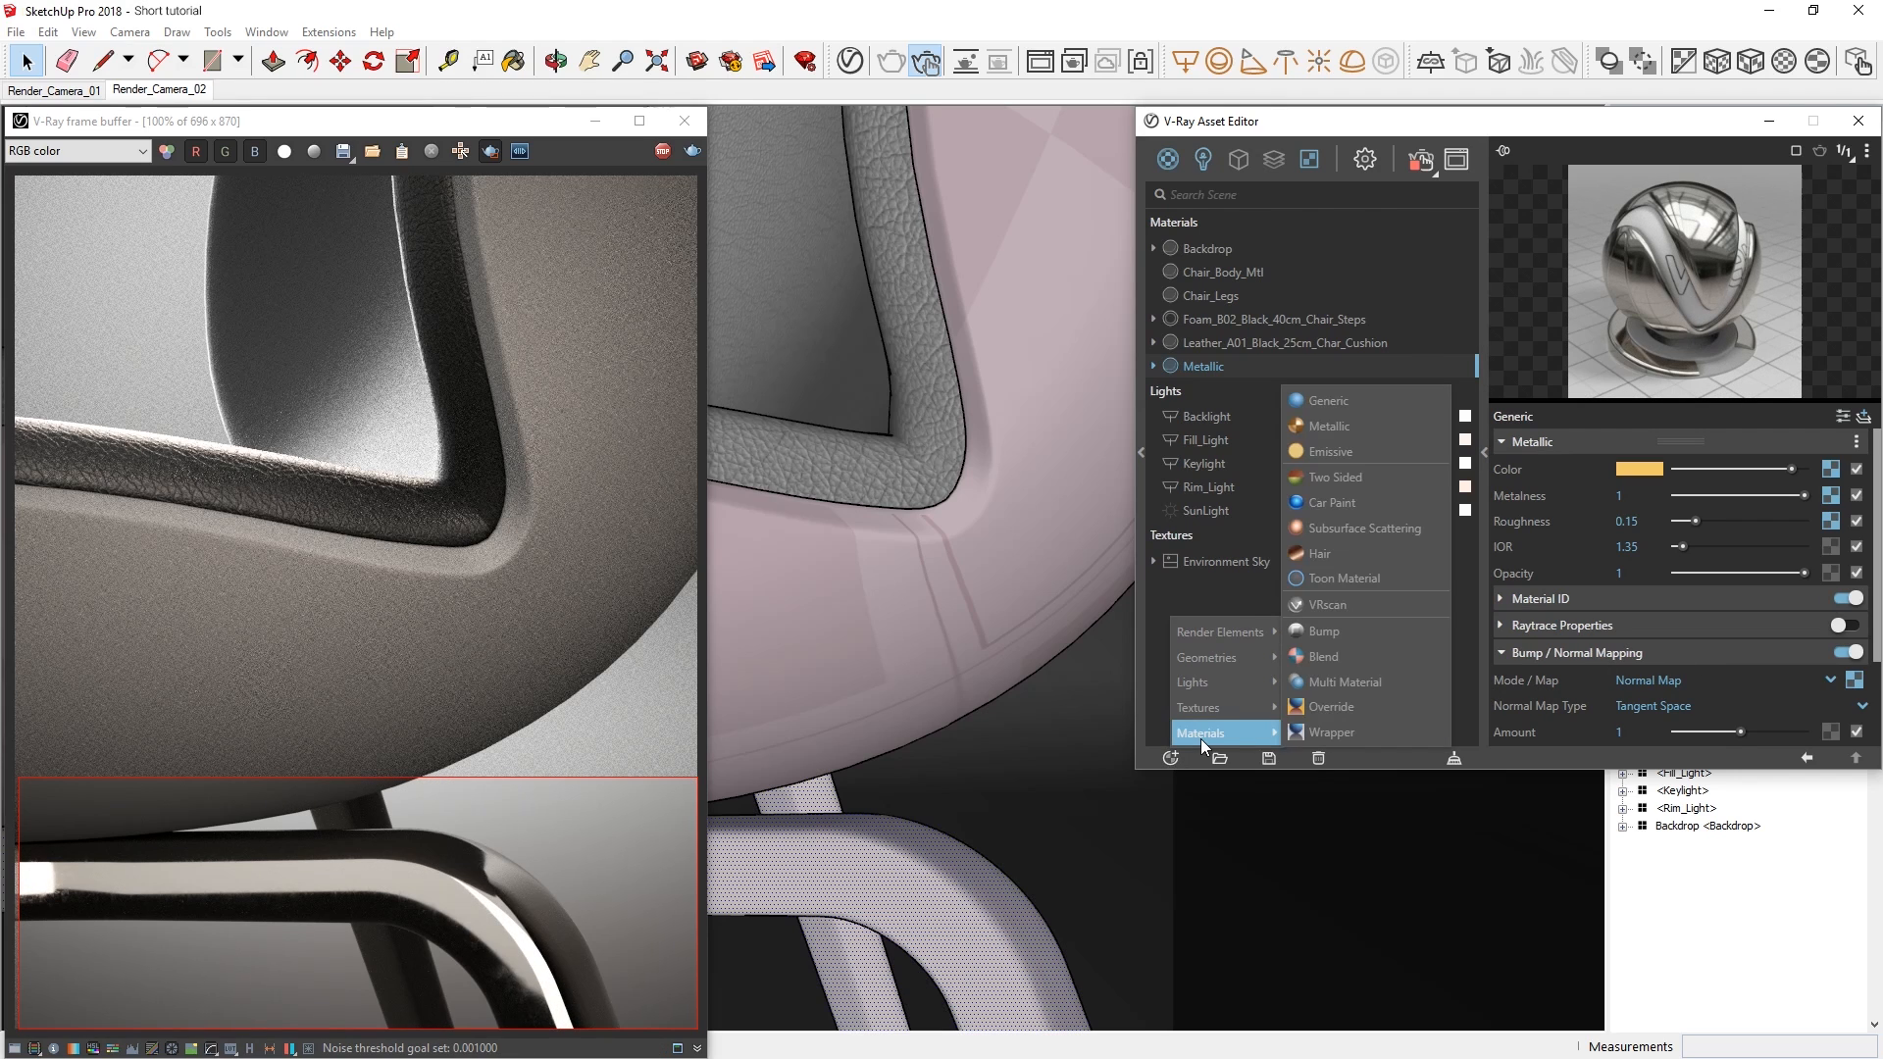
left_click(1328, 425)
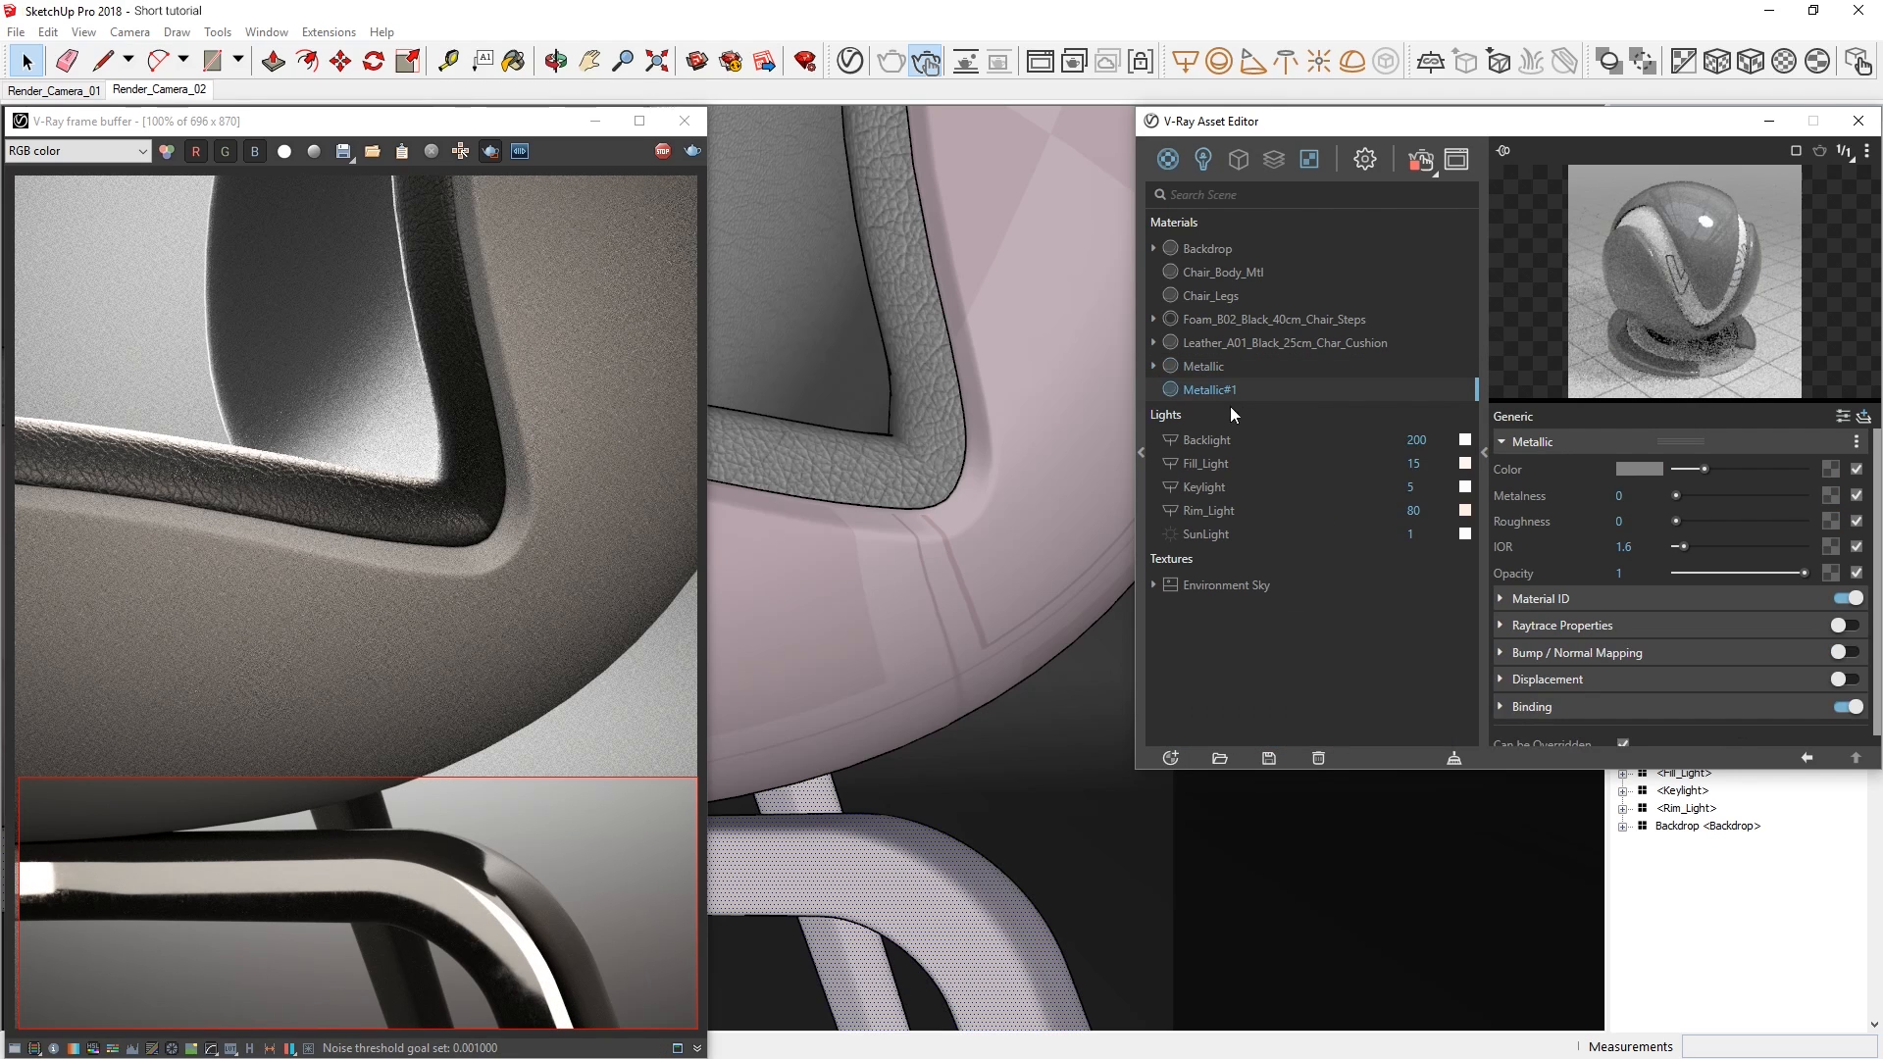
- Rename the metal material to Metal_Legs and the new material to Wooden_Chair
left_click(1201, 365)
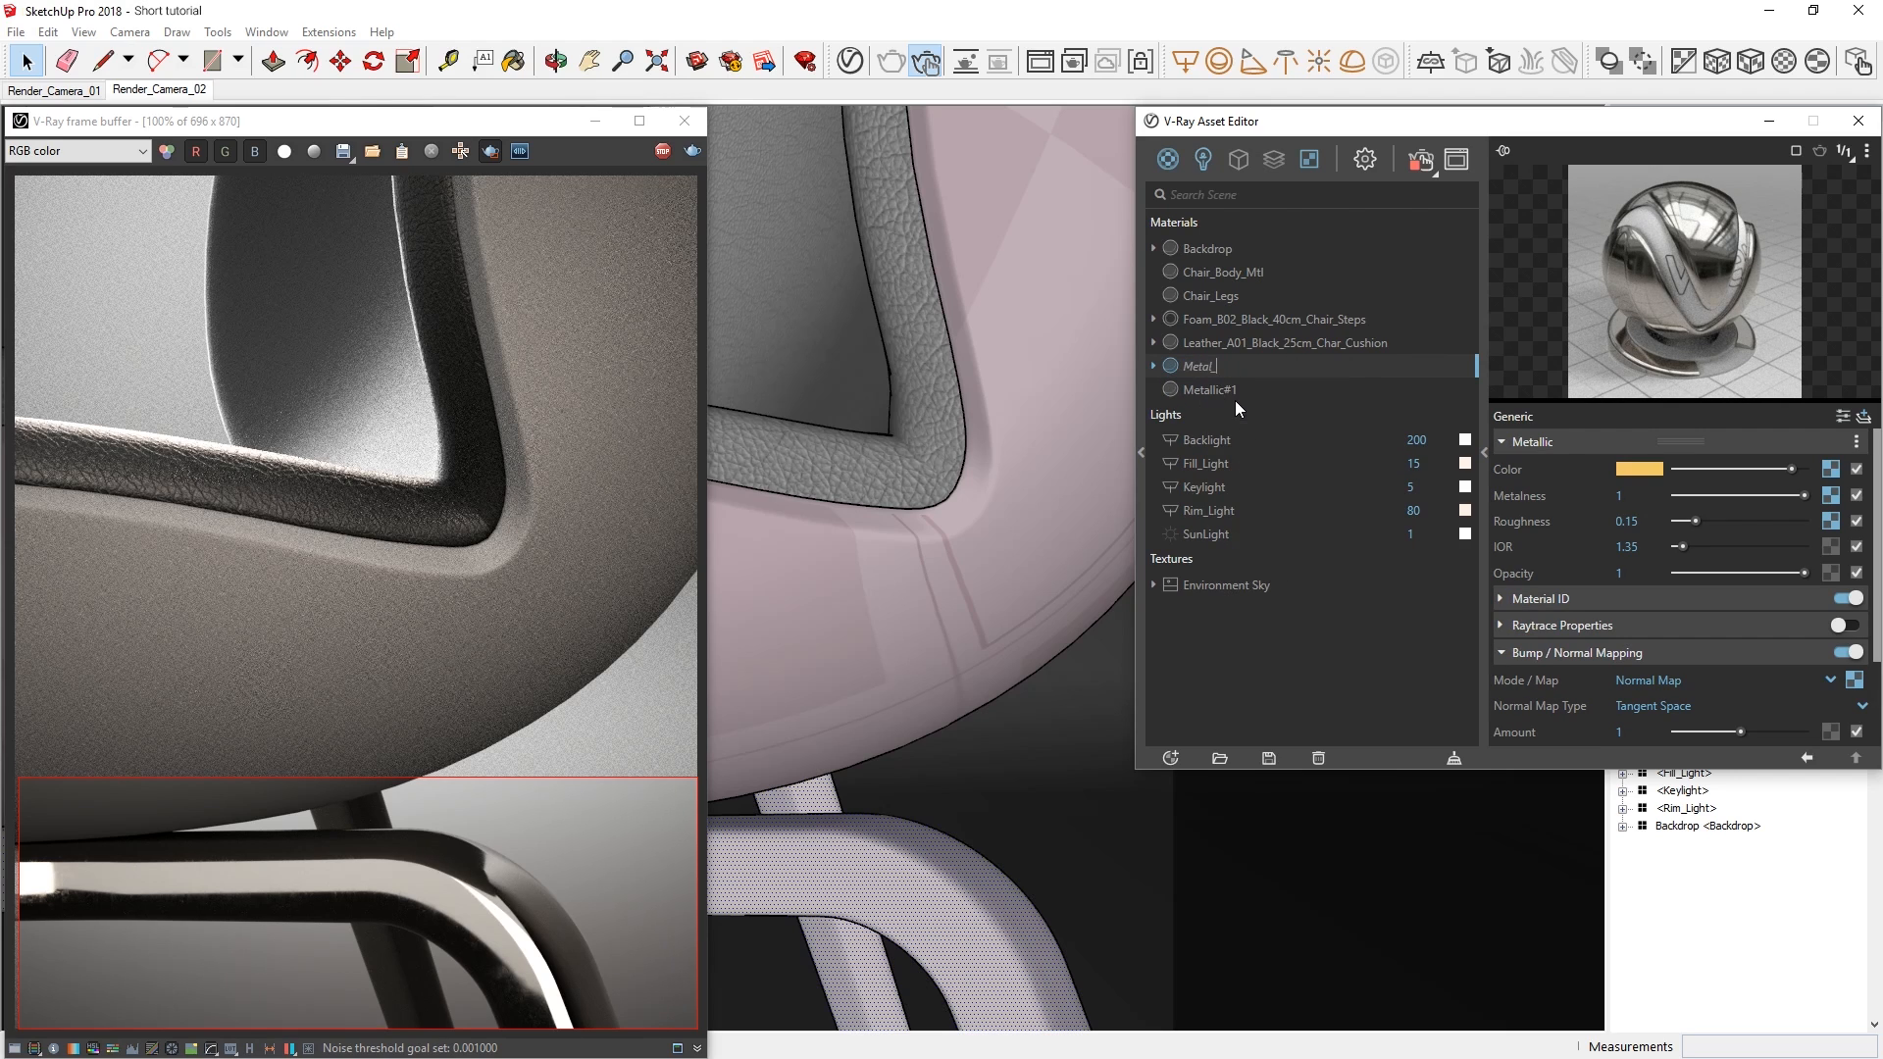
left_click(1204, 389)
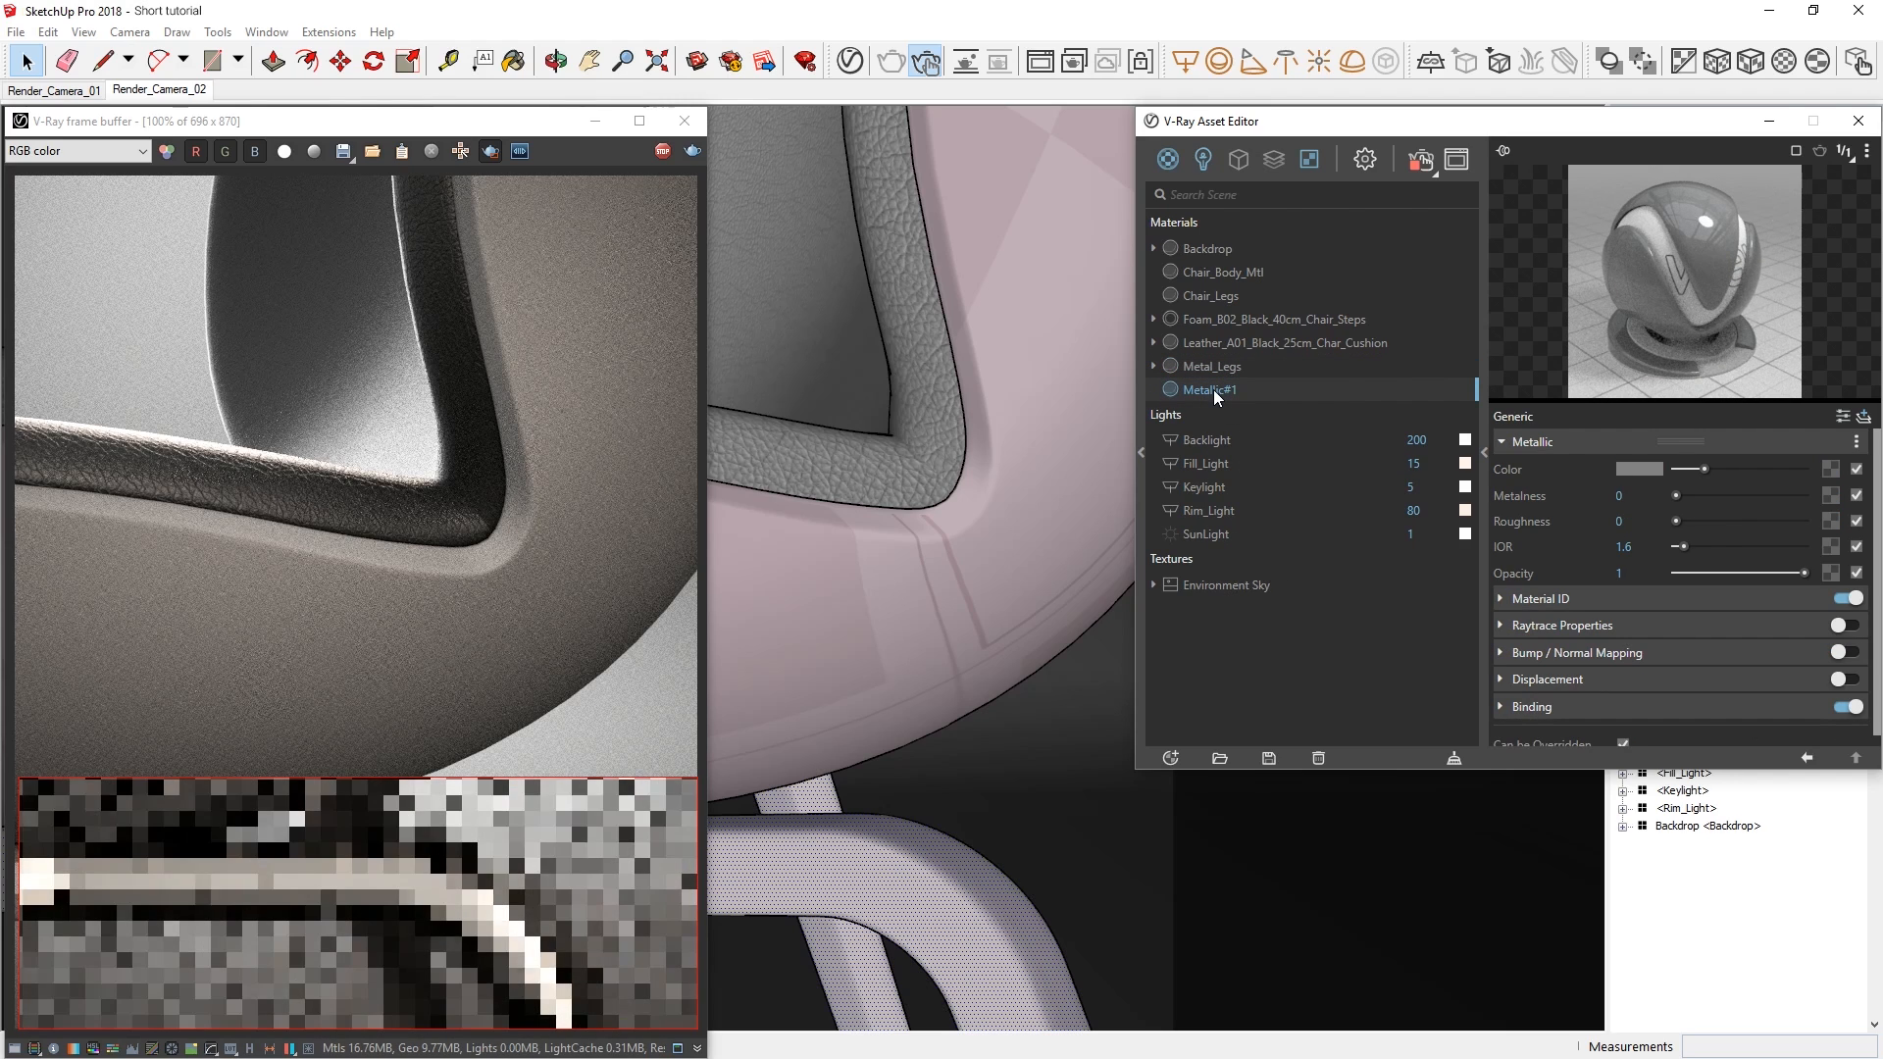
right_click(1207, 390)
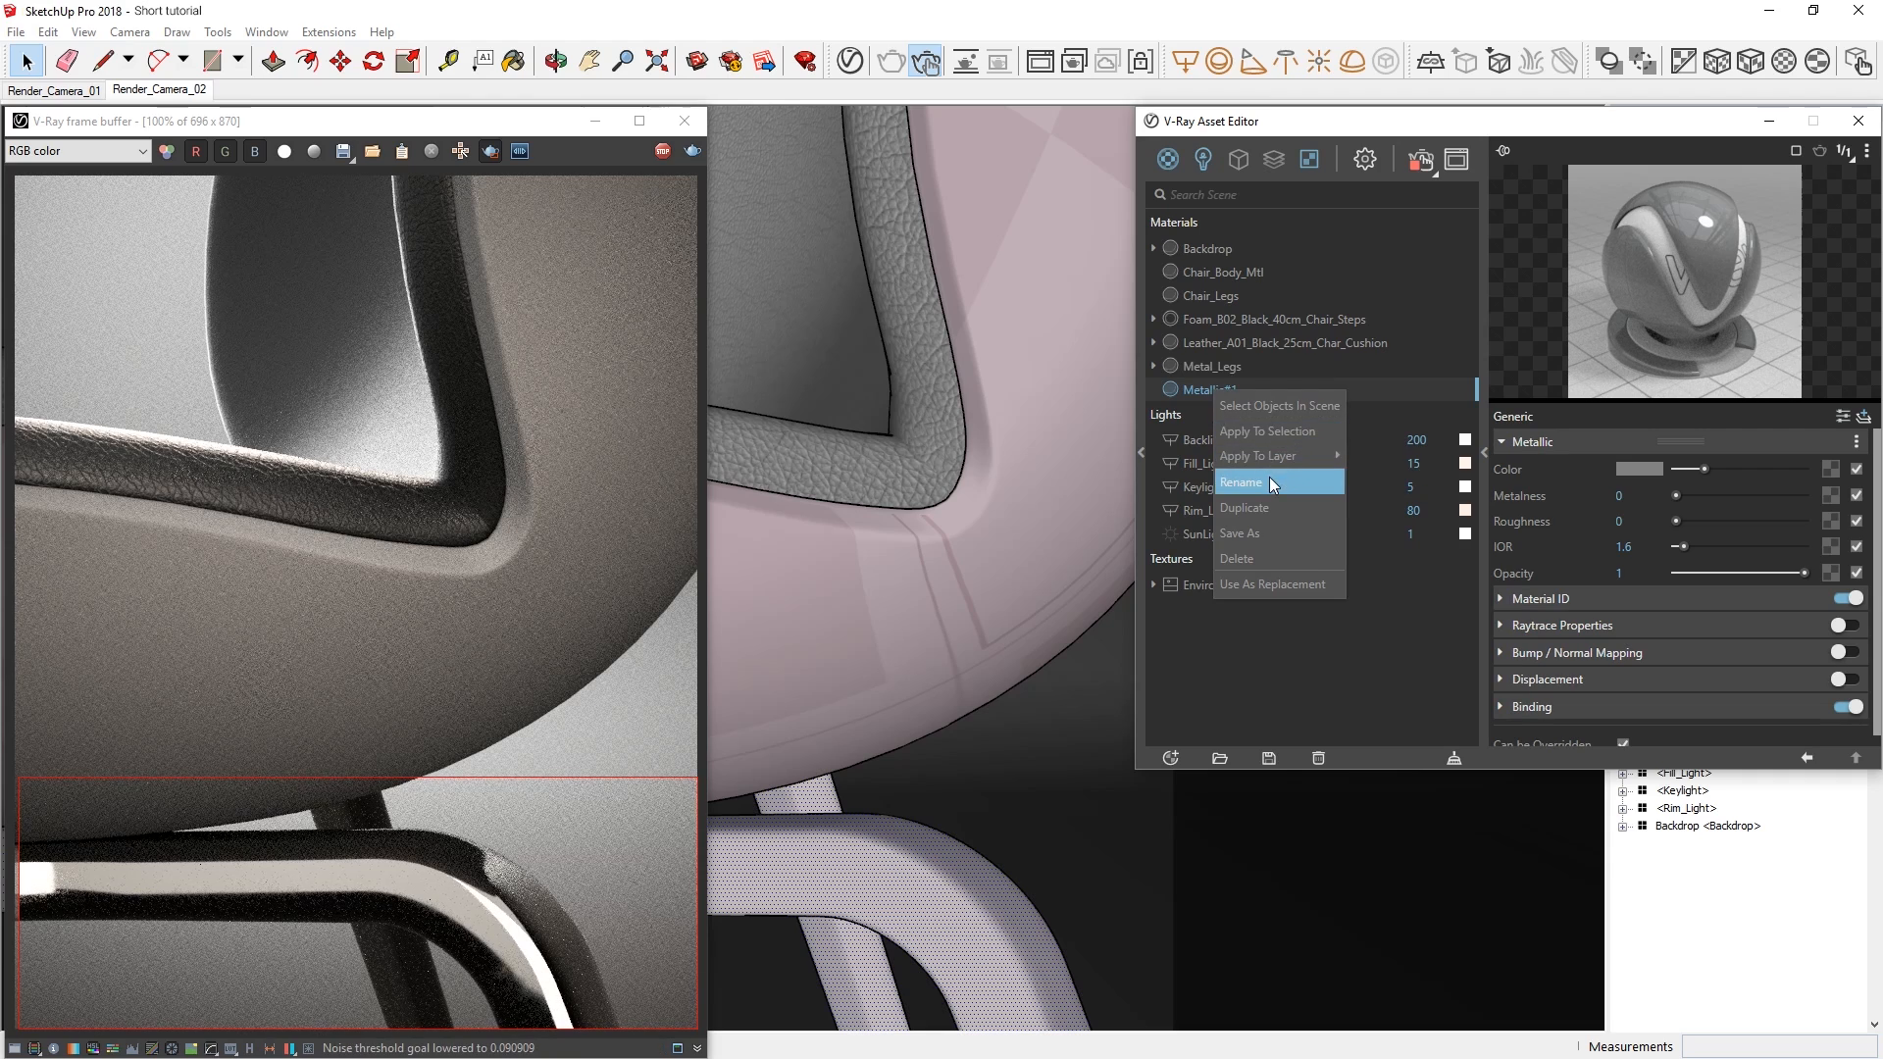
left_click(1241, 481)
type("Wooden_Chair")
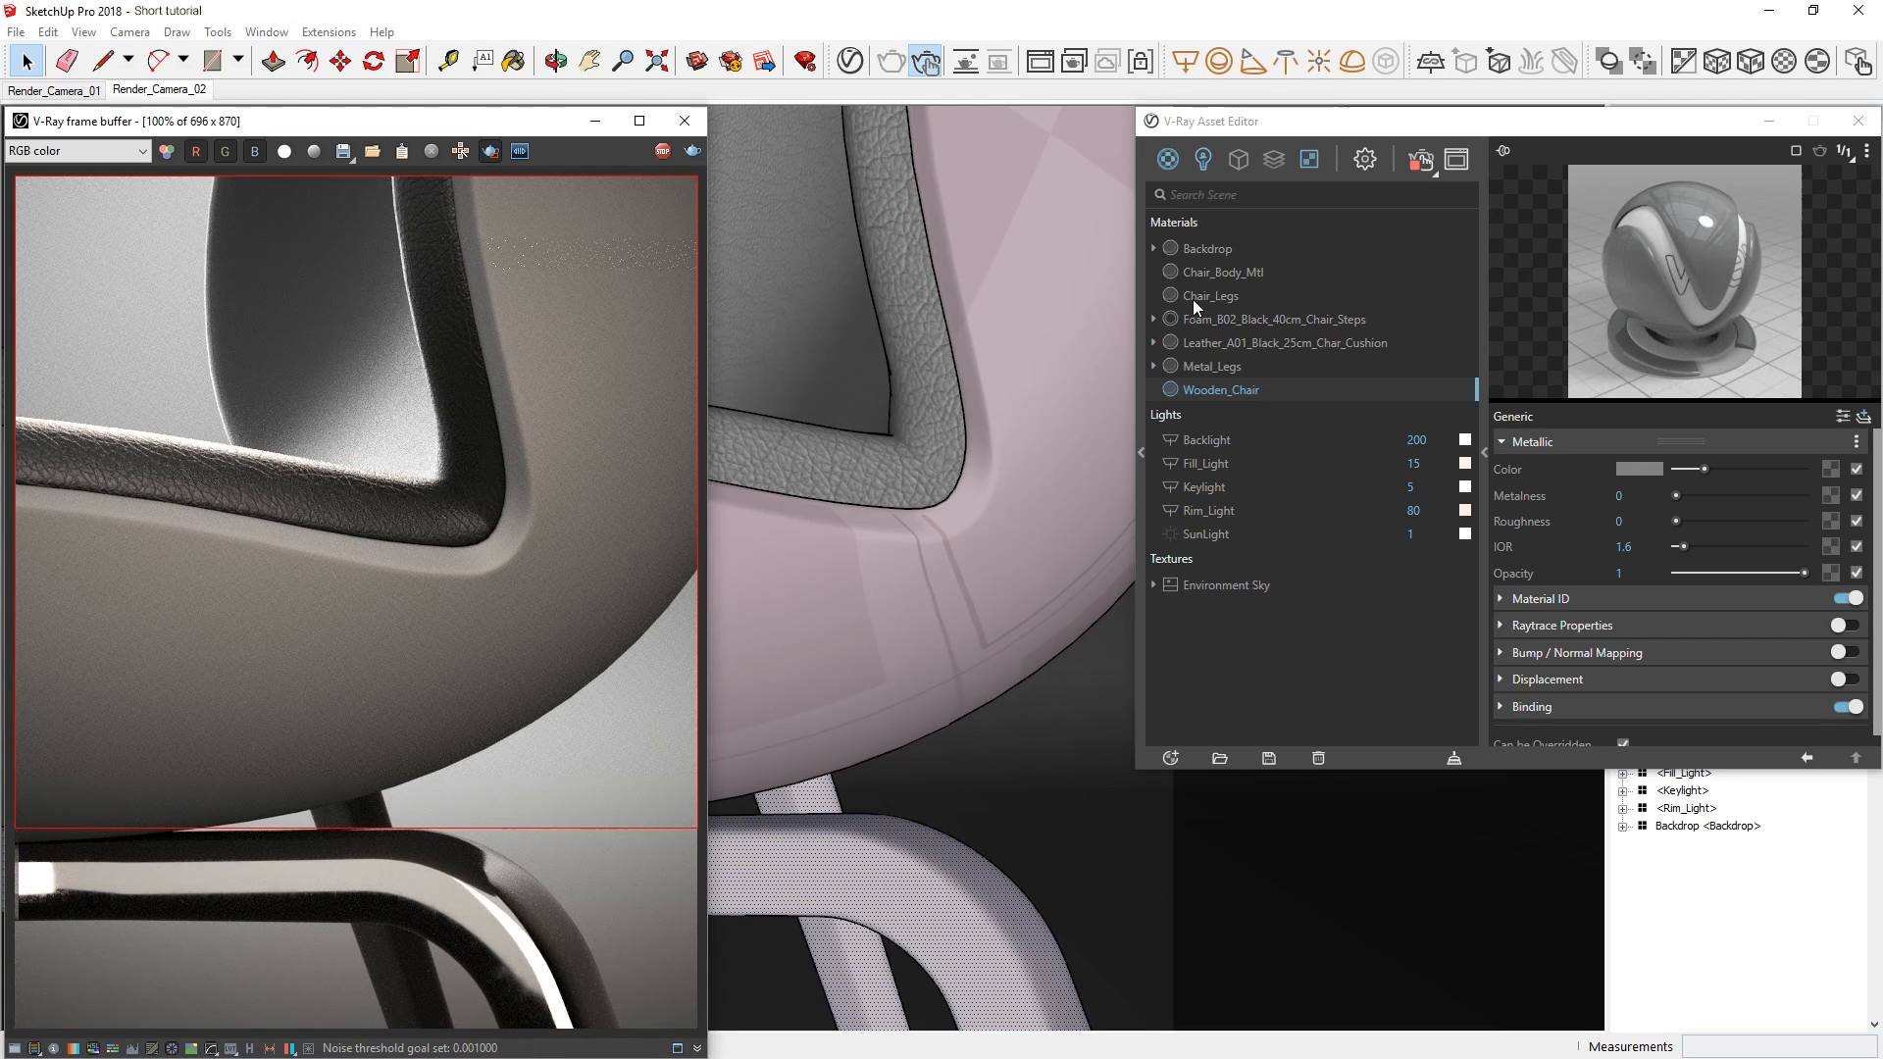
- Apply the Wooden_Chair material to the selected chair body
right_click(1220, 390)
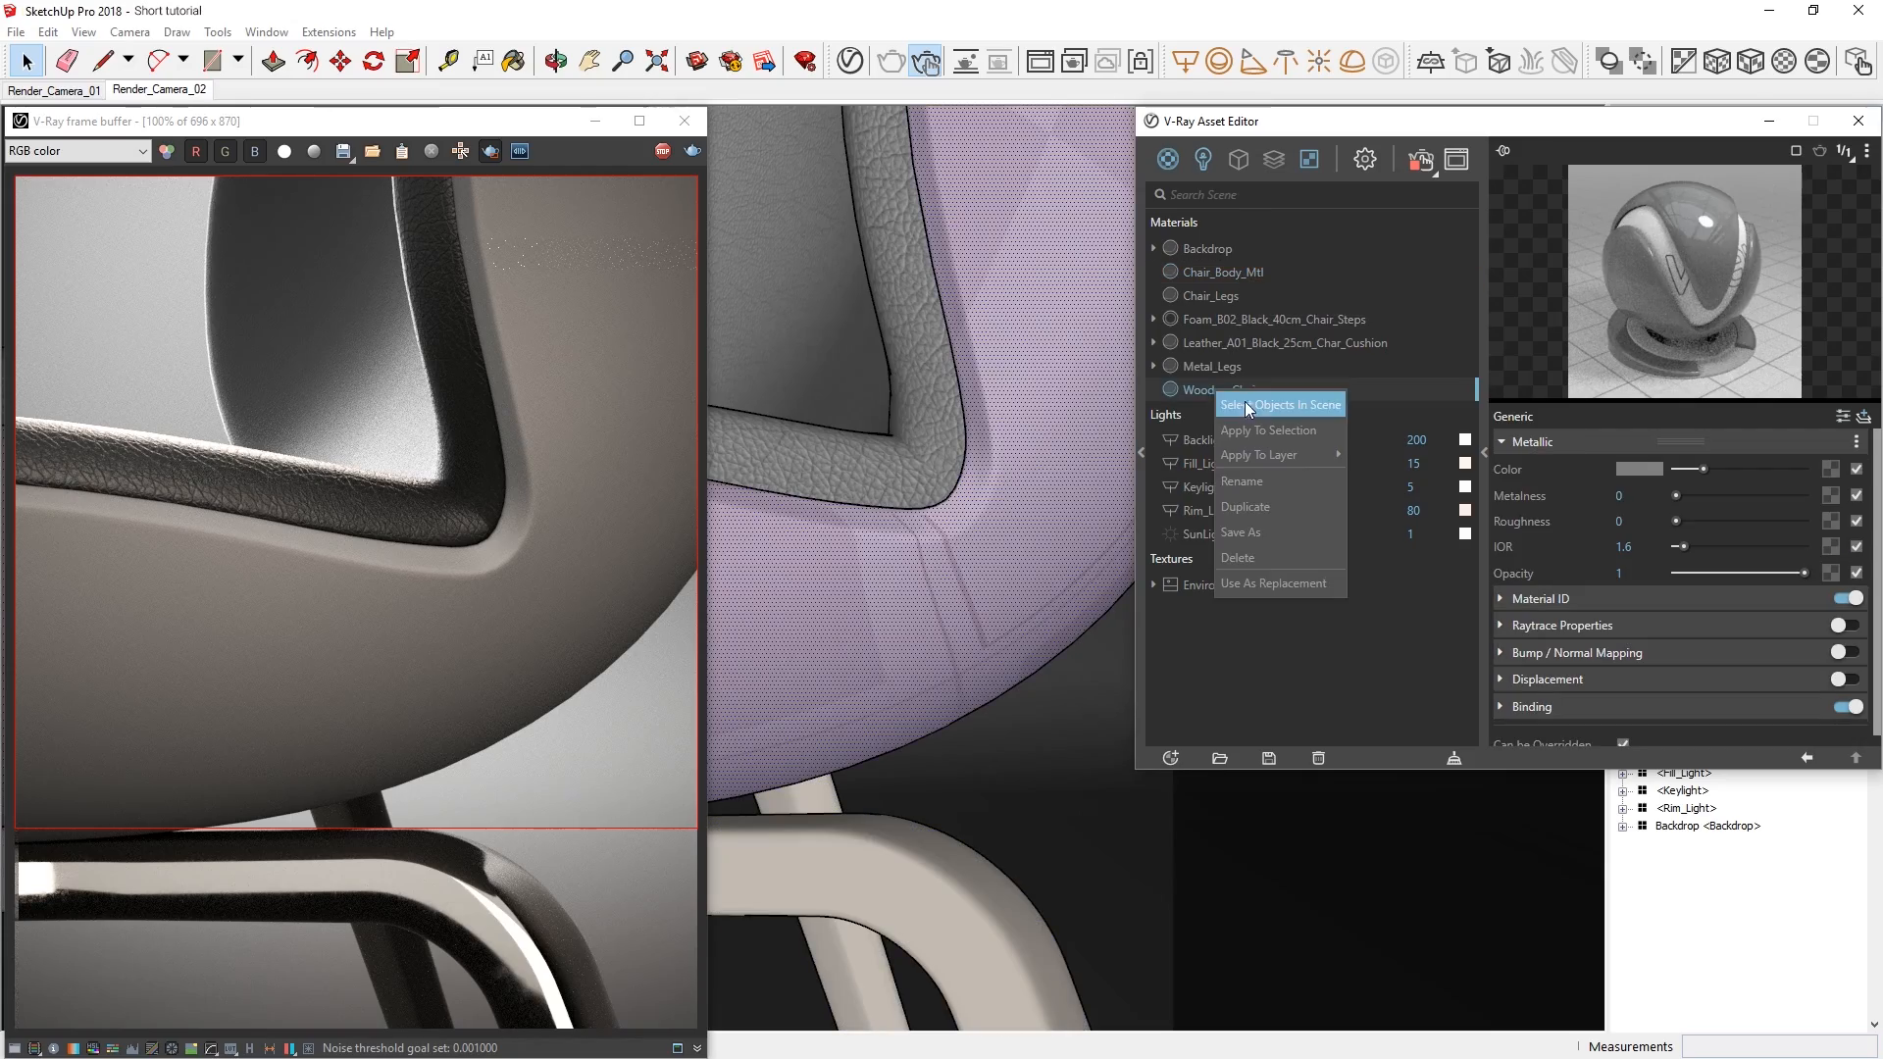
left_click(1280, 403)
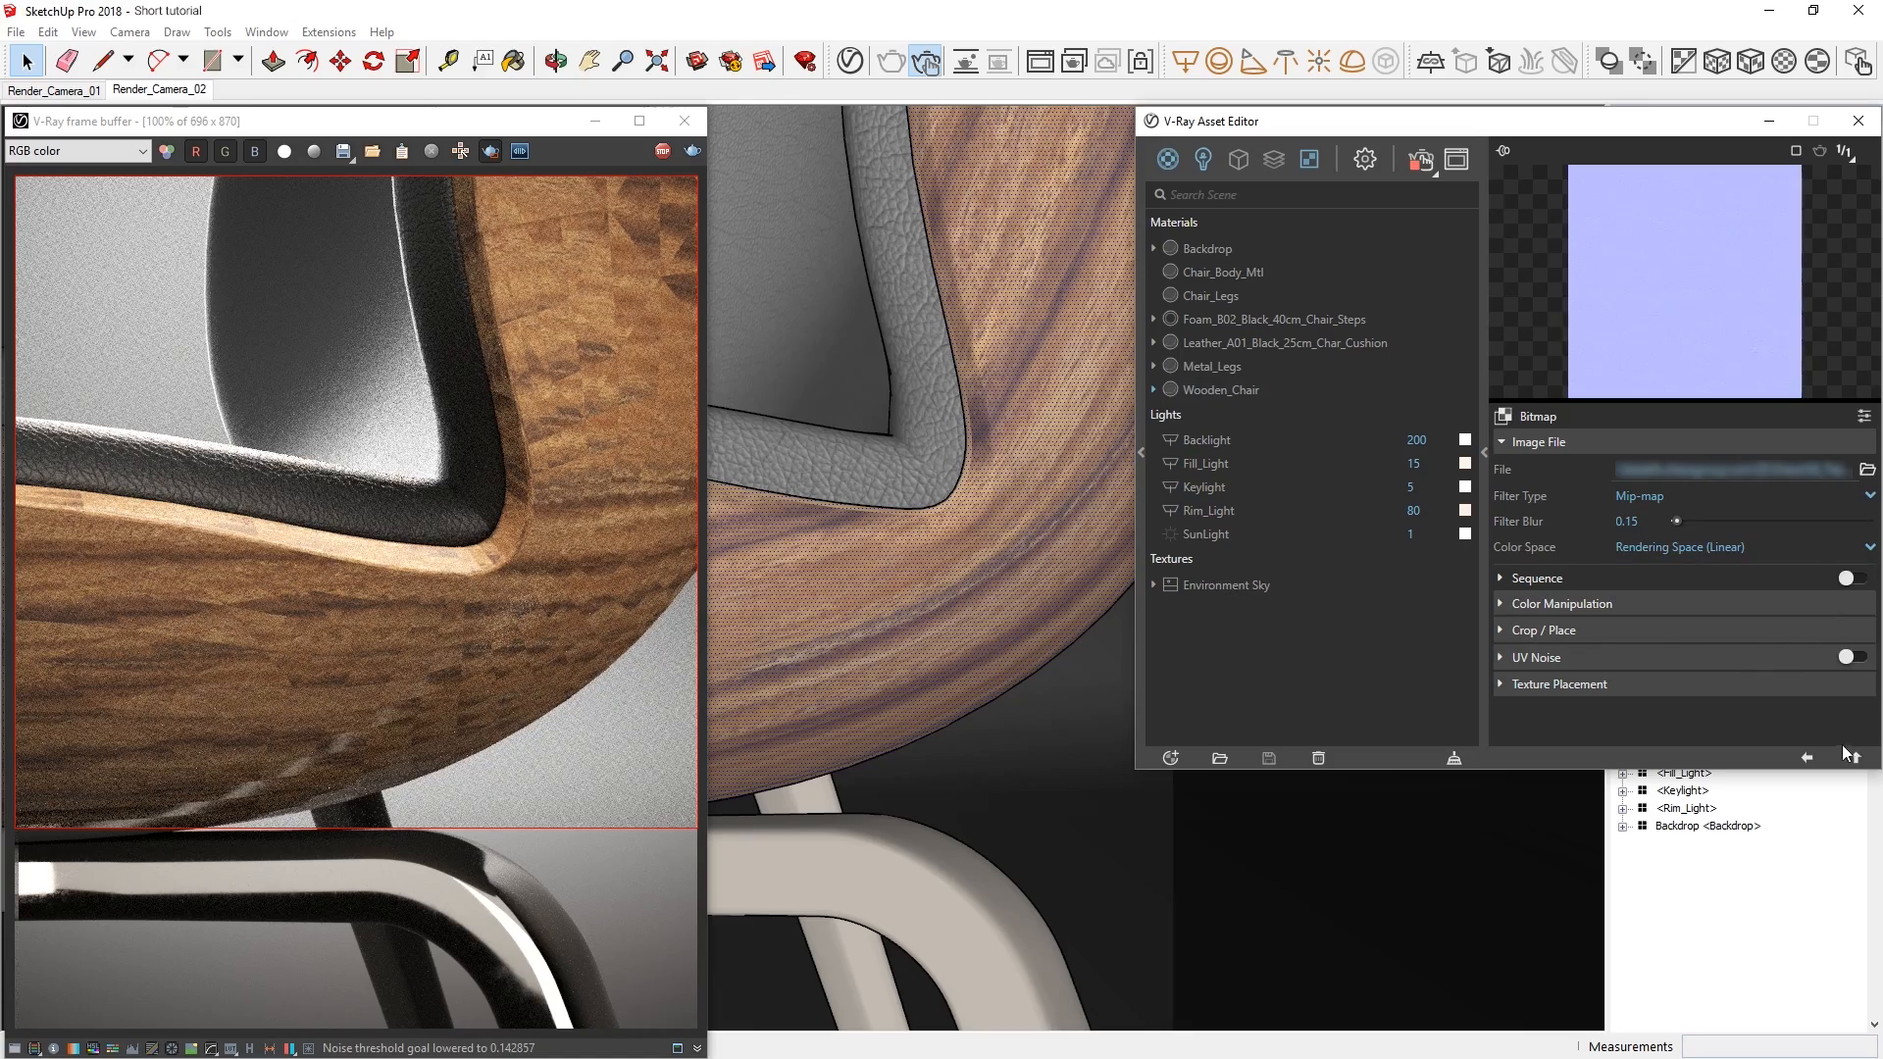
- Check another Wooden_Chair bitmap's colour space and return to the material settings
left_click(1220, 389)
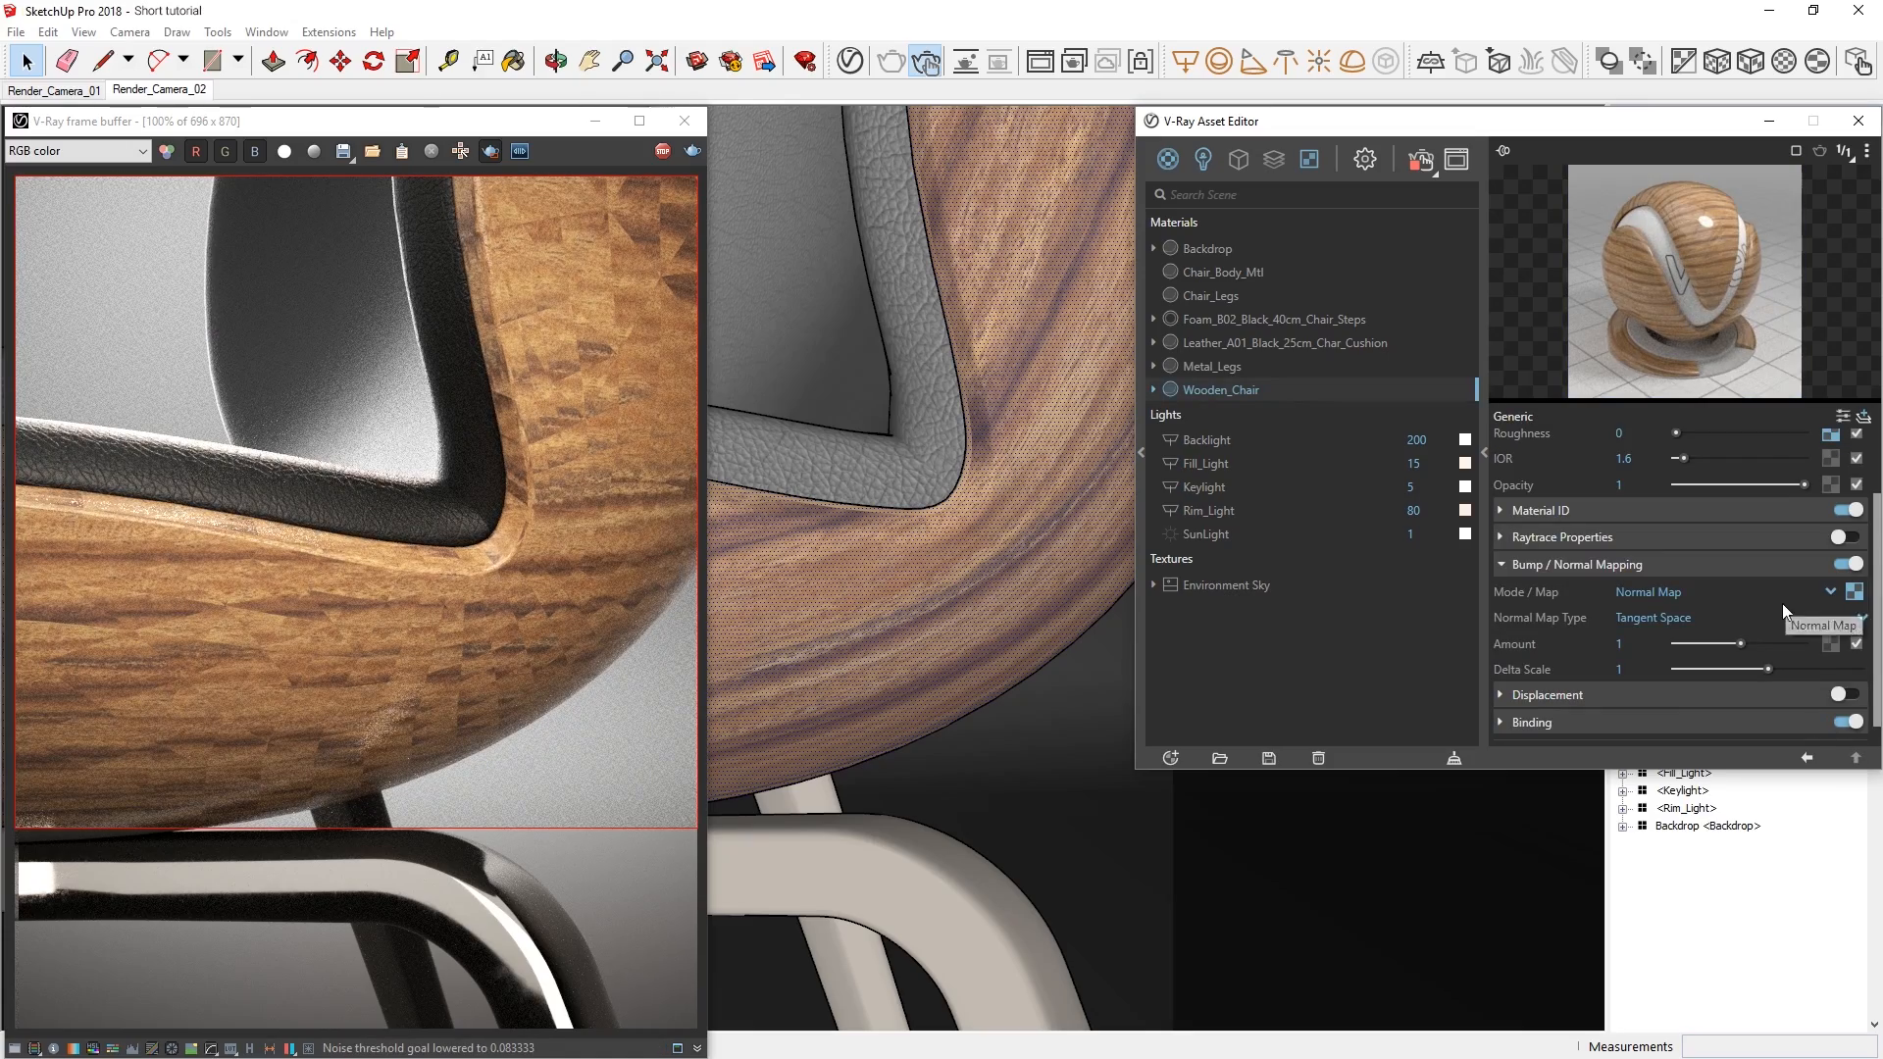
scroll("up", 3)
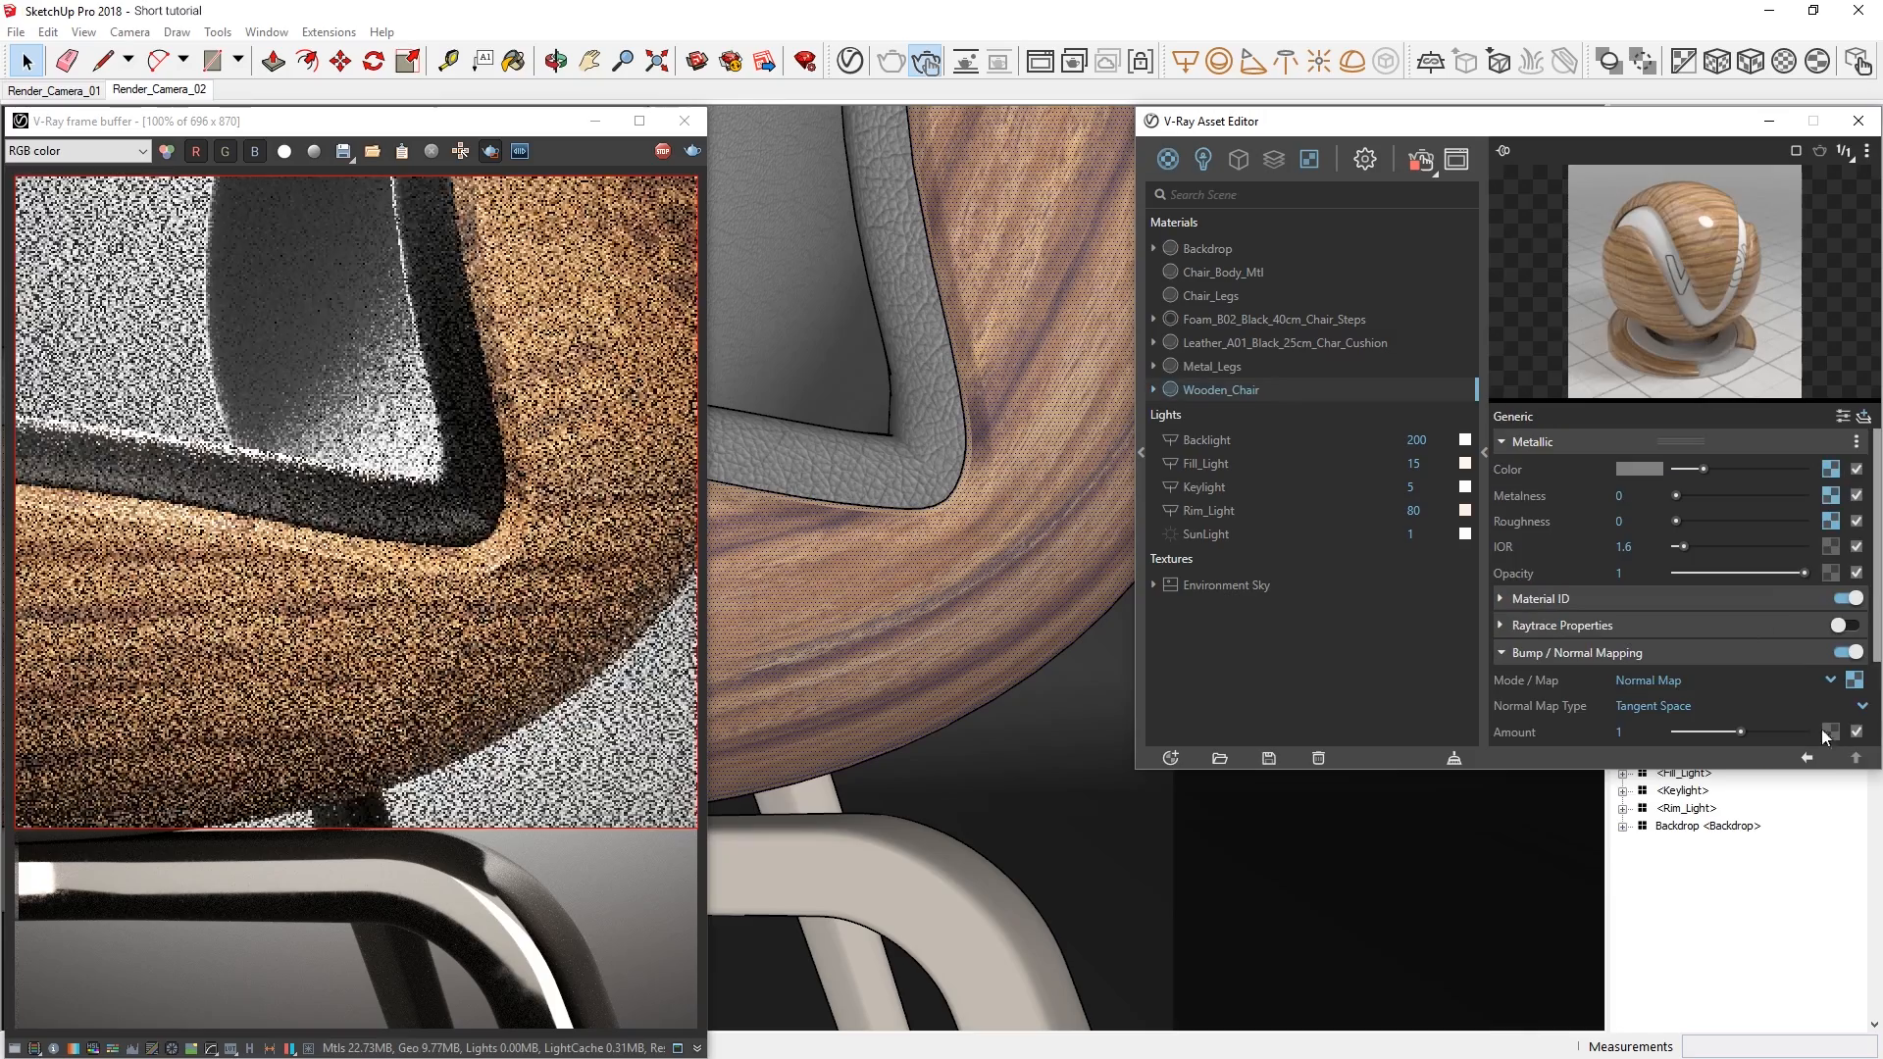
left_click(1831, 733)
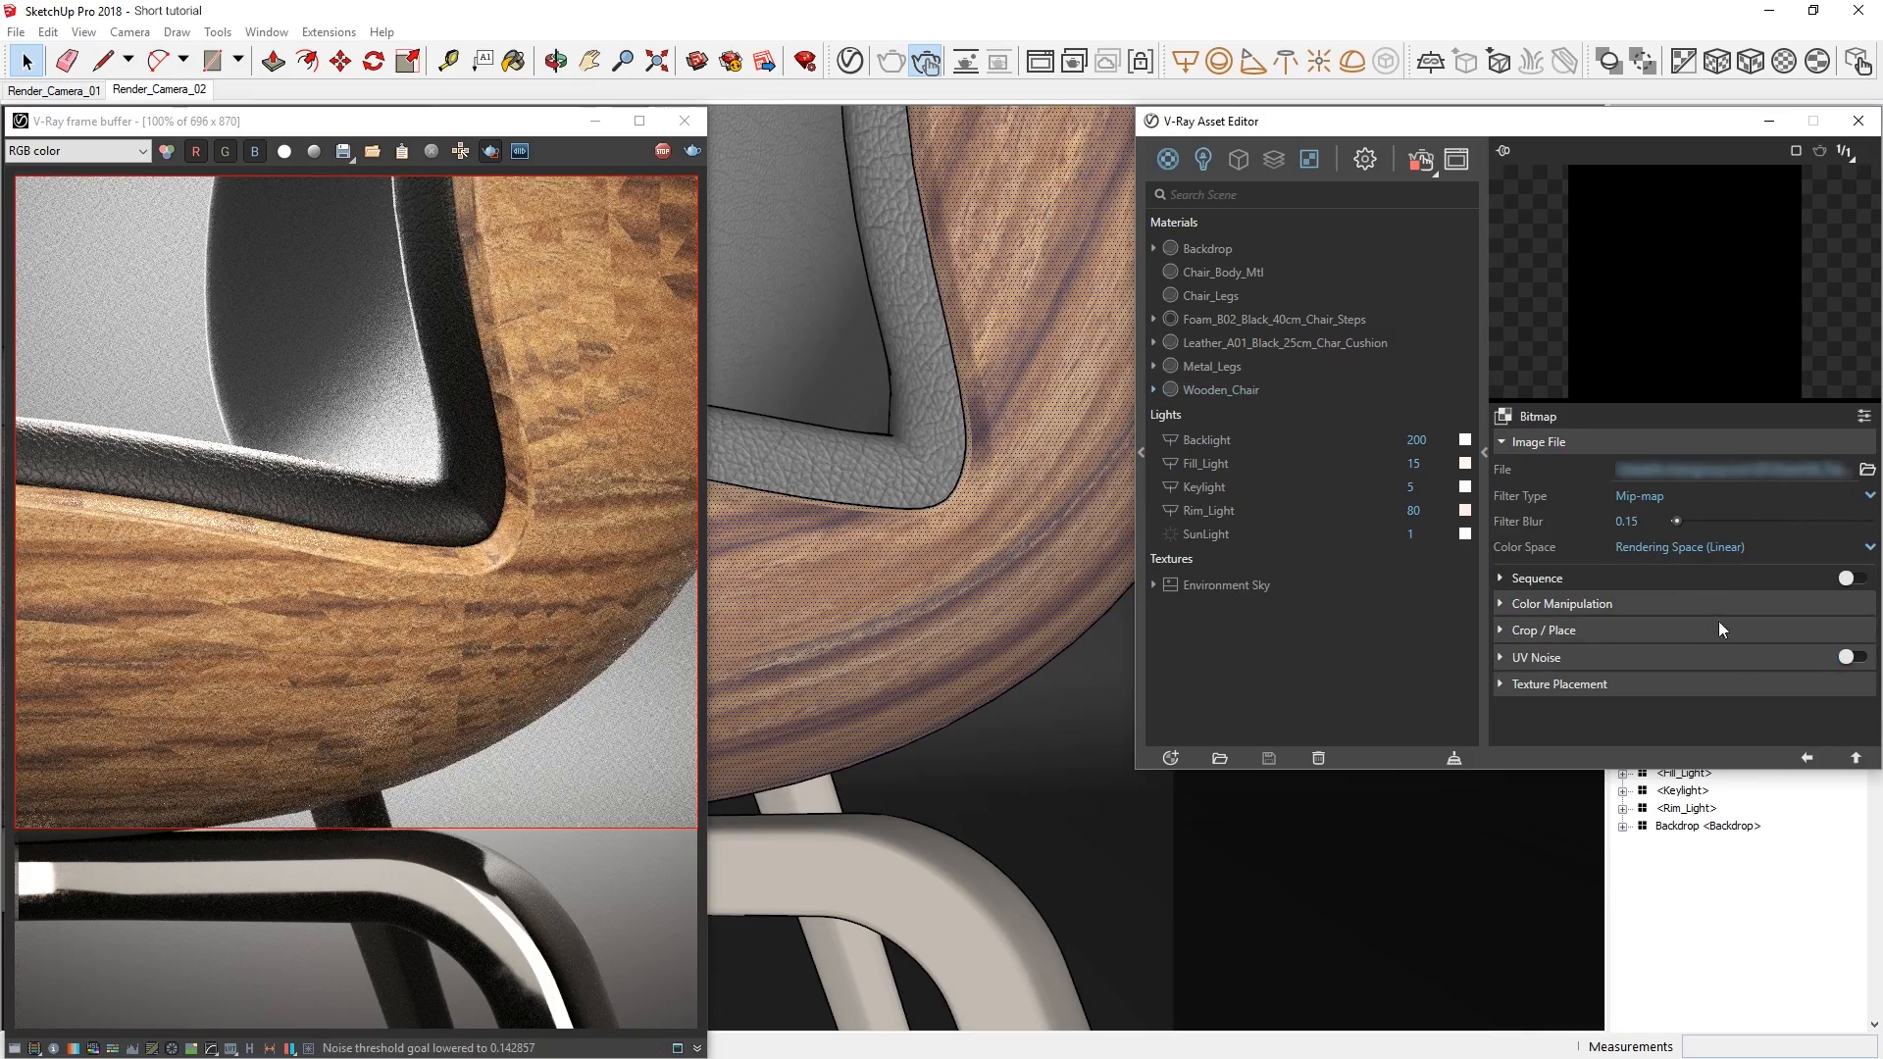
left_click(1220, 390)
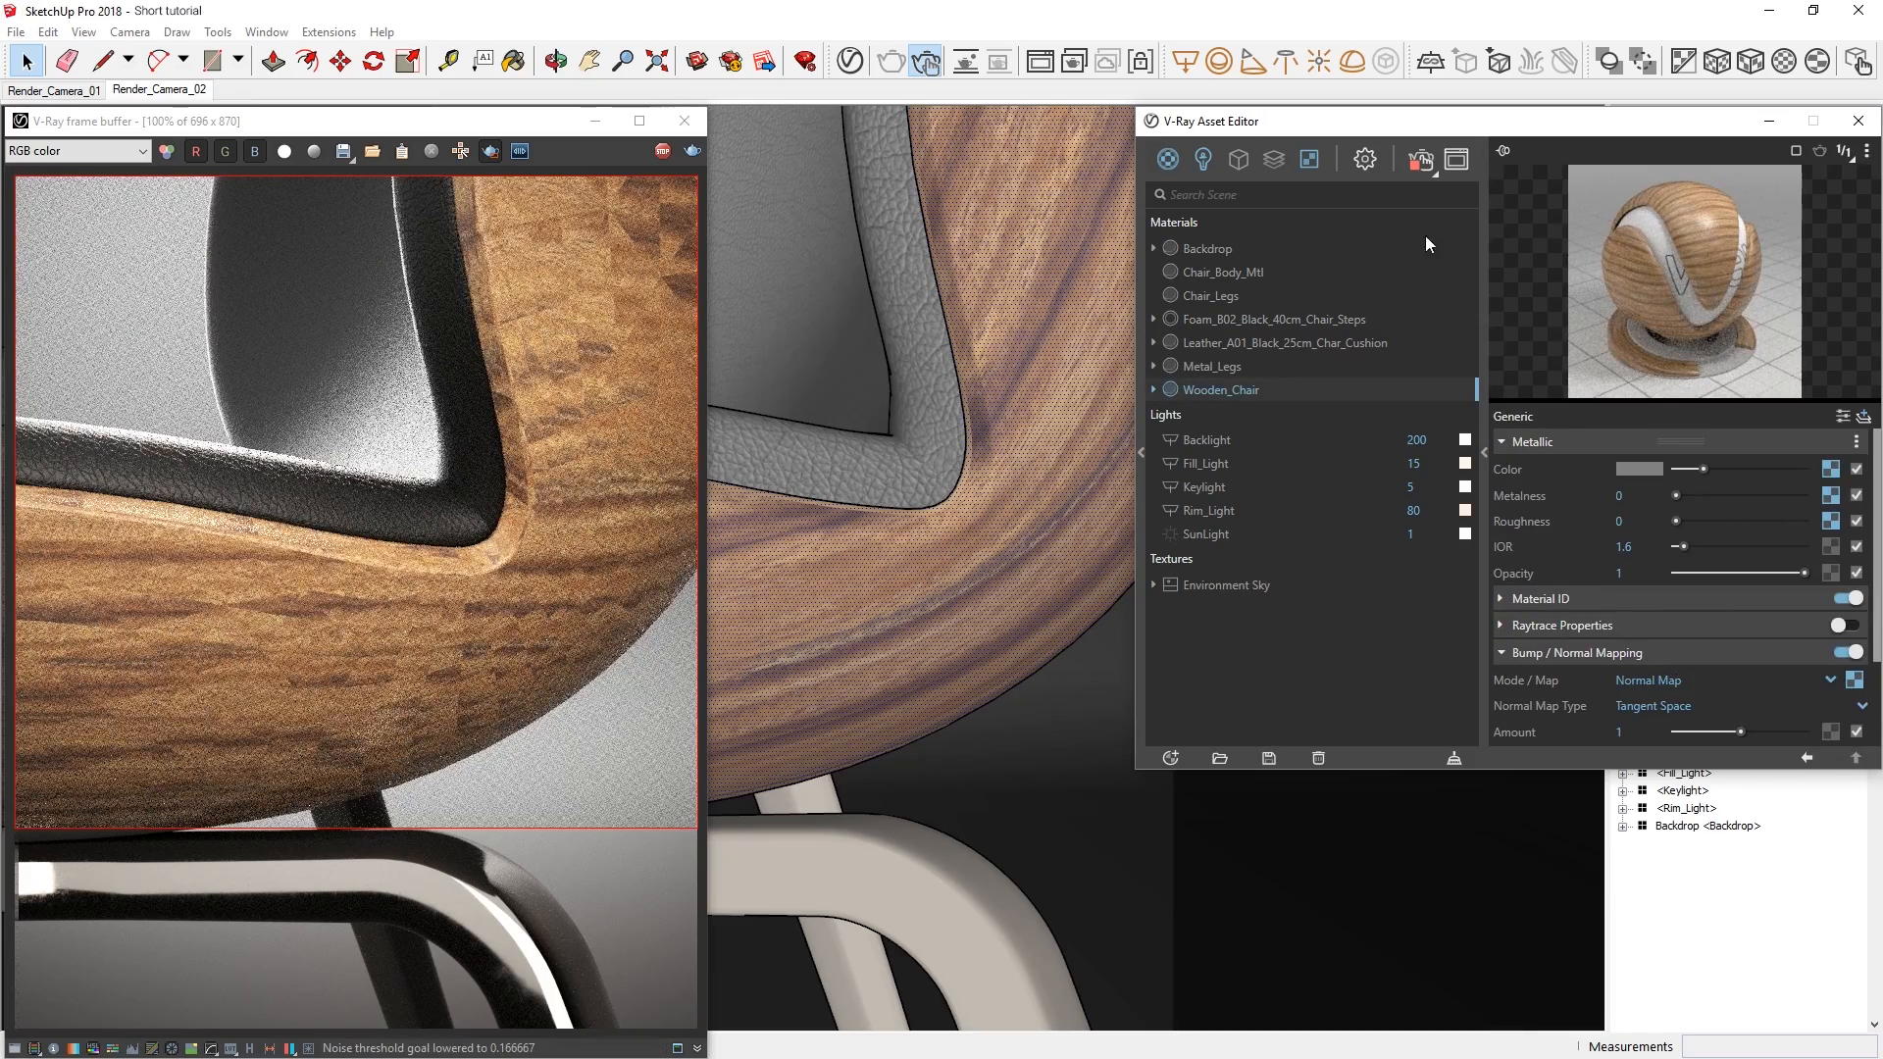
left_click(1421, 157)
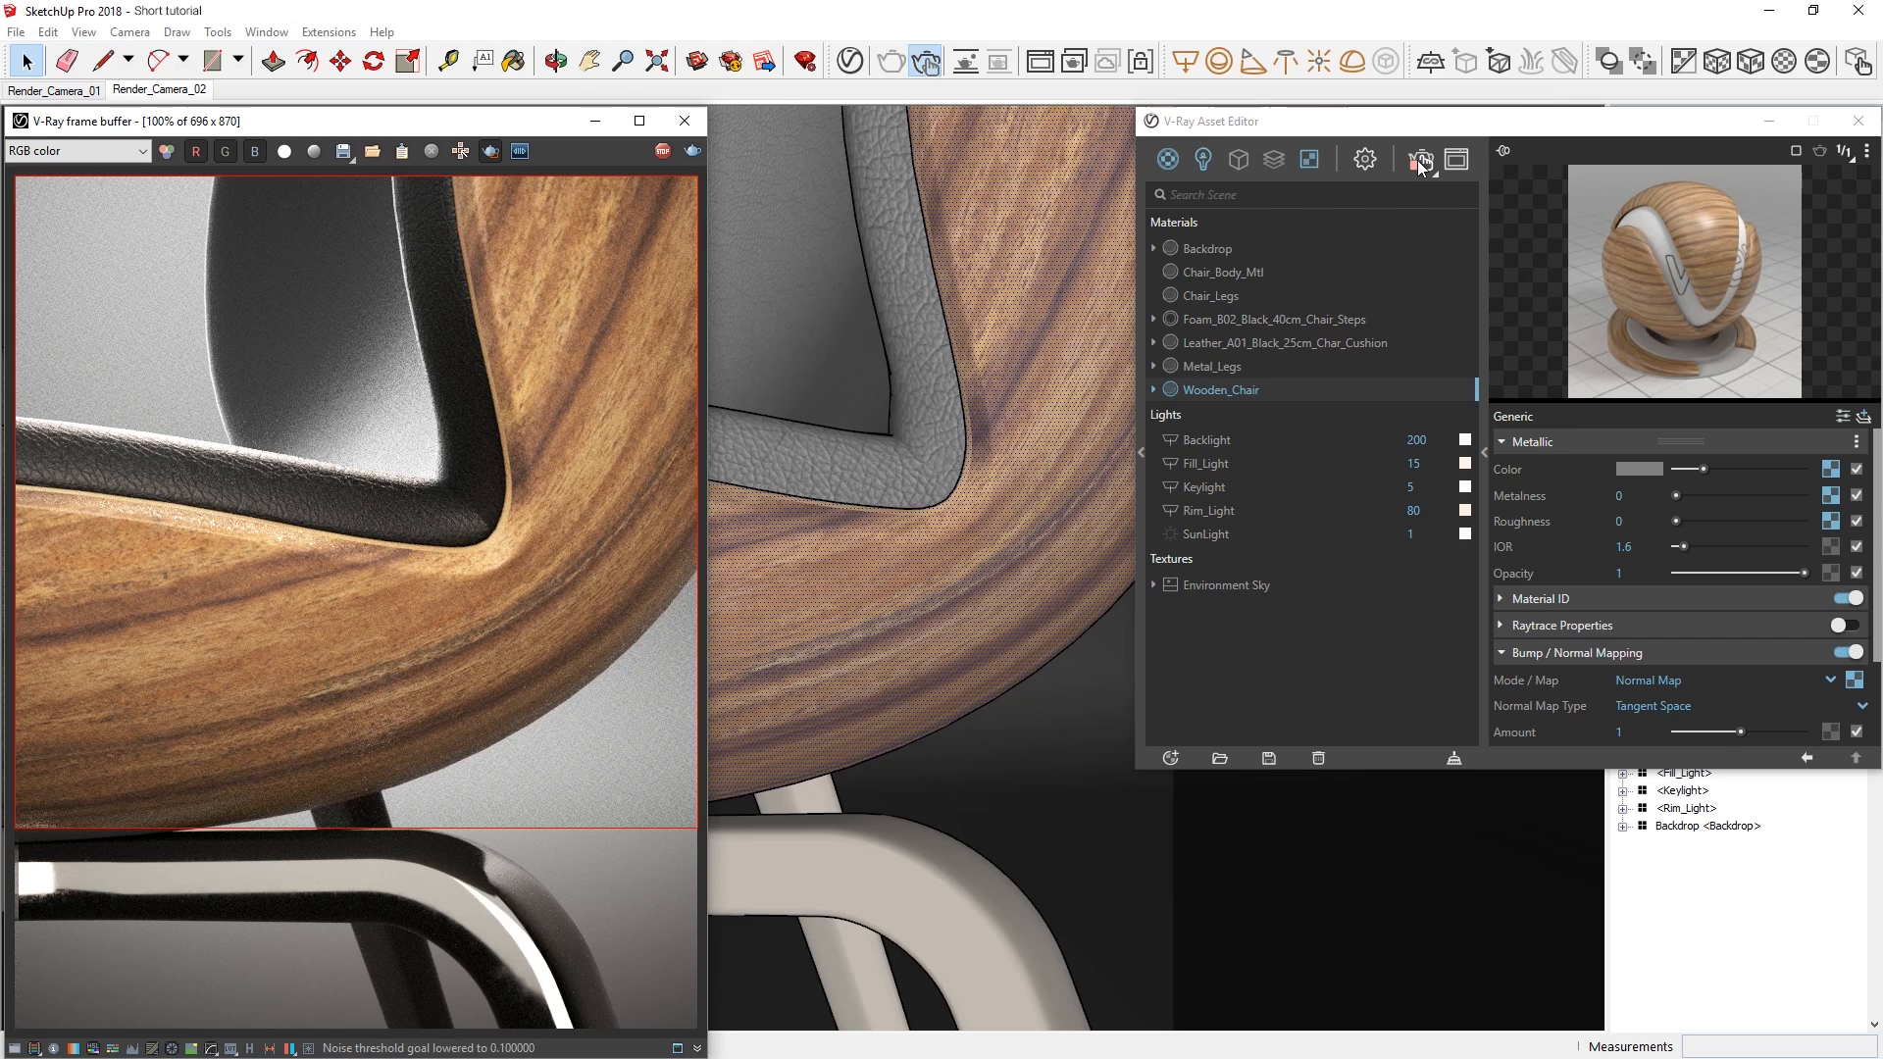
mouse_move(1432, 411)
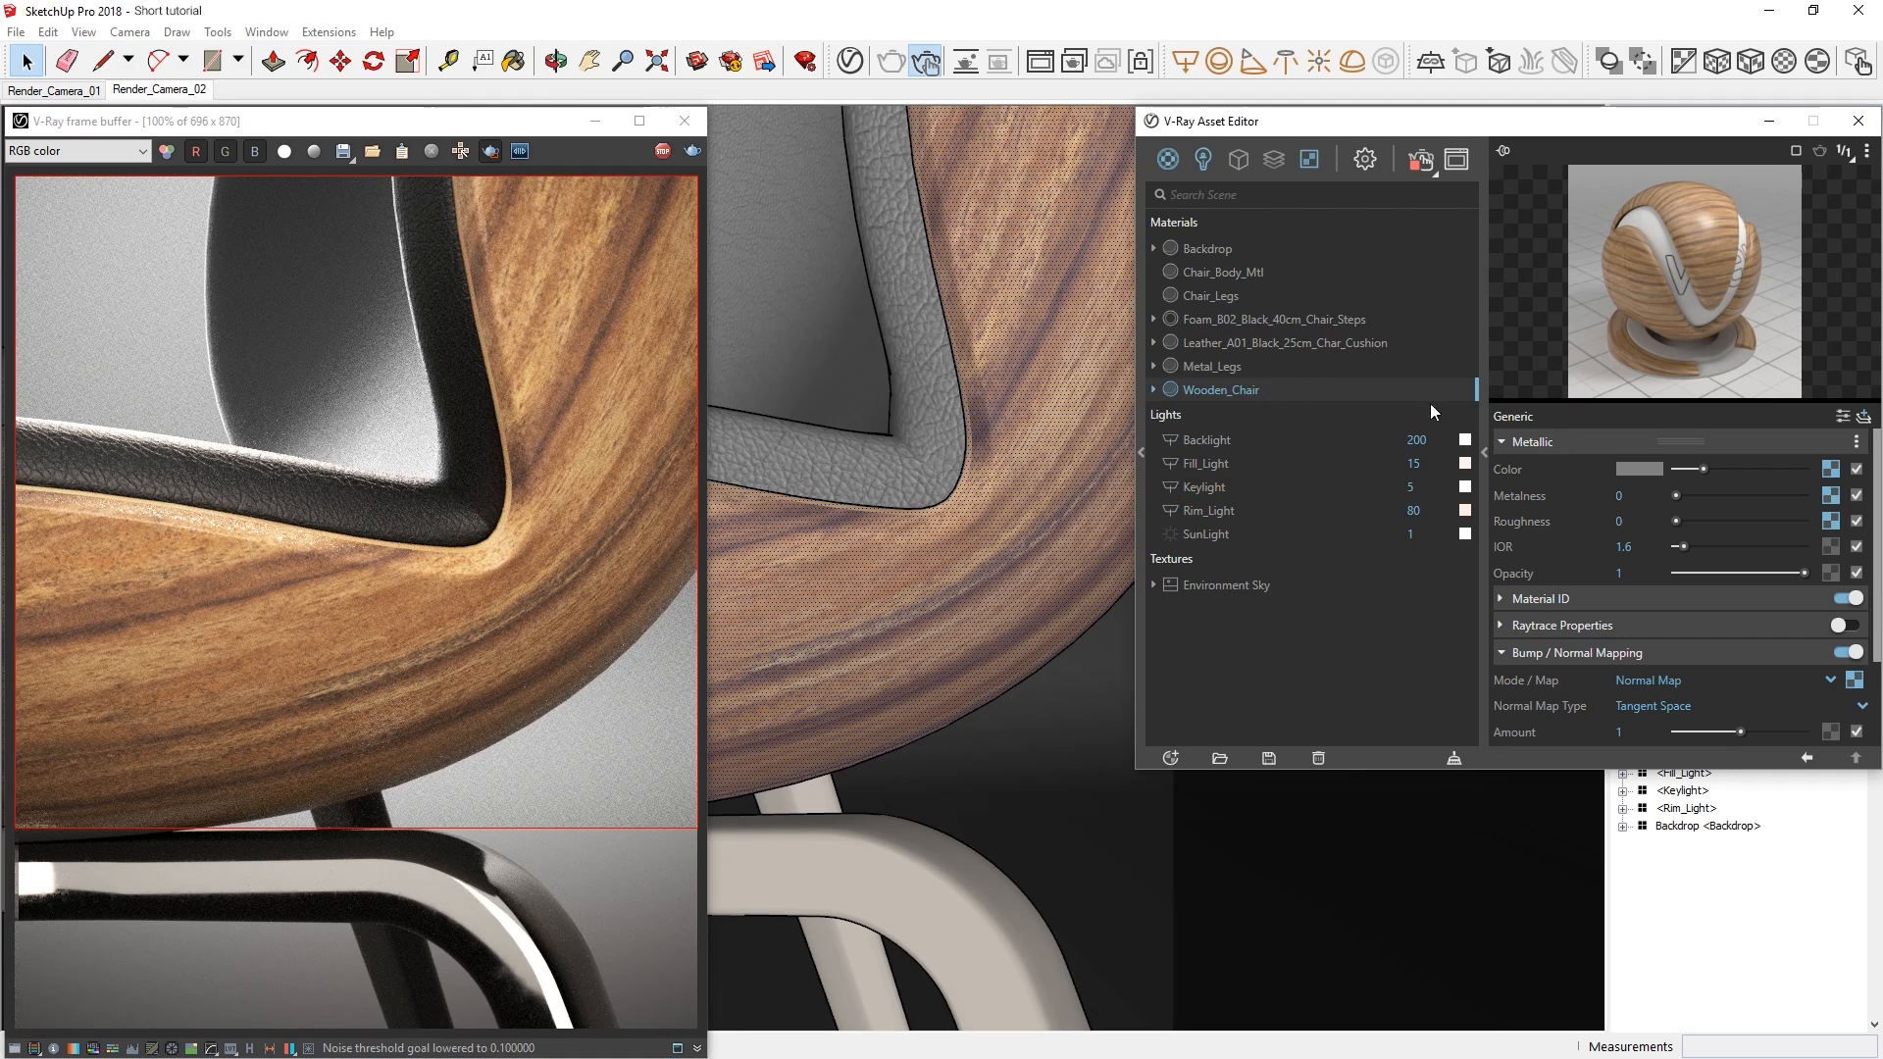
- Wrap the wood diffuse texture in an HSV Spline Curve and add a point boosting the saturation curve
right_click(1793, 481)
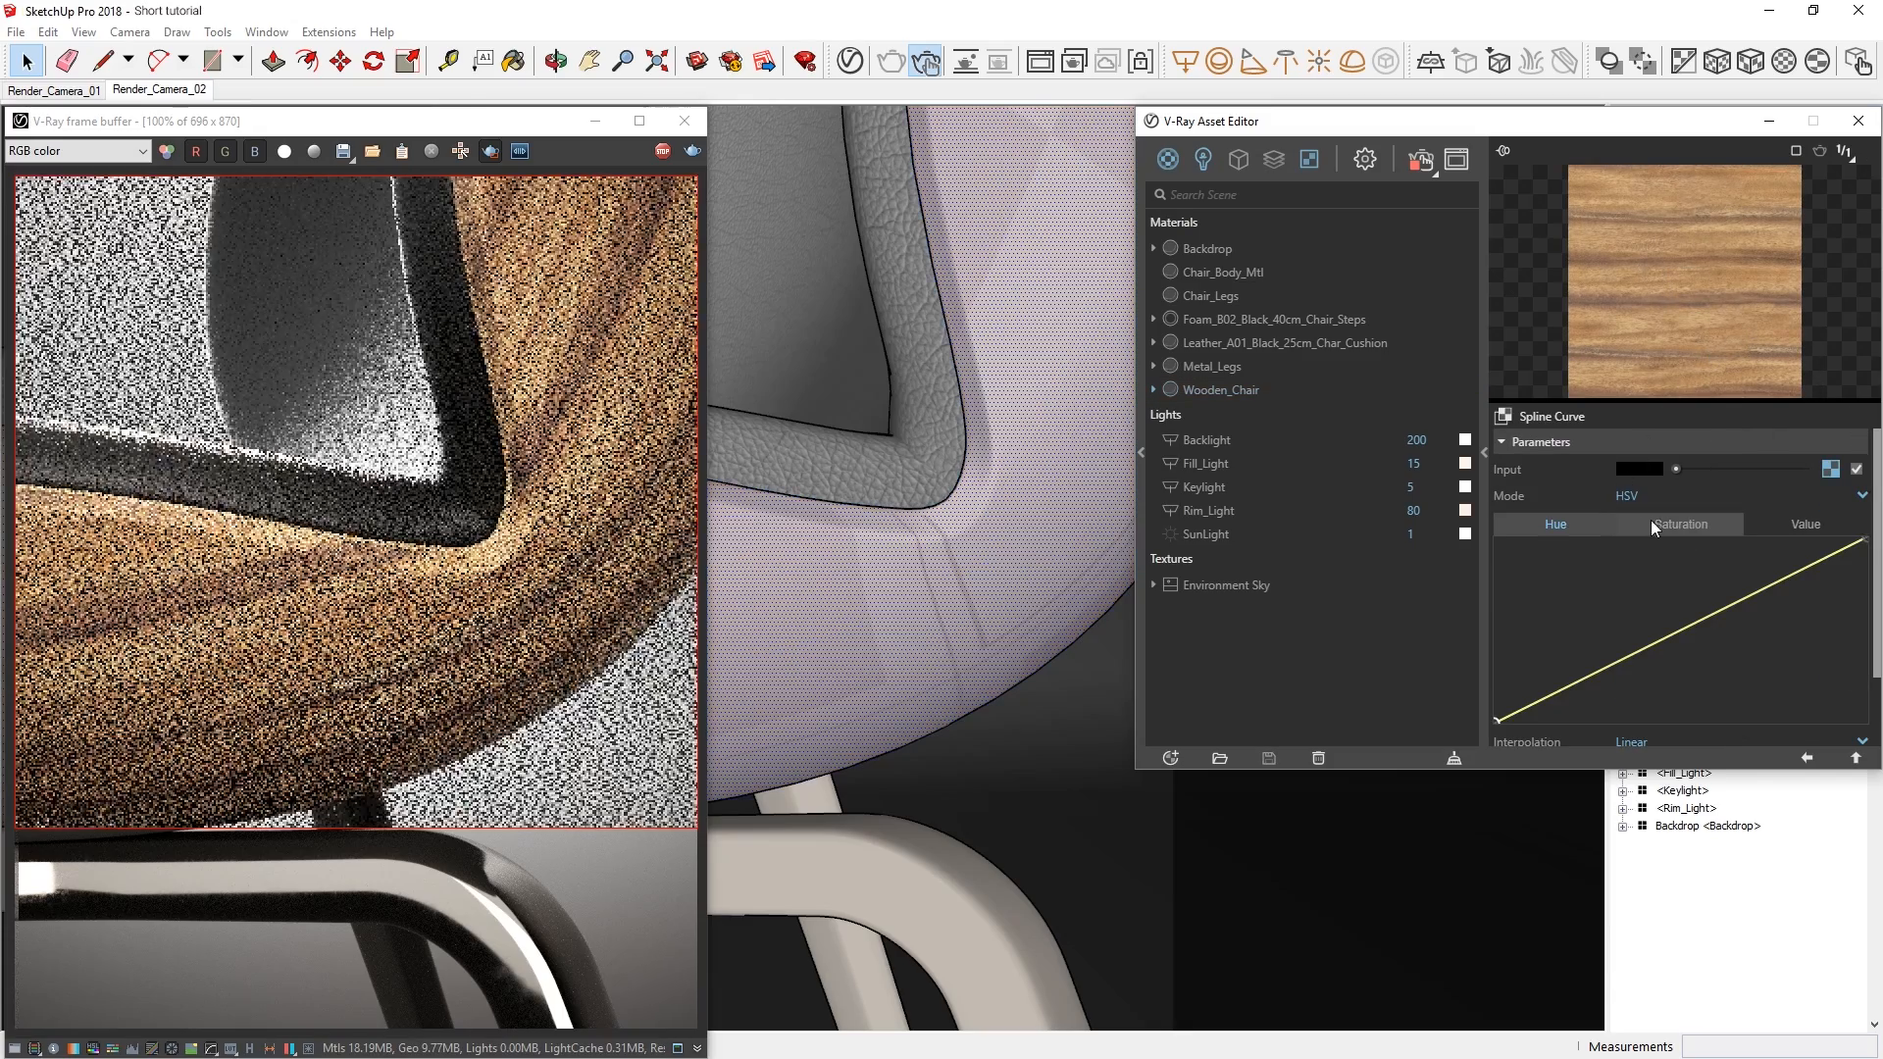
left_click(1680, 524)
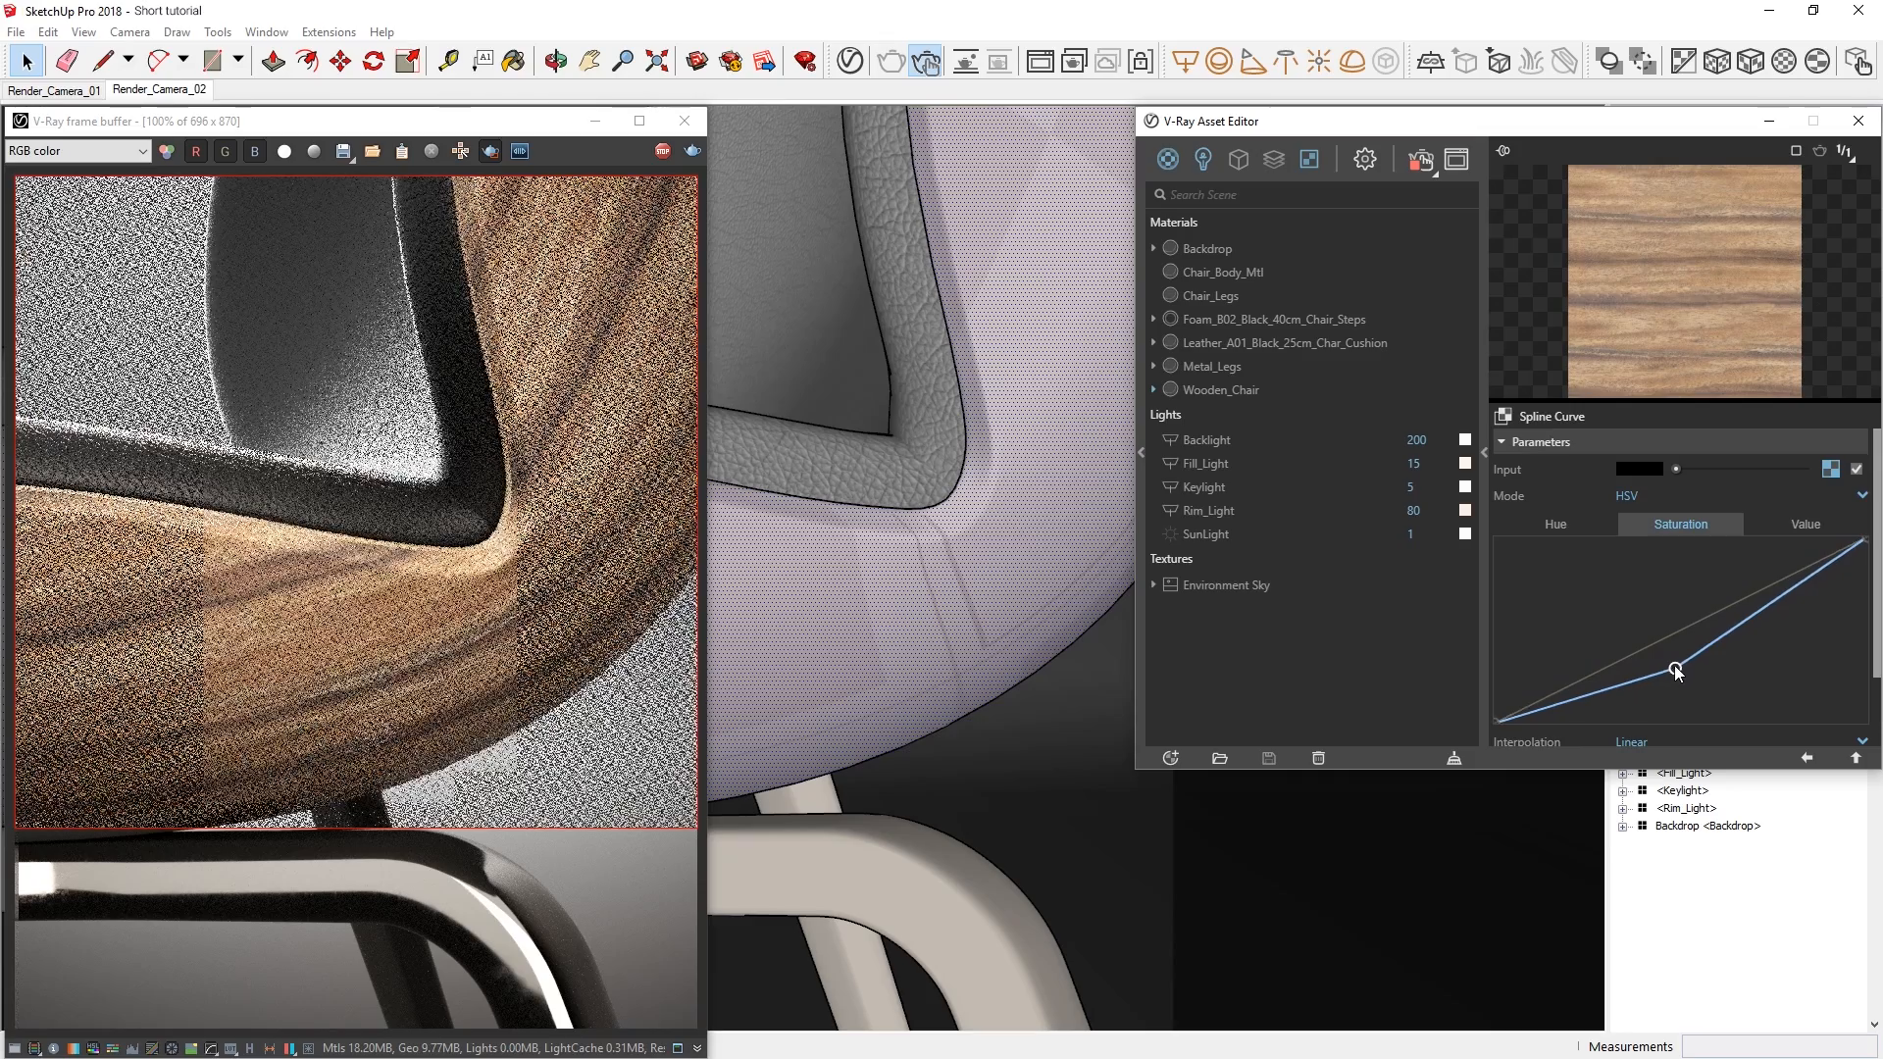
left_click(1803, 523)
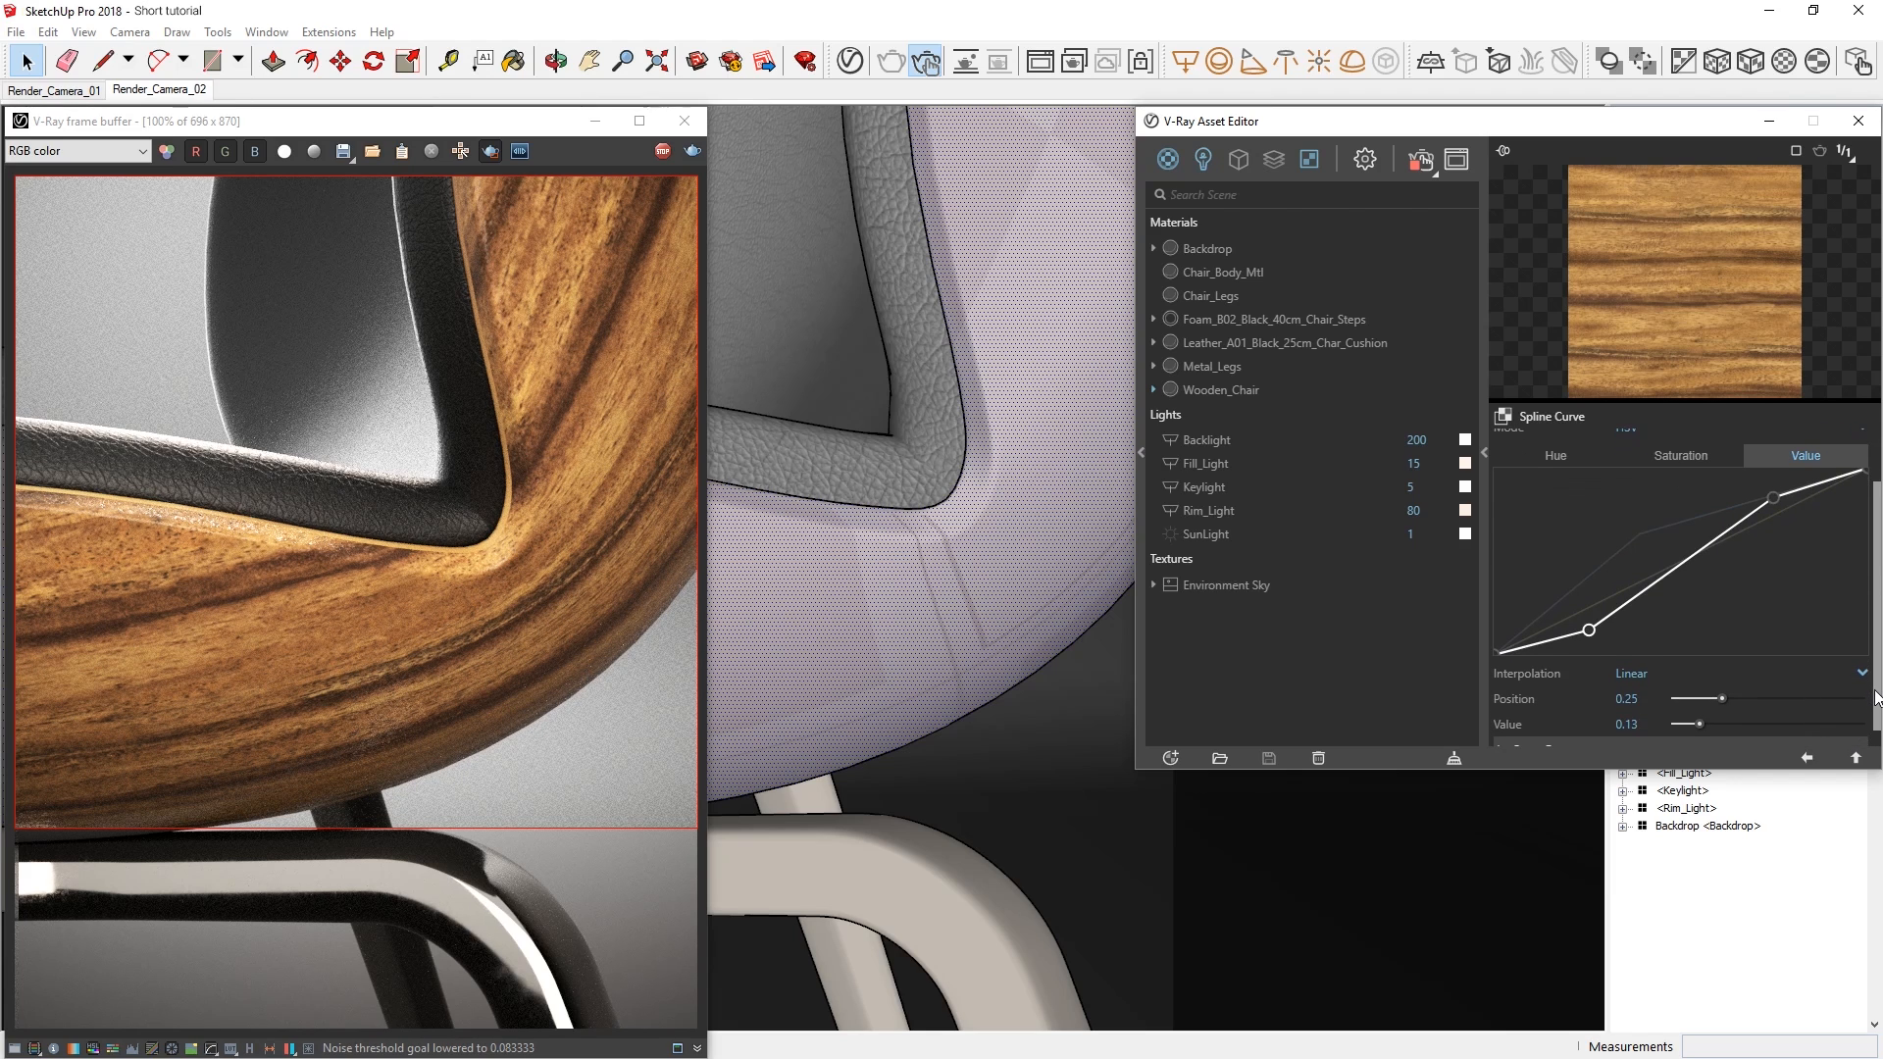
- Set the Value curve's interpolation to Smooth
left_click(1860, 673)
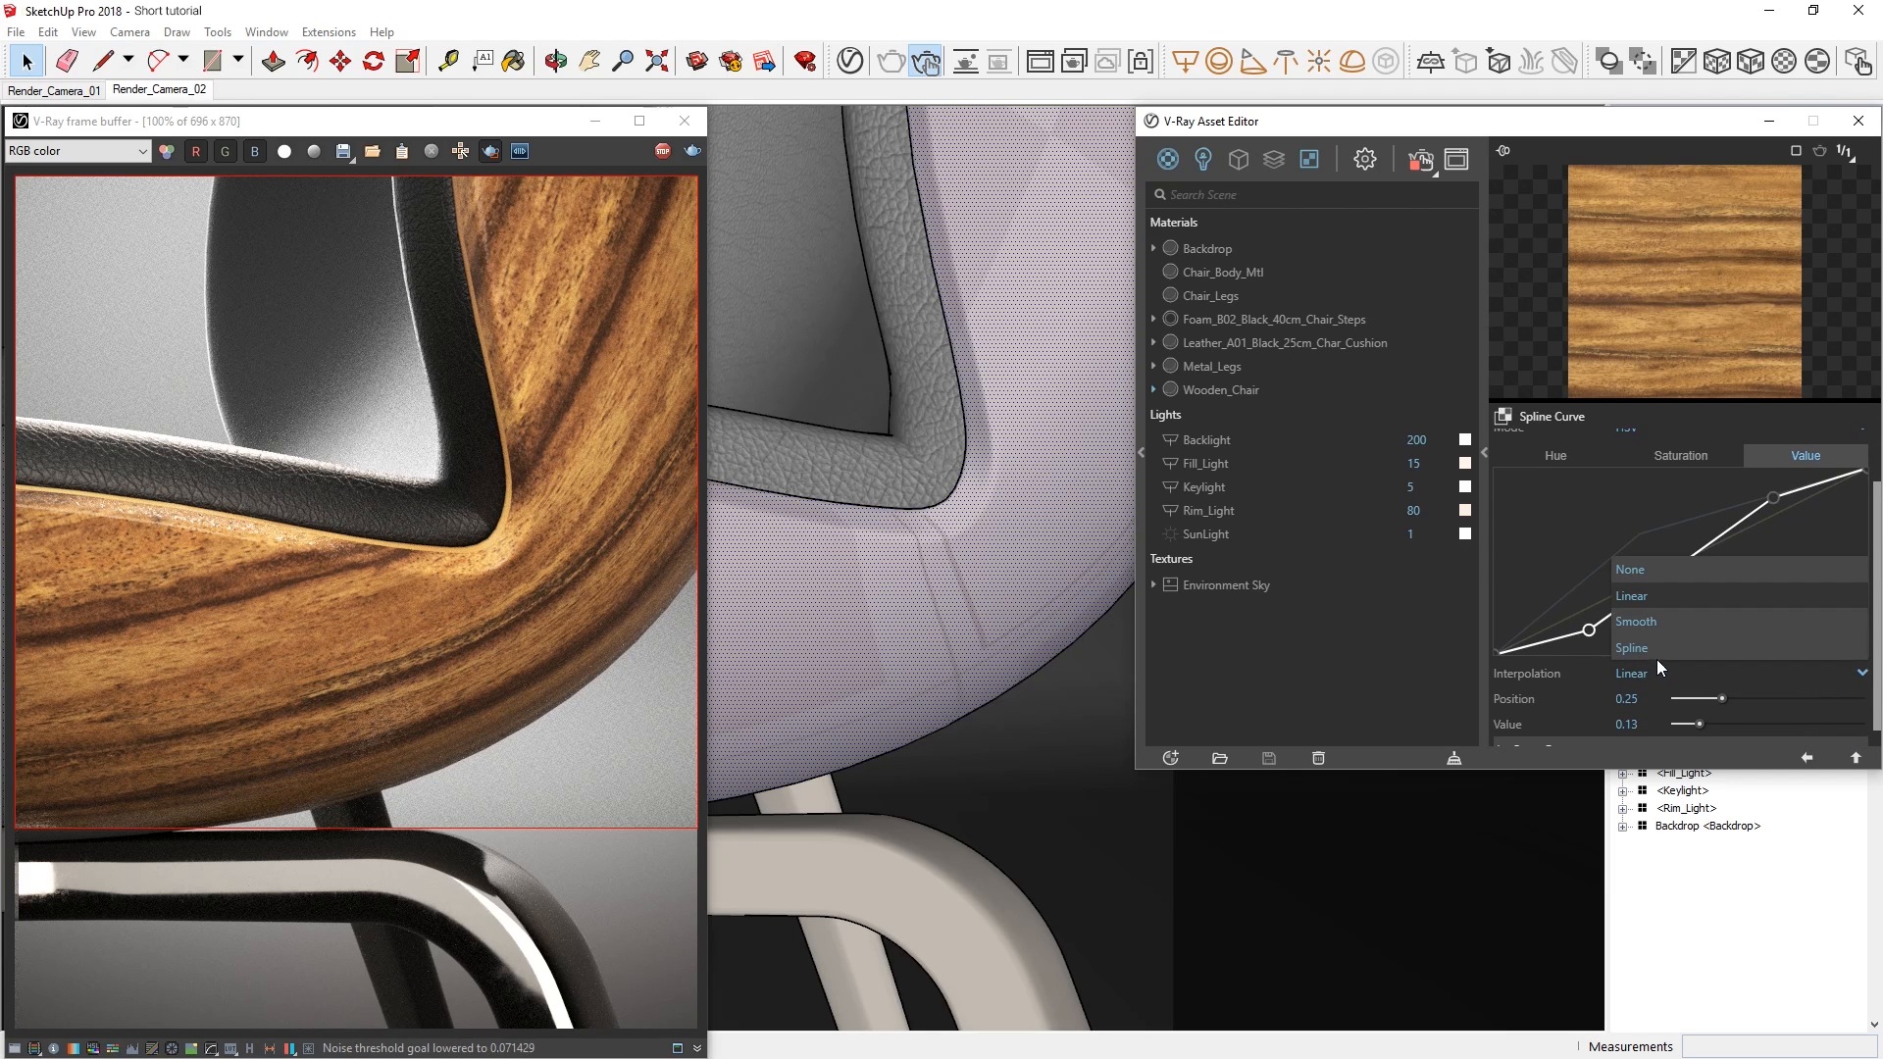
left_click(1635, 620)
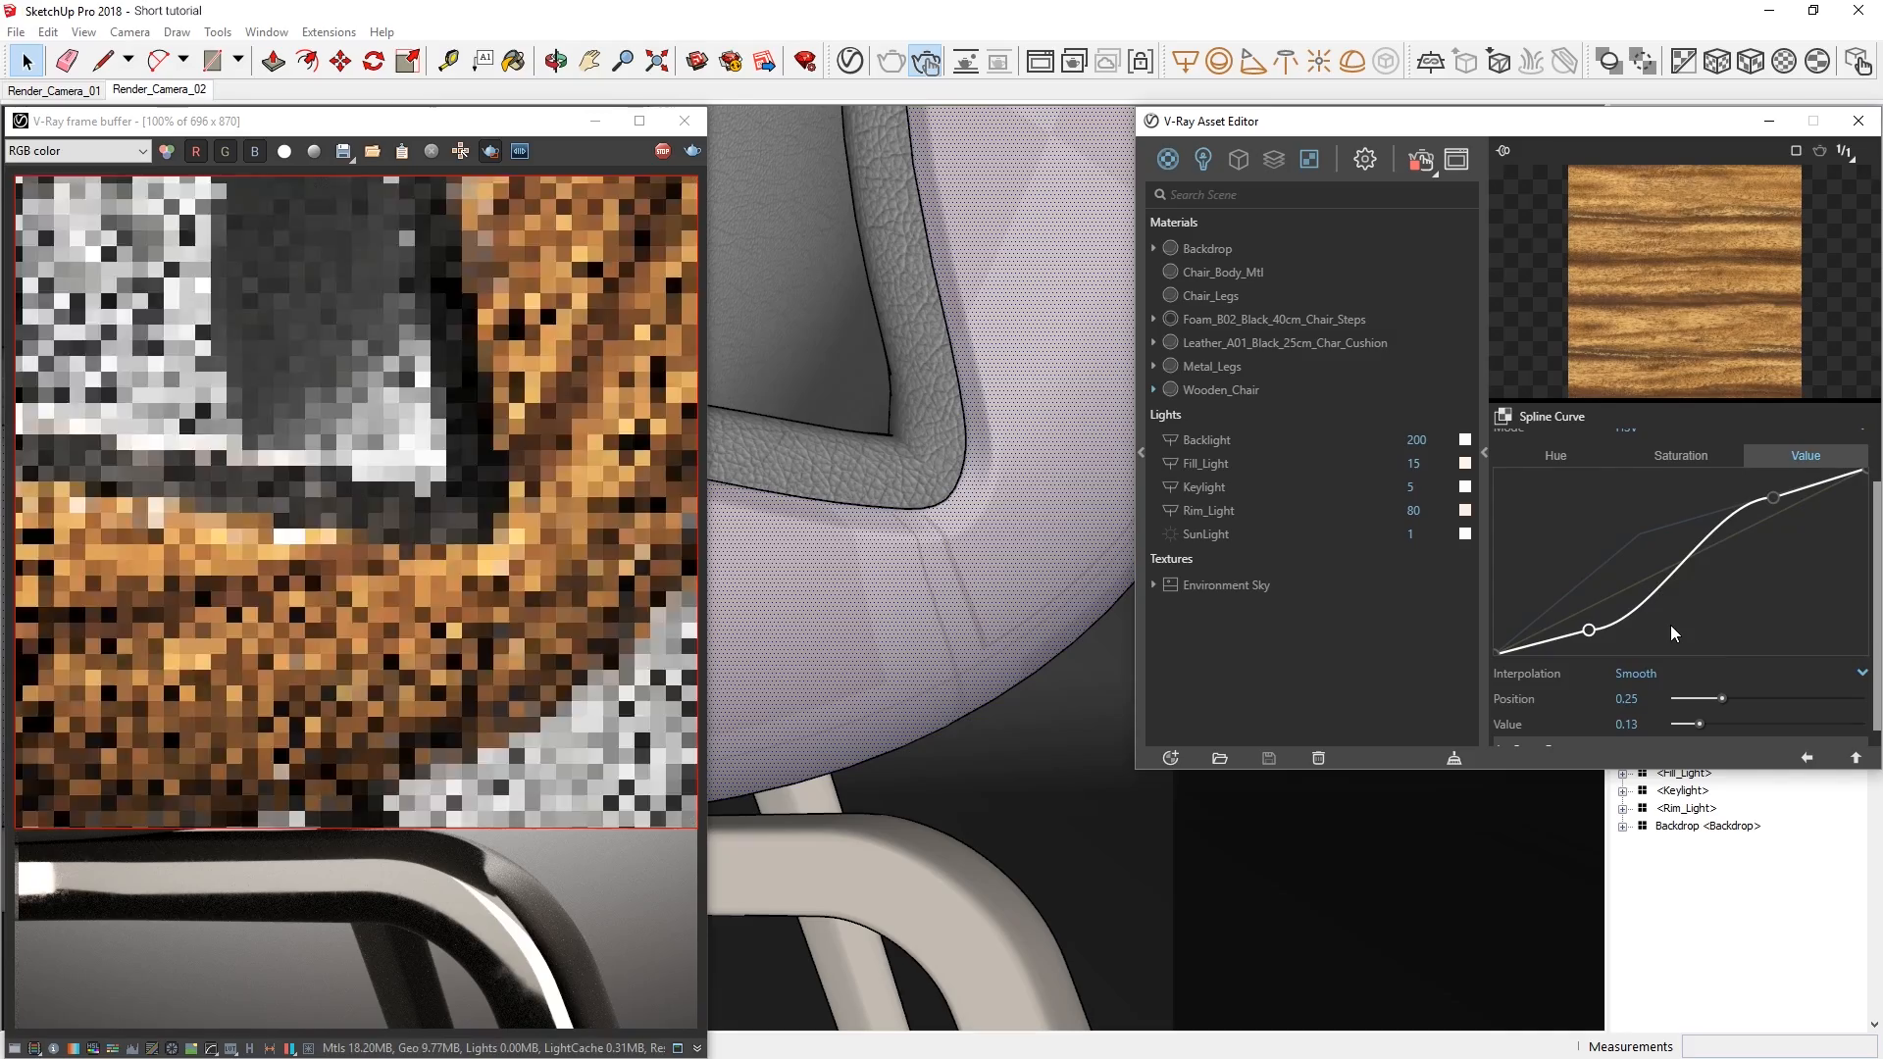